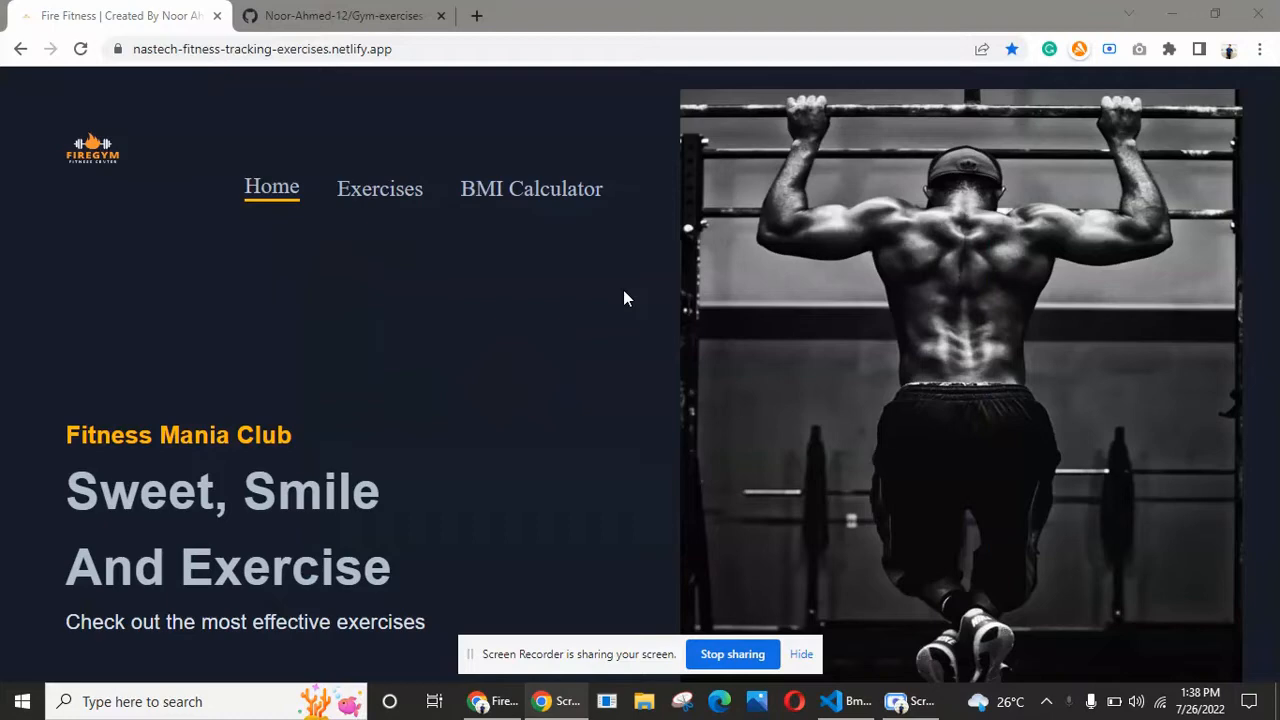
mouse_move(612, 312)
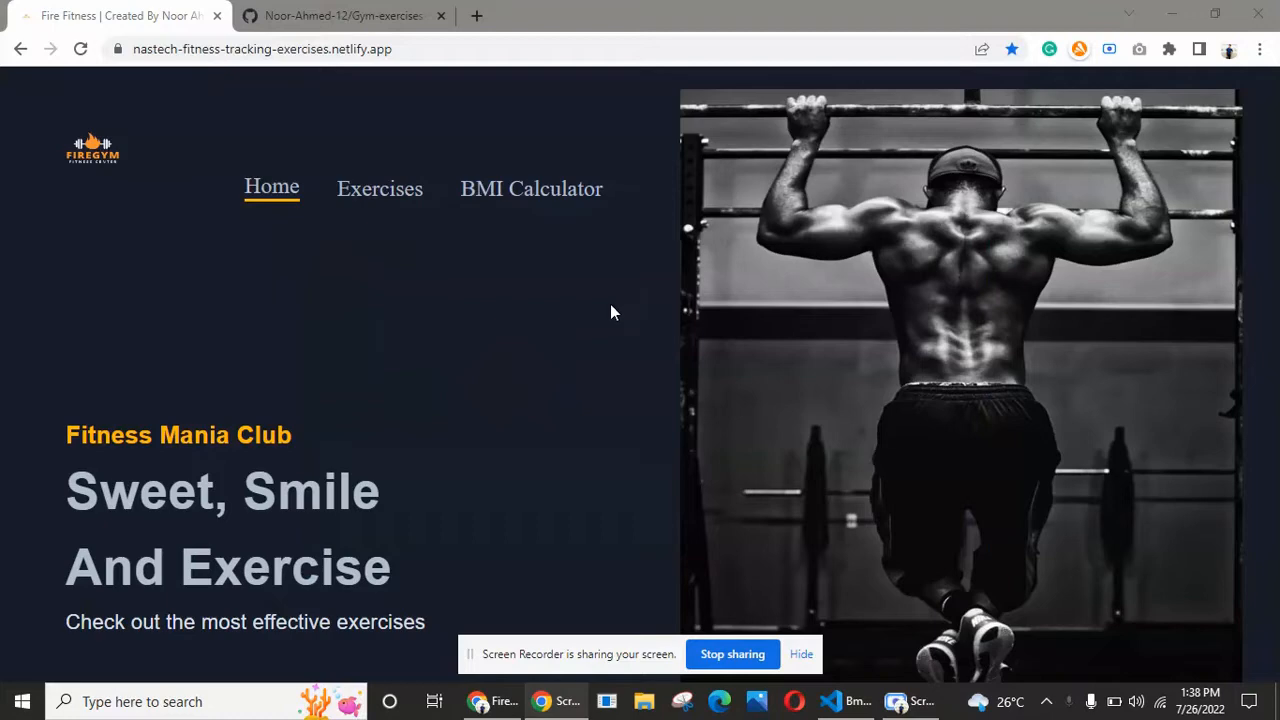
Use Explore Exercises to reach the 'Awesome Exercise You Should Know' search section.
scroll(down, 3)
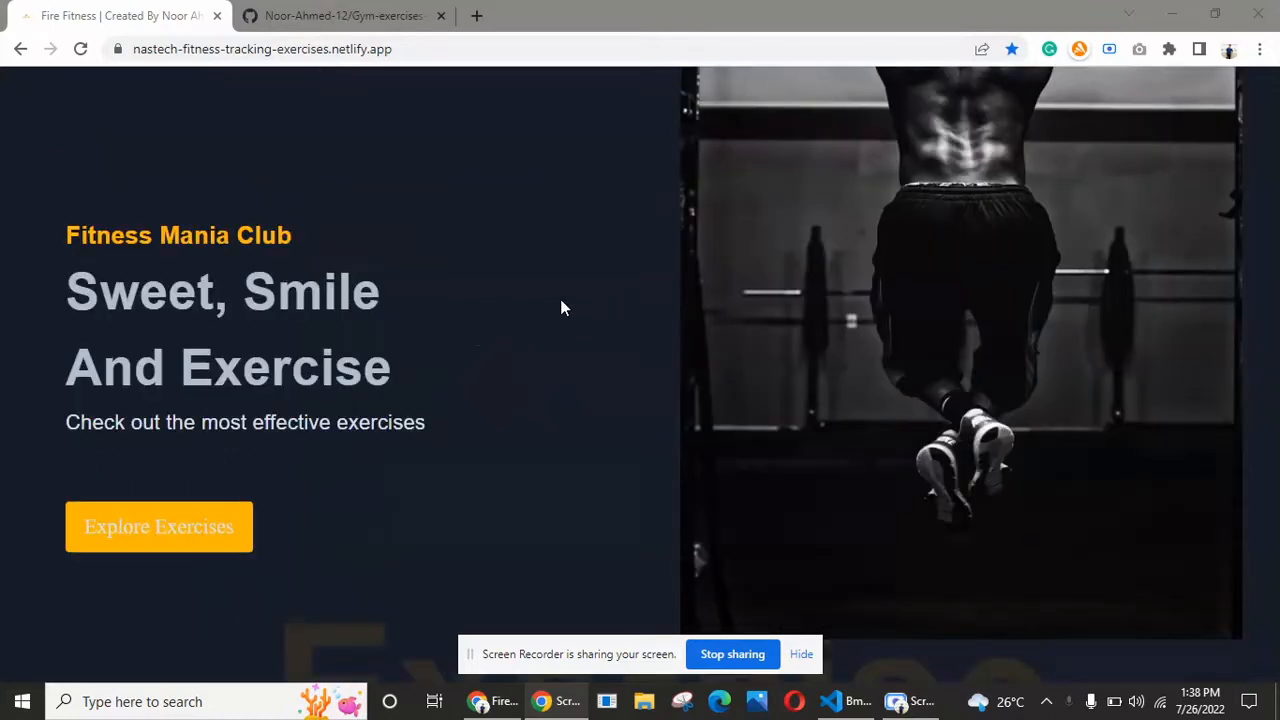
click(160, 528)
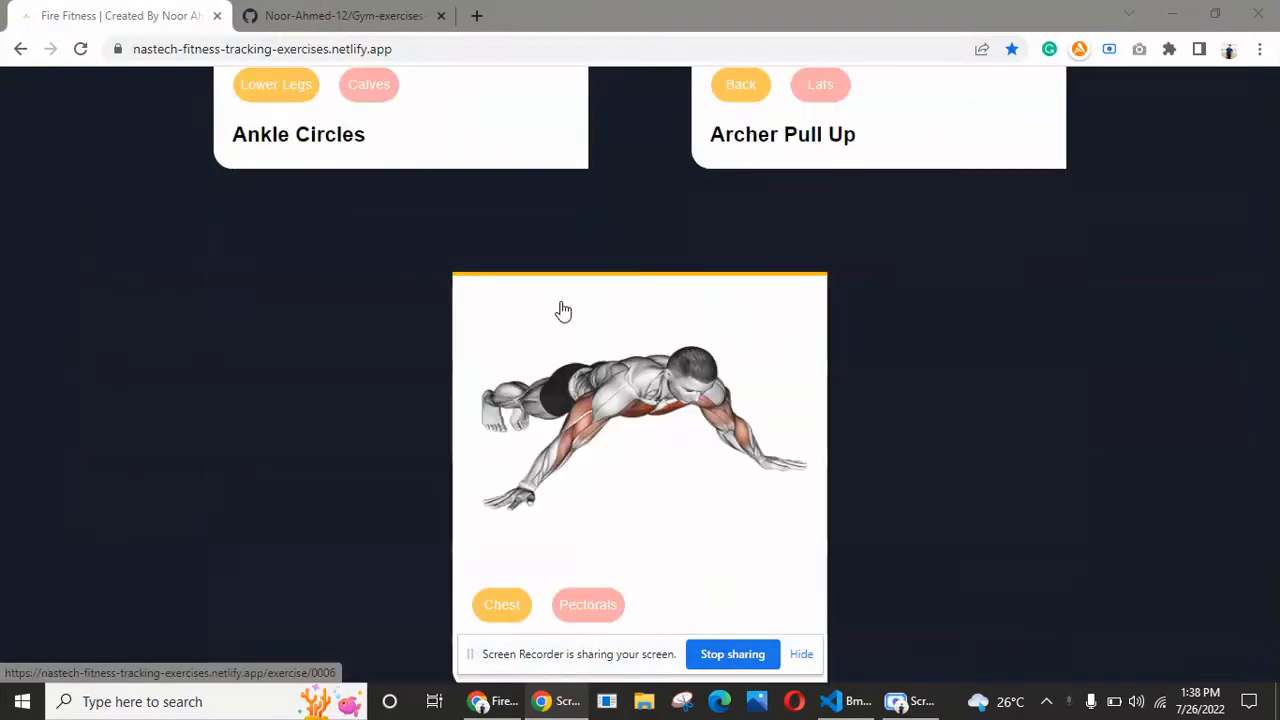
scroll(down, 3)
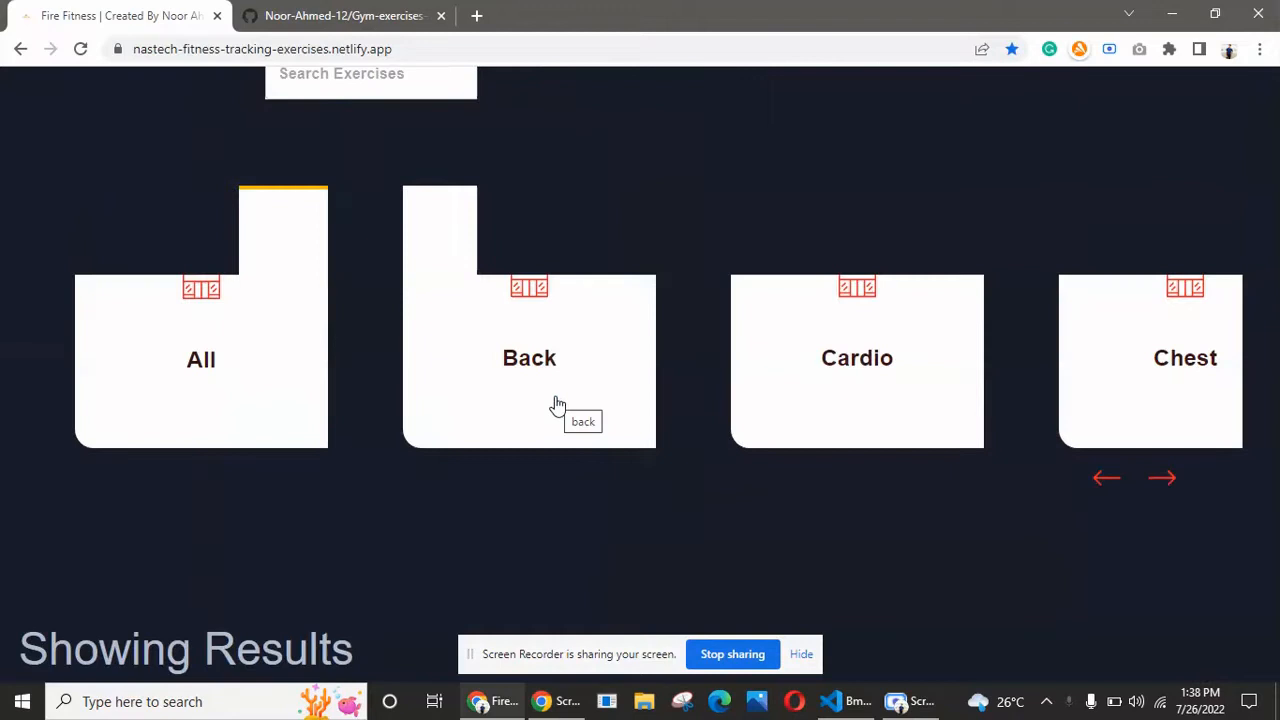
scroll(up, 3)
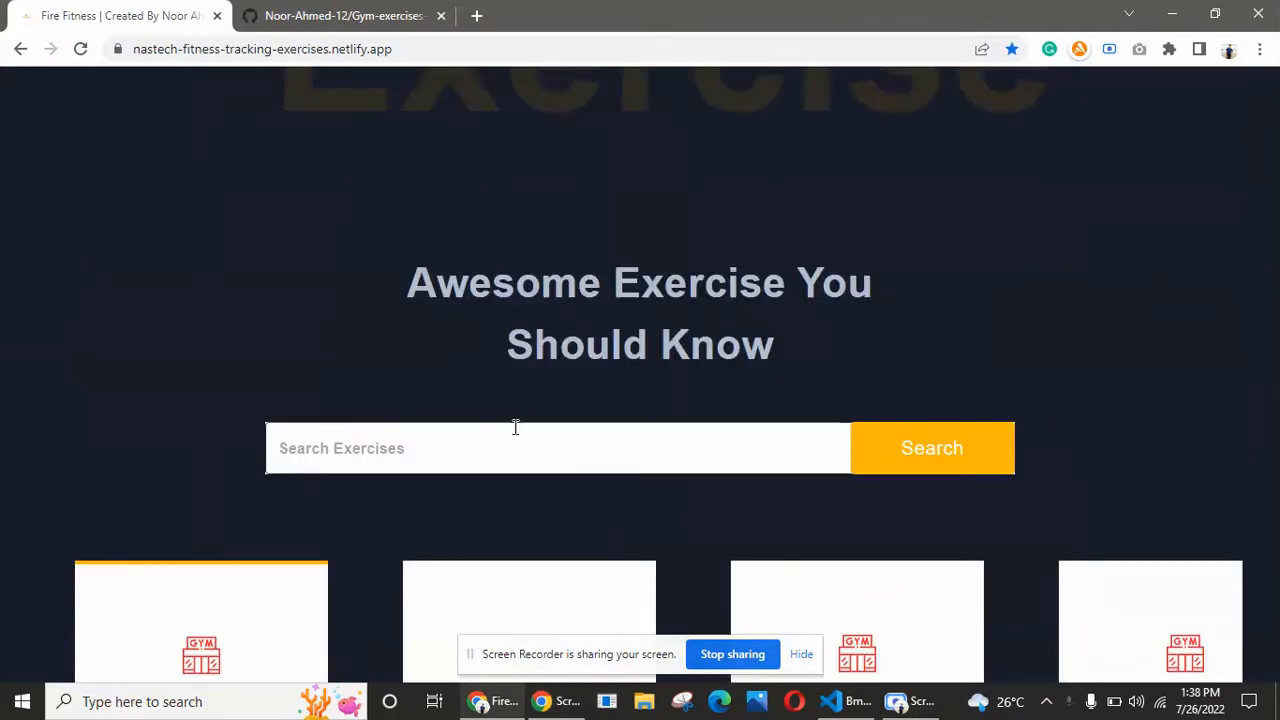
Search exercises for 'back', listing results like Alternate Lateral Pulldown and Archer Pull Up.
click(516, 448)
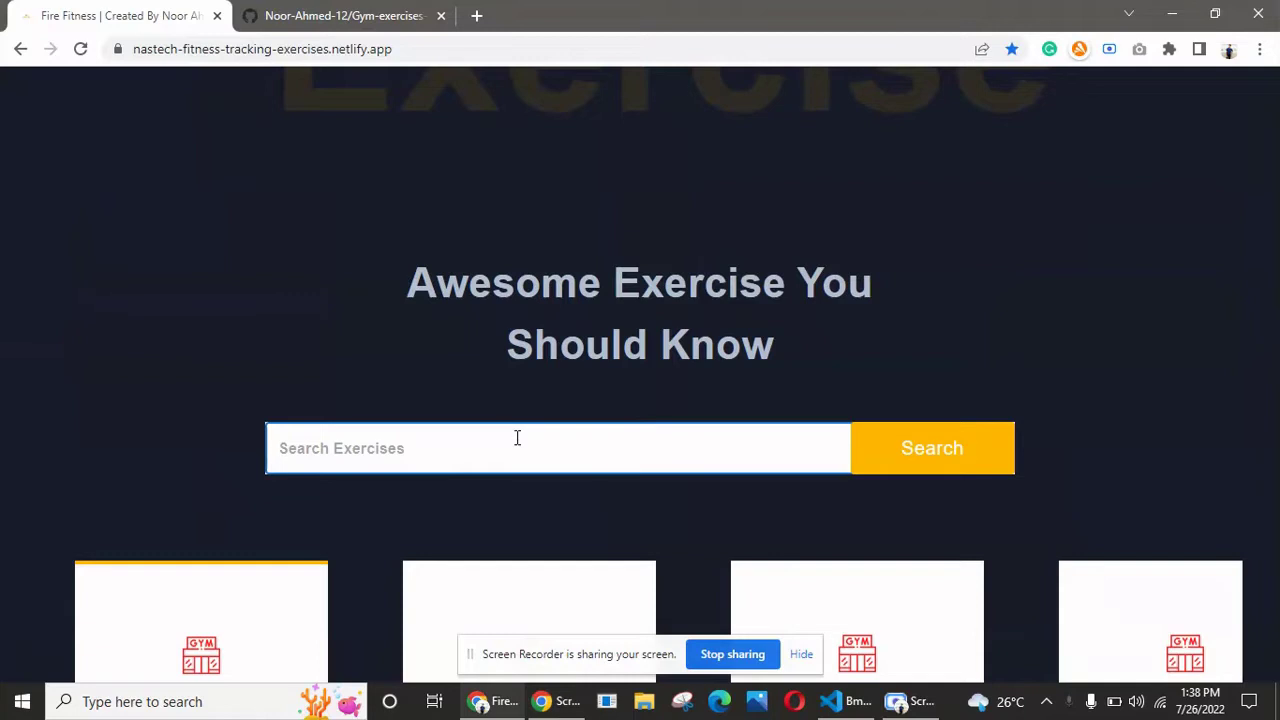
mouse_move(504, 418)
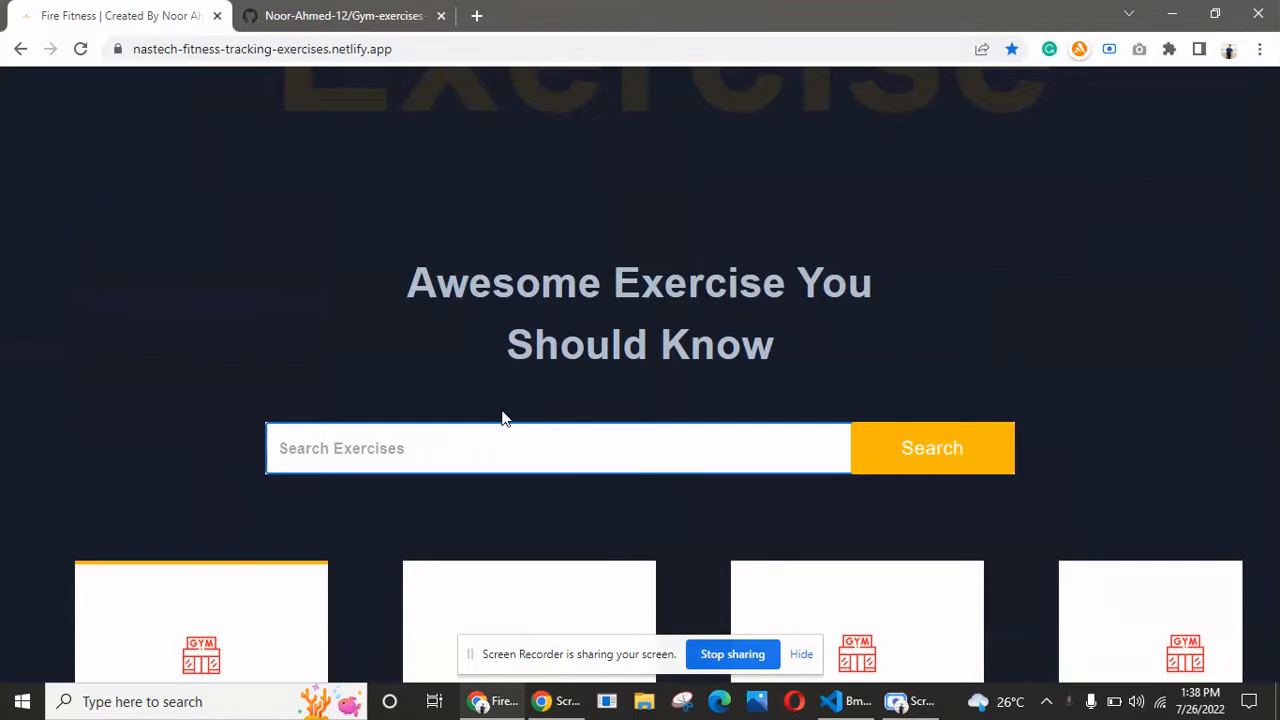
scroll(up, 3)
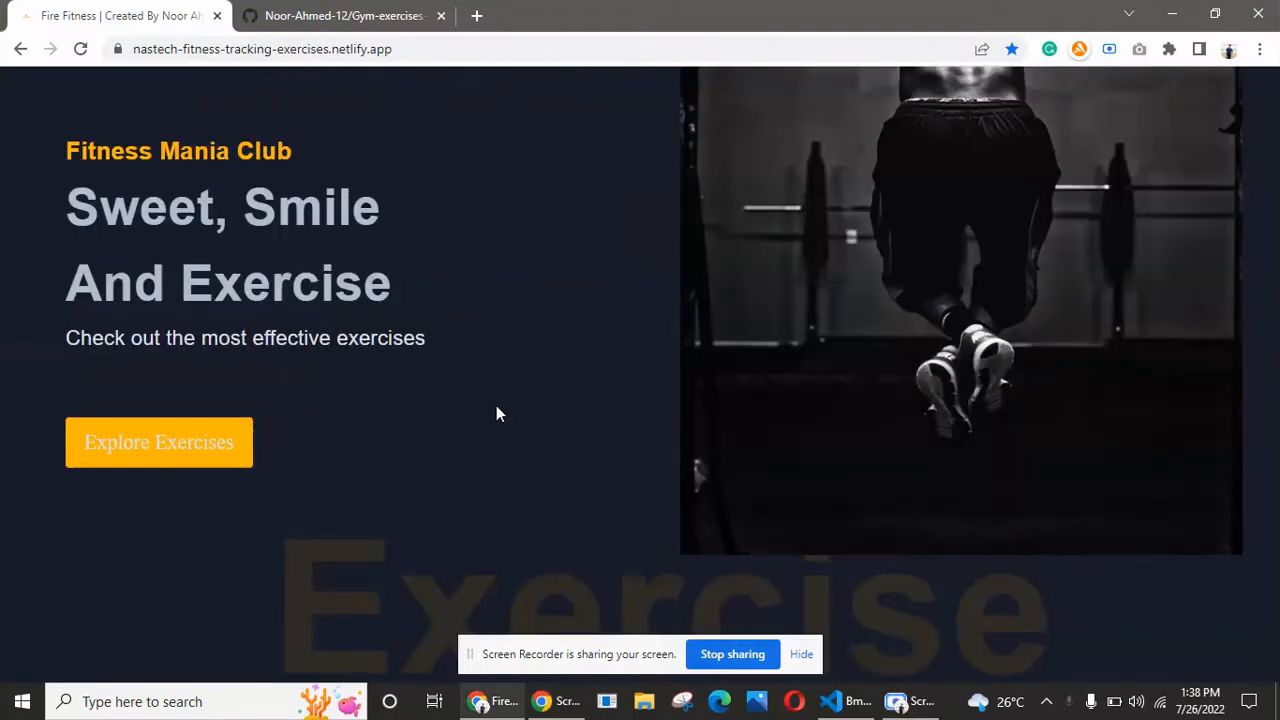
scroll(down, 3)
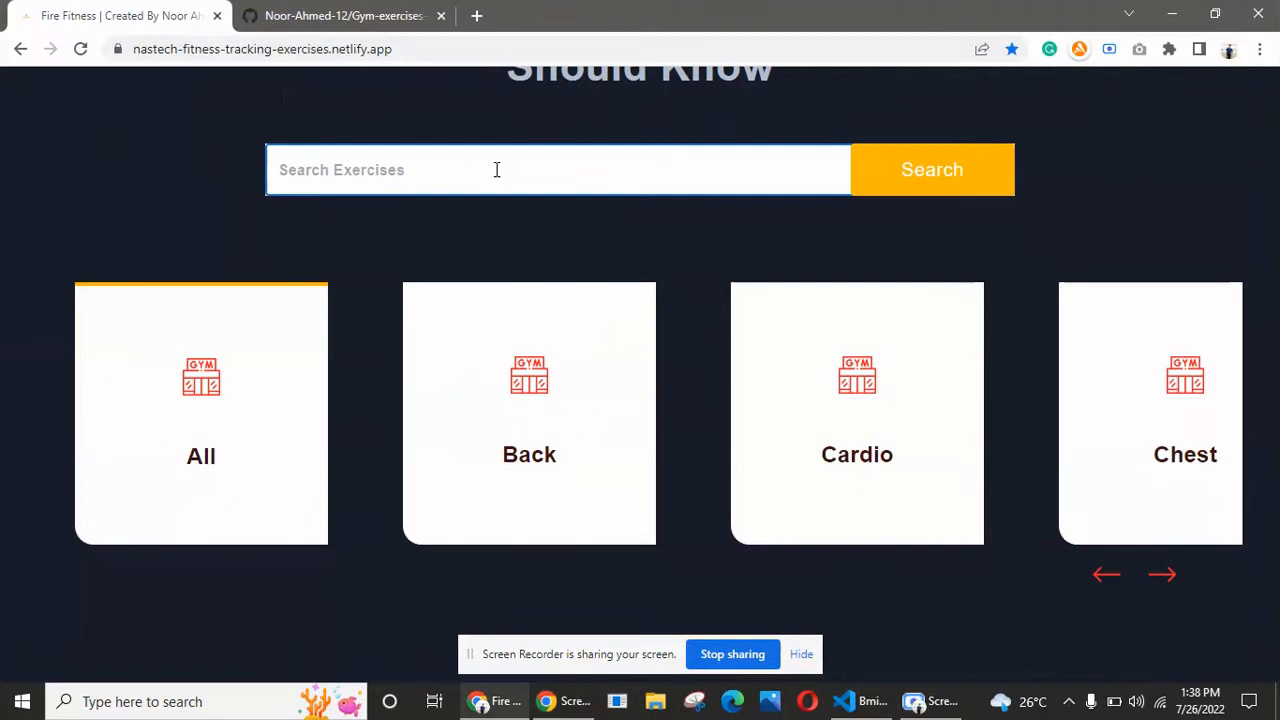
text(back)
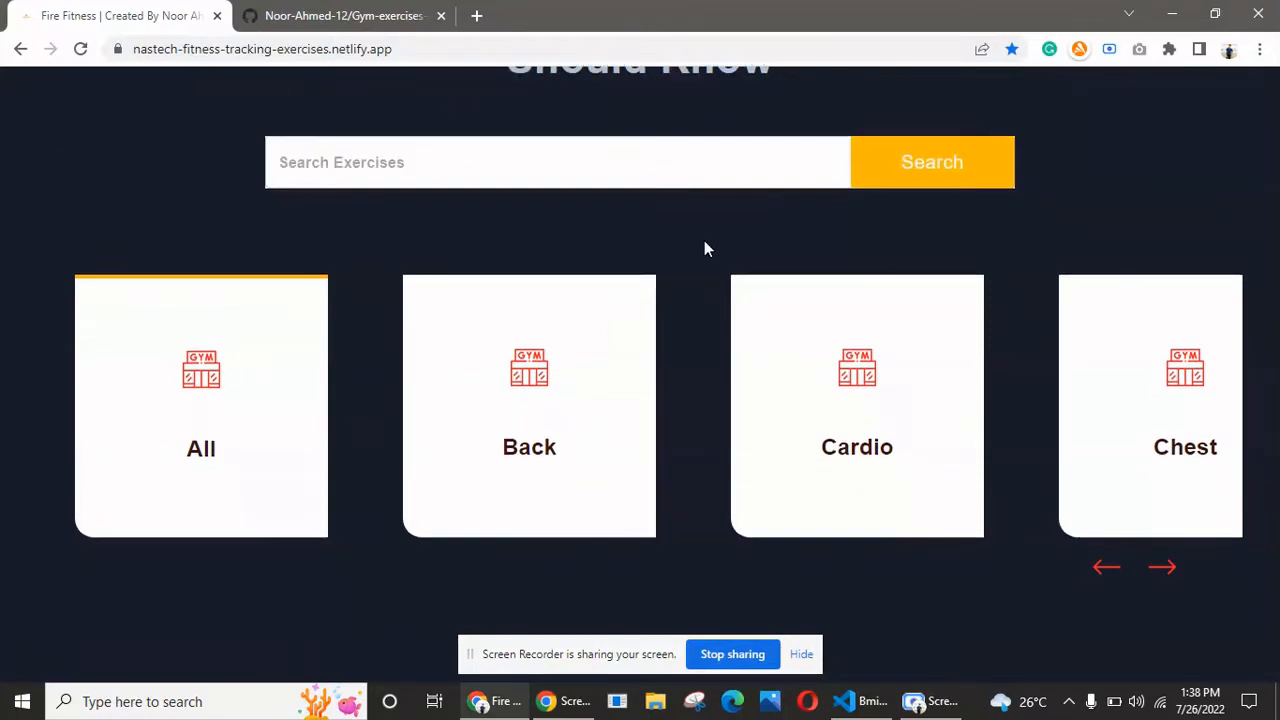
click(528, 404)
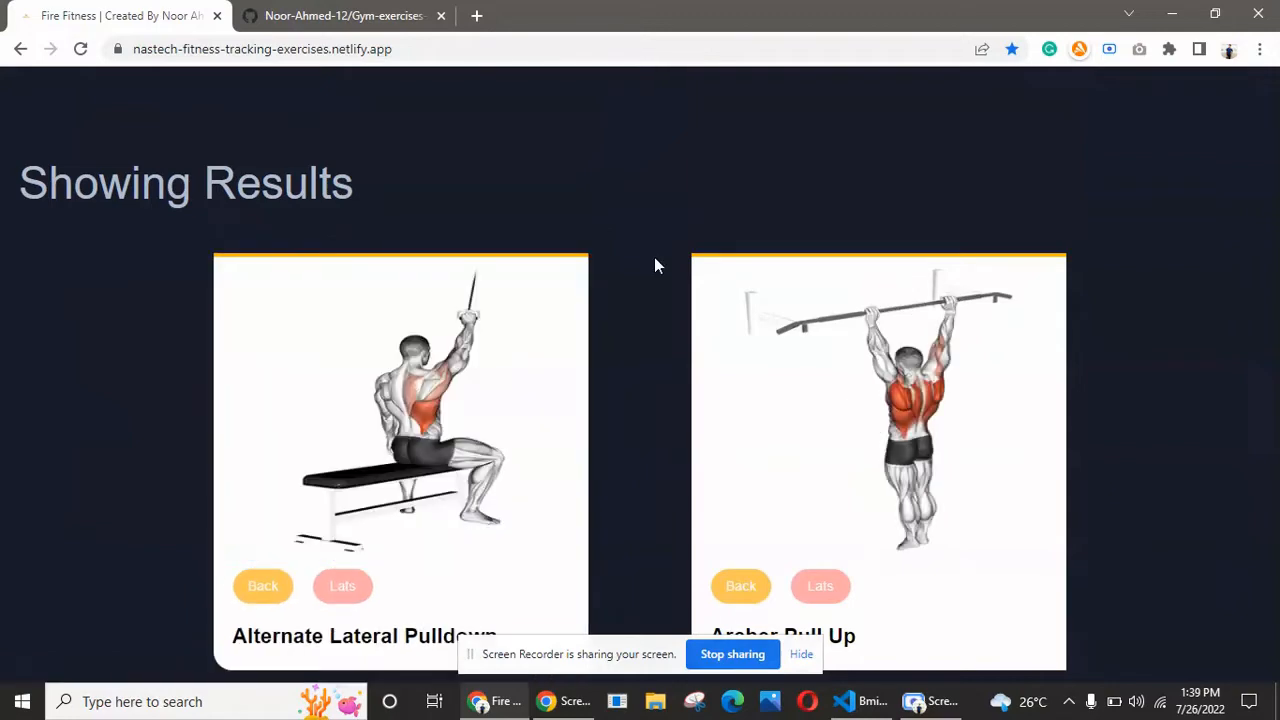
scroll(down, 3)
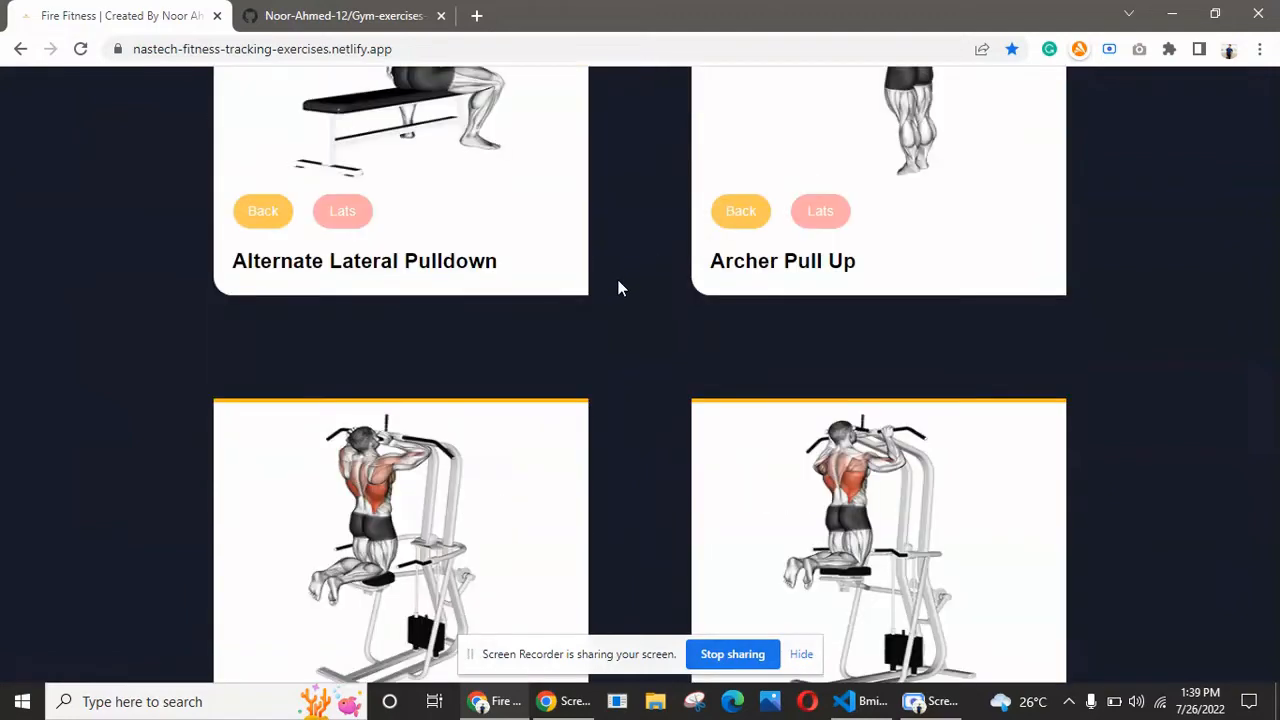
scroll(down, 3)
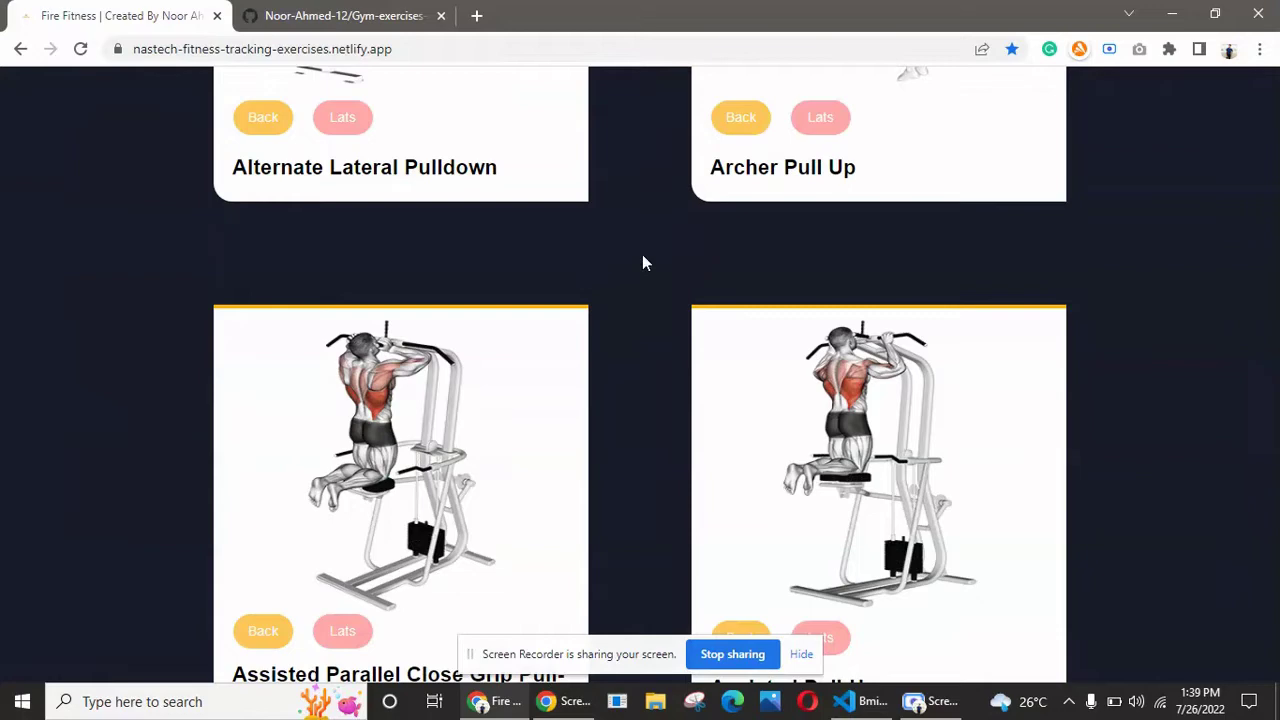
scroll(down, 3)
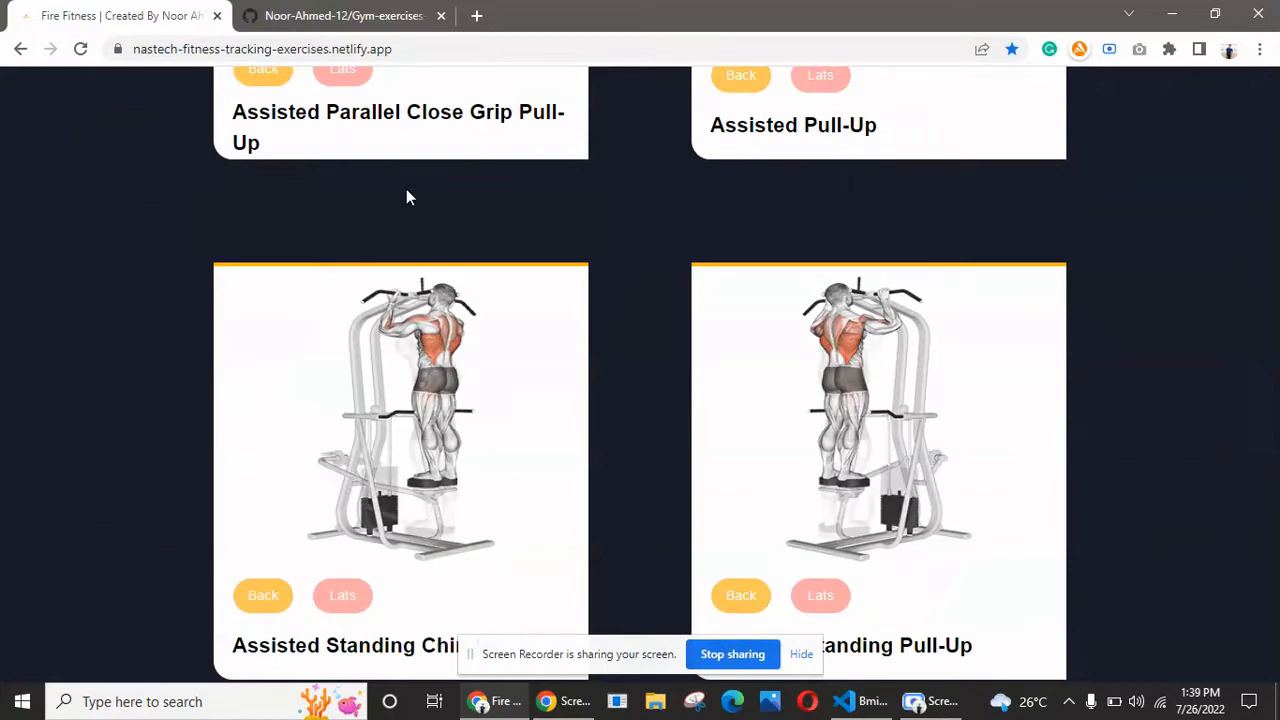
scroll(down, 3)
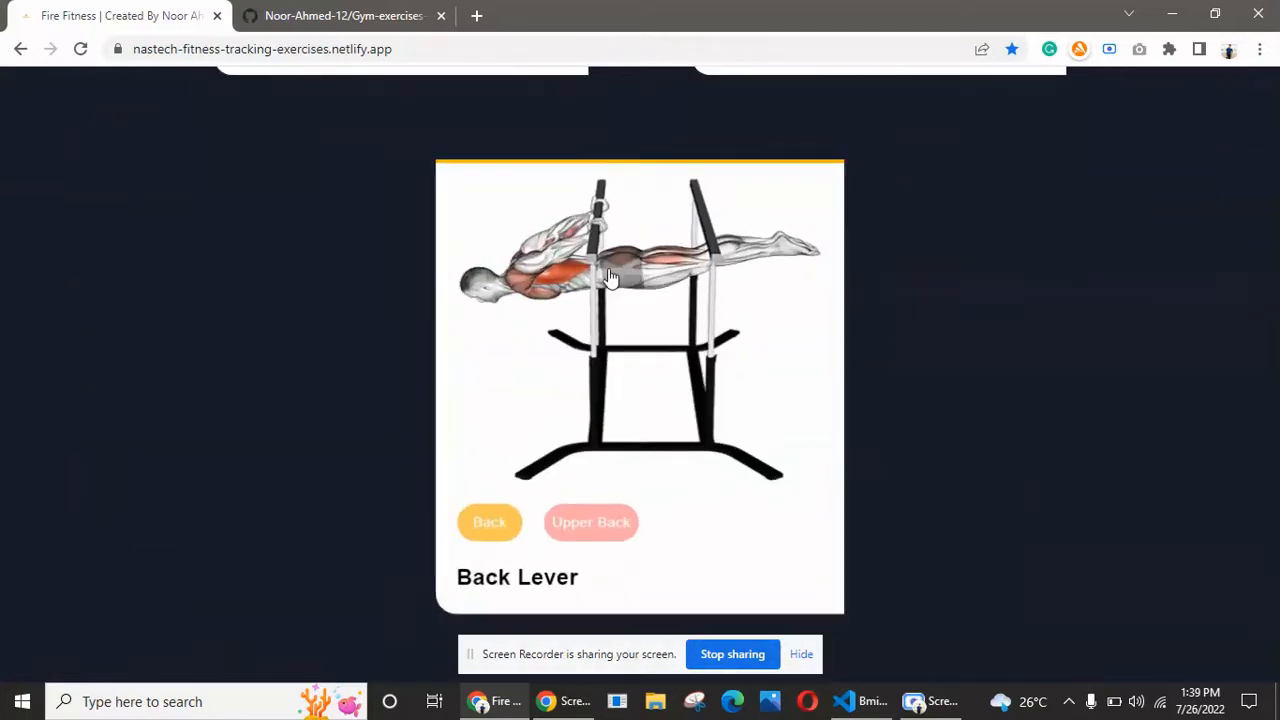
scroll(down, 3)
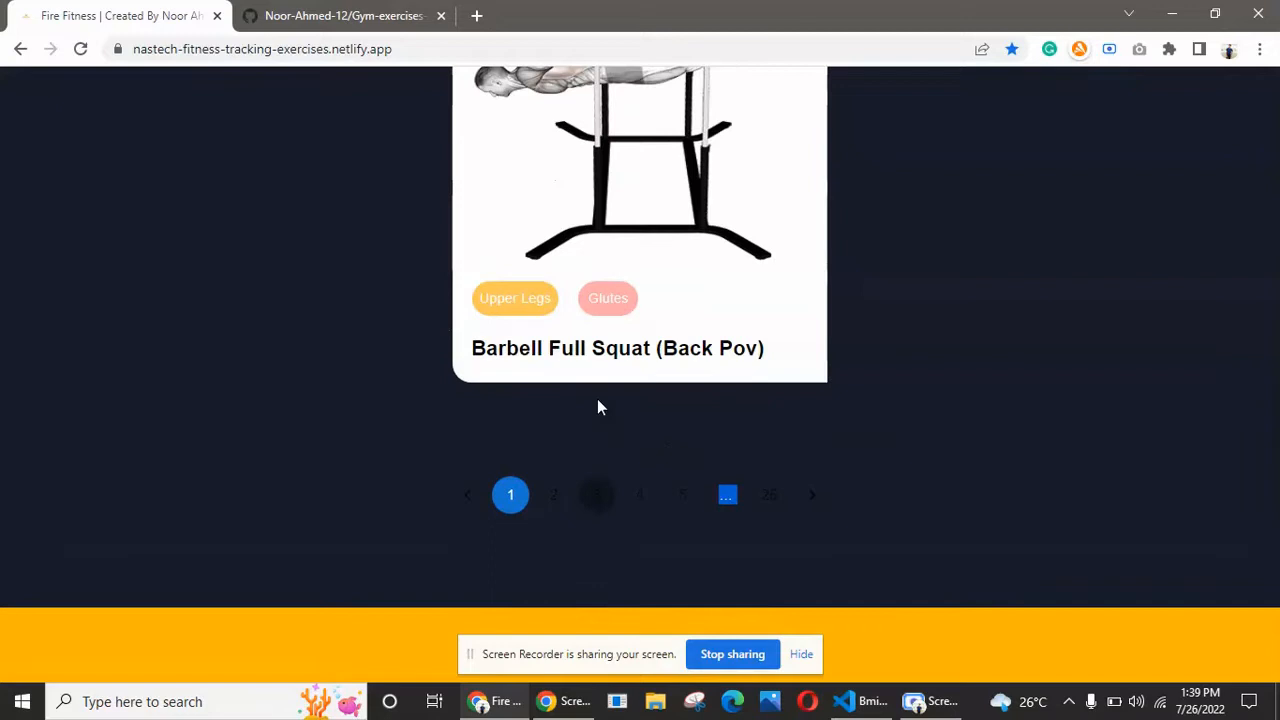
scroll(up, 3)
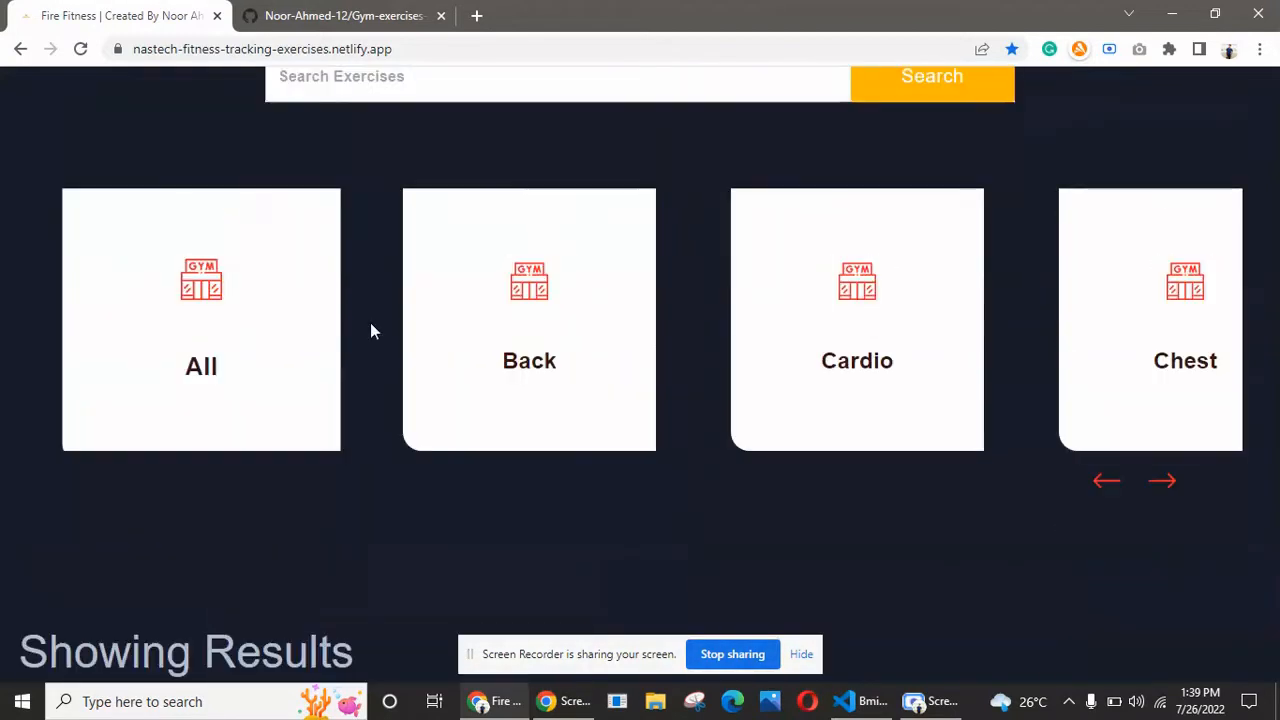
Pick the Lower Legs category and scroll its calf raise results to the Hammer Grip variants.
click(1162, 480)
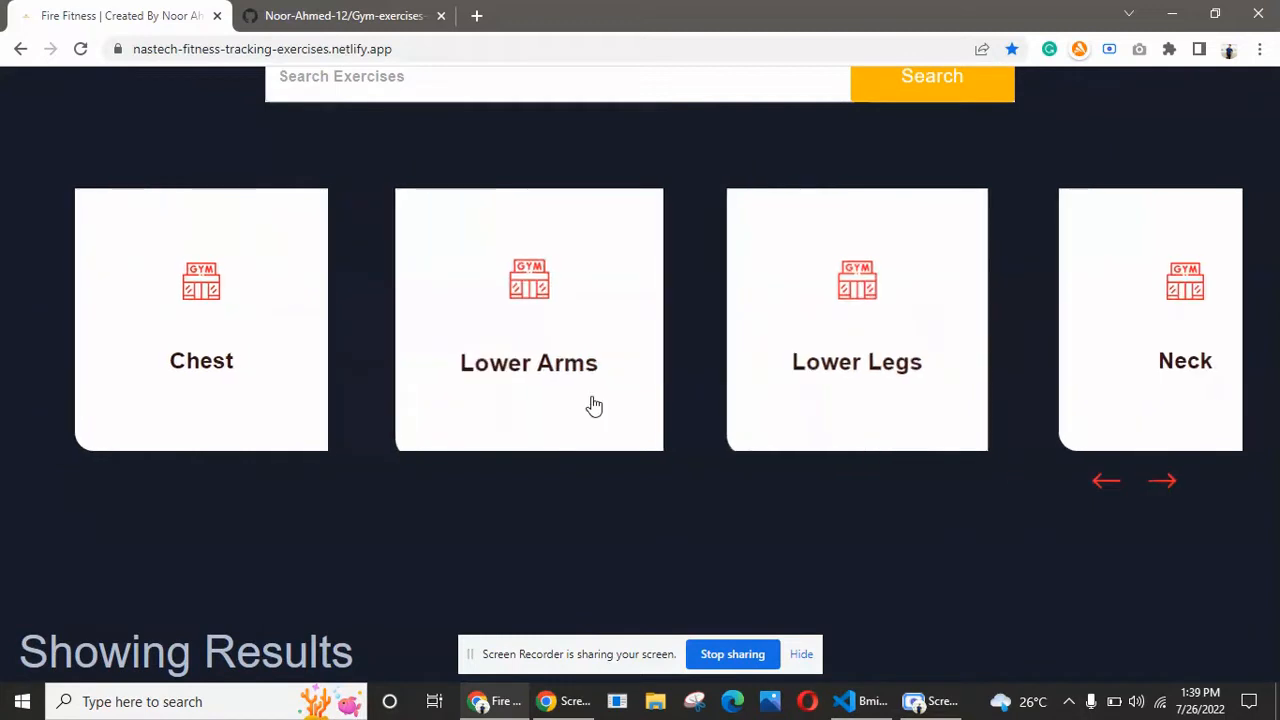
mouse_move(824, 274)
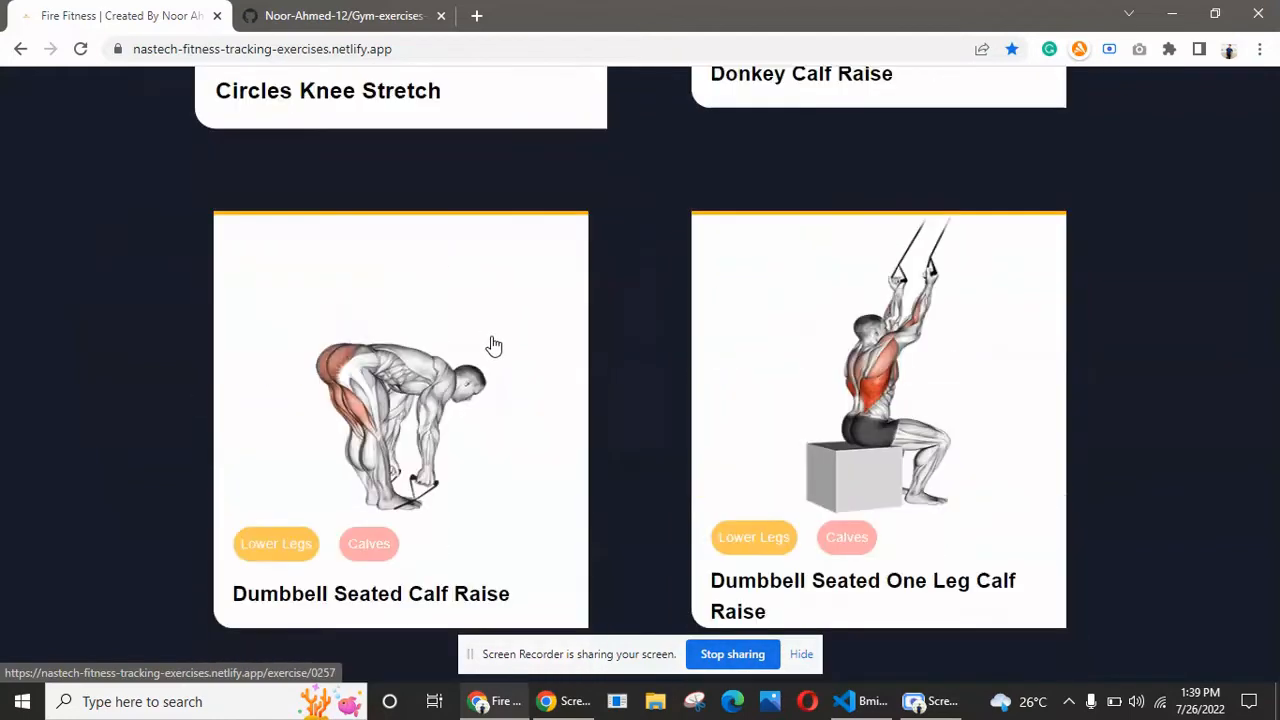
scroll(up, 3)
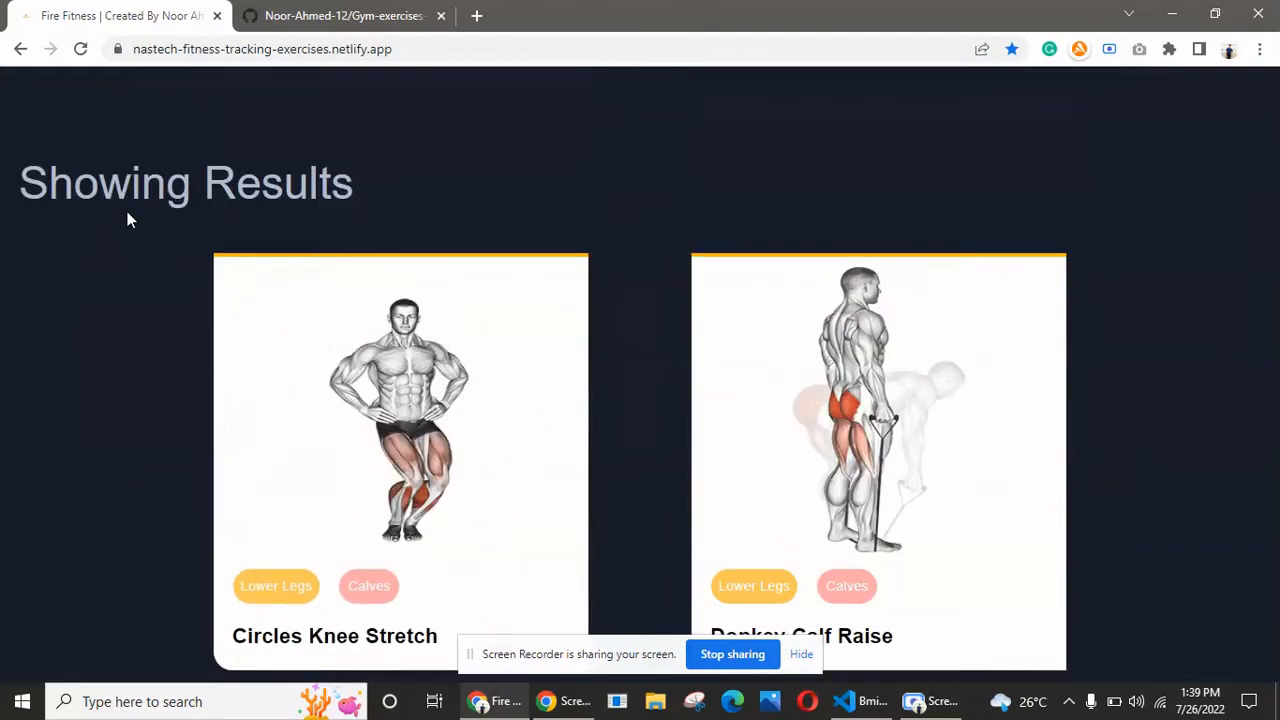
scroll(down, 3)
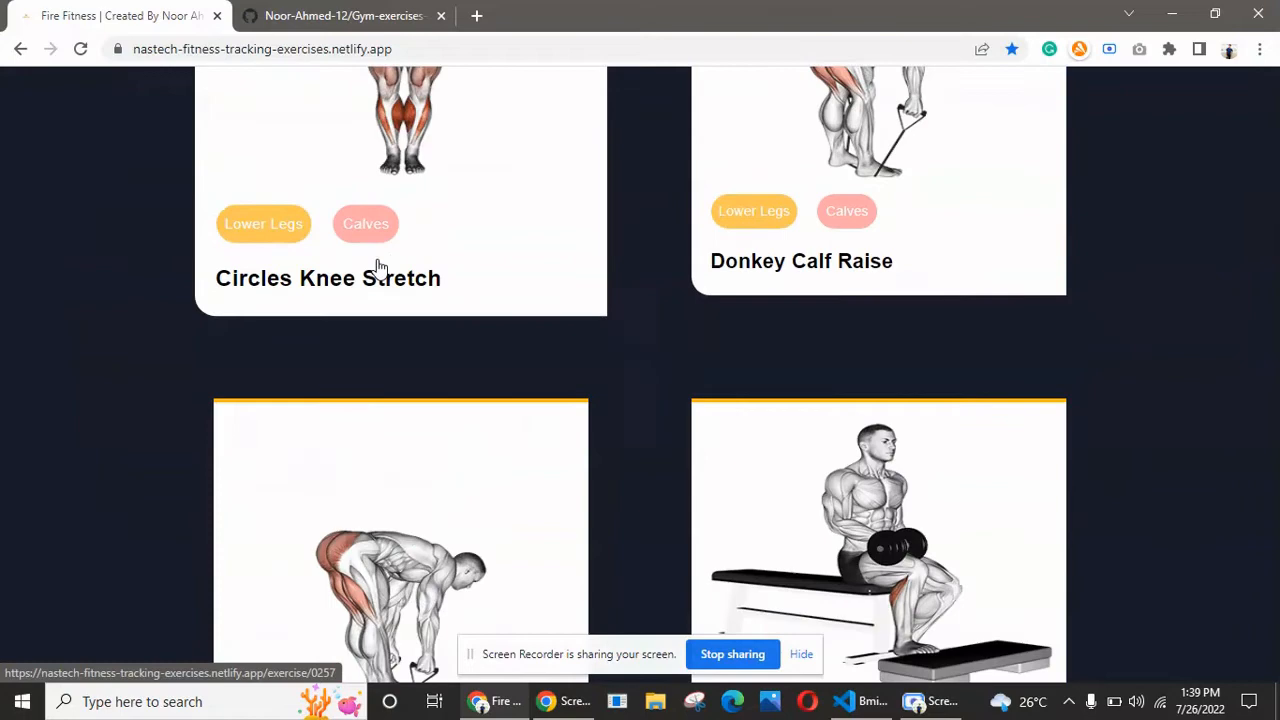
scroll(down, 3)
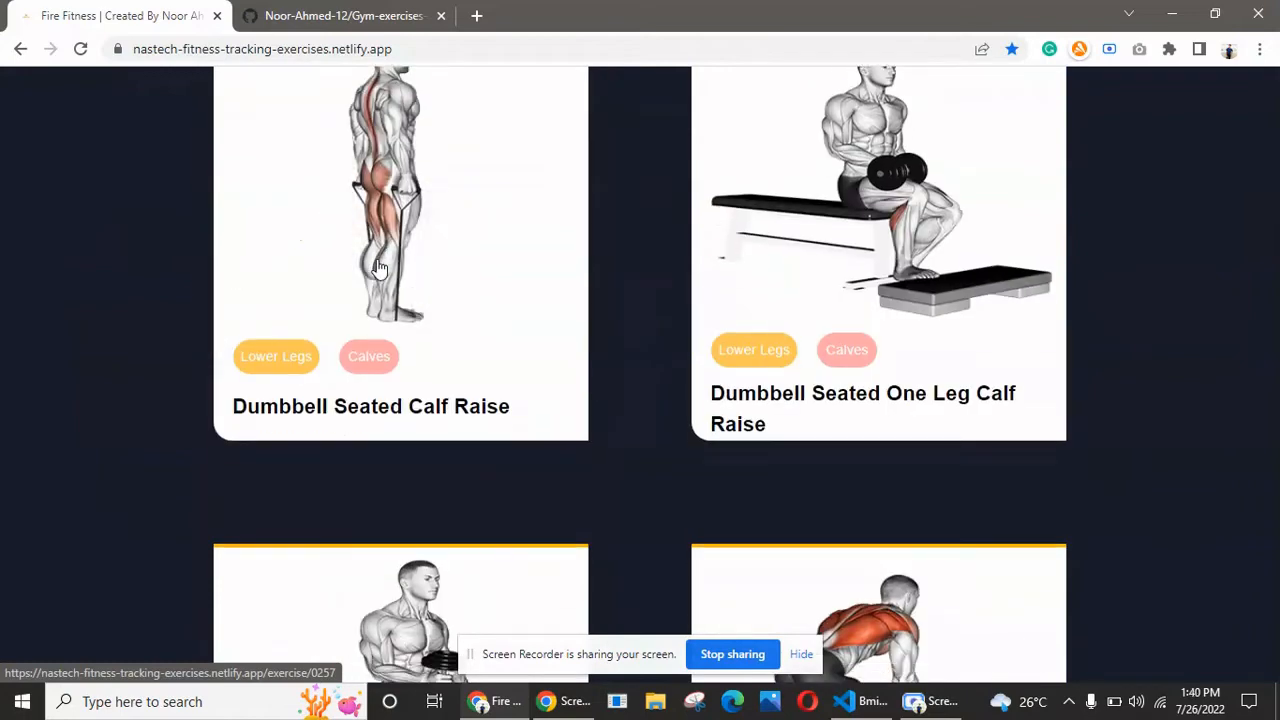
scroll(down, 3)
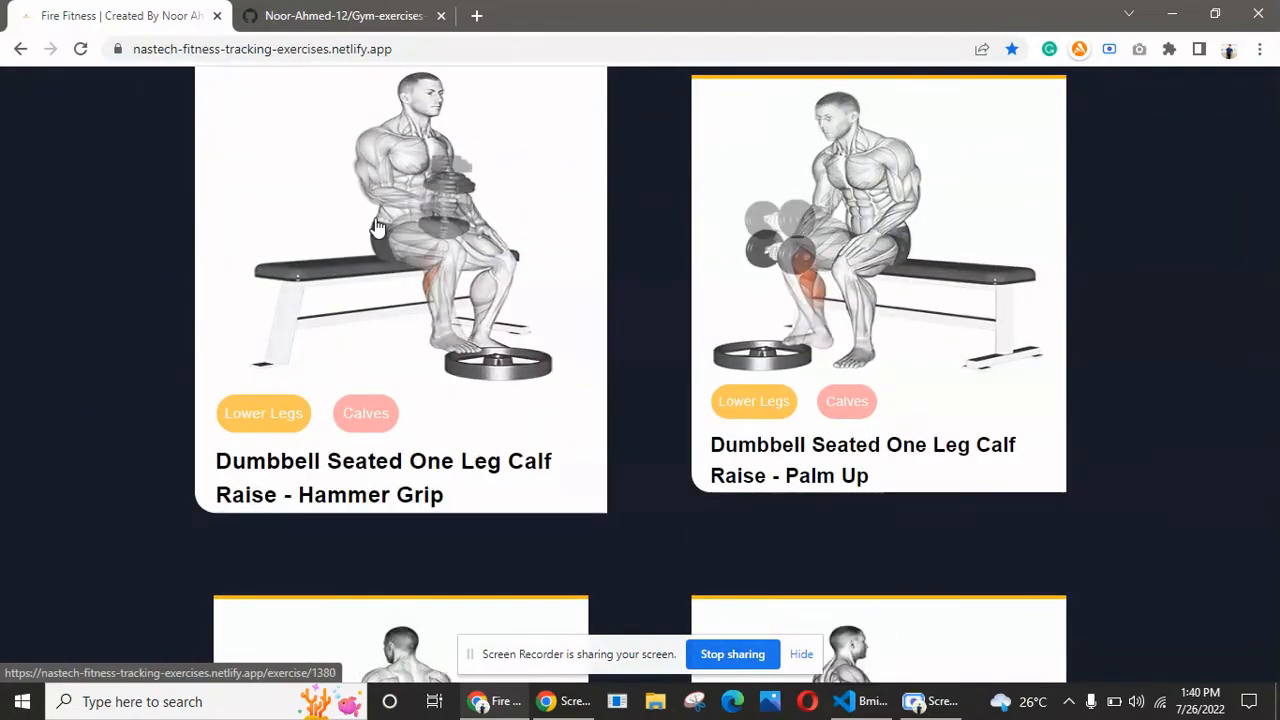
View the Hammer Grip calf raise detail page and its exercise videos section.
click(400, 224)
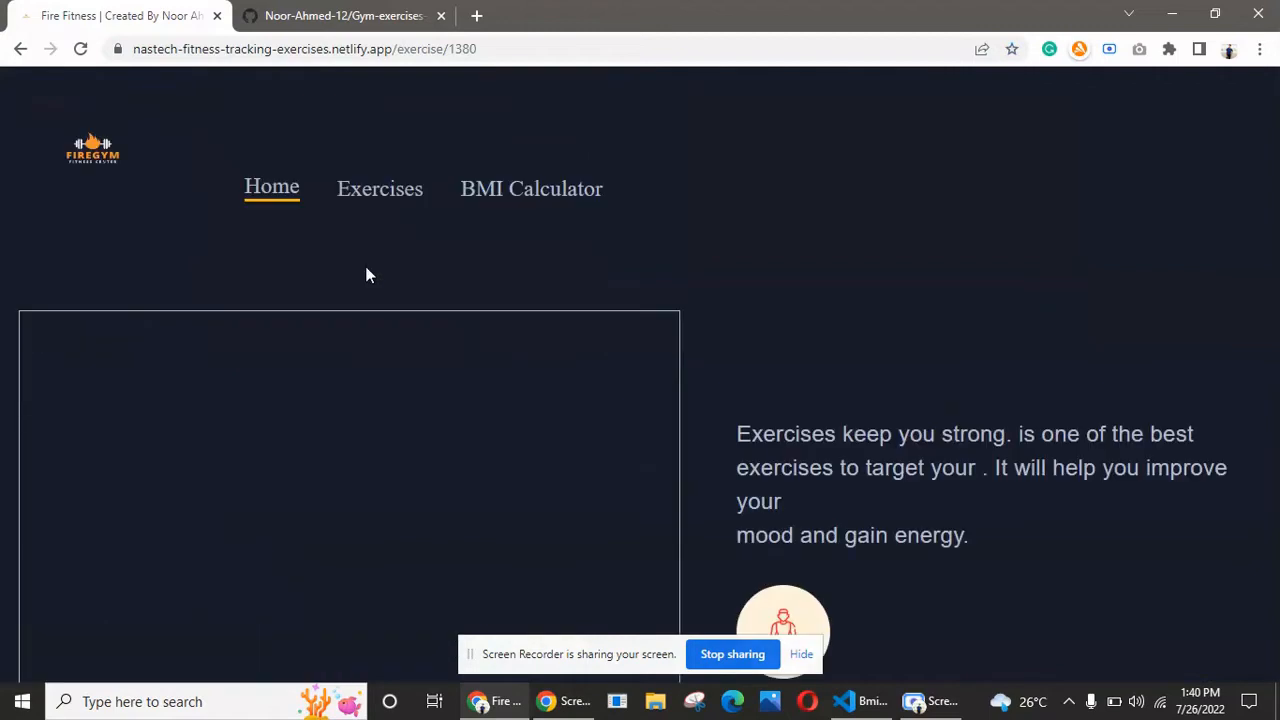
mouse_move(336, 270)
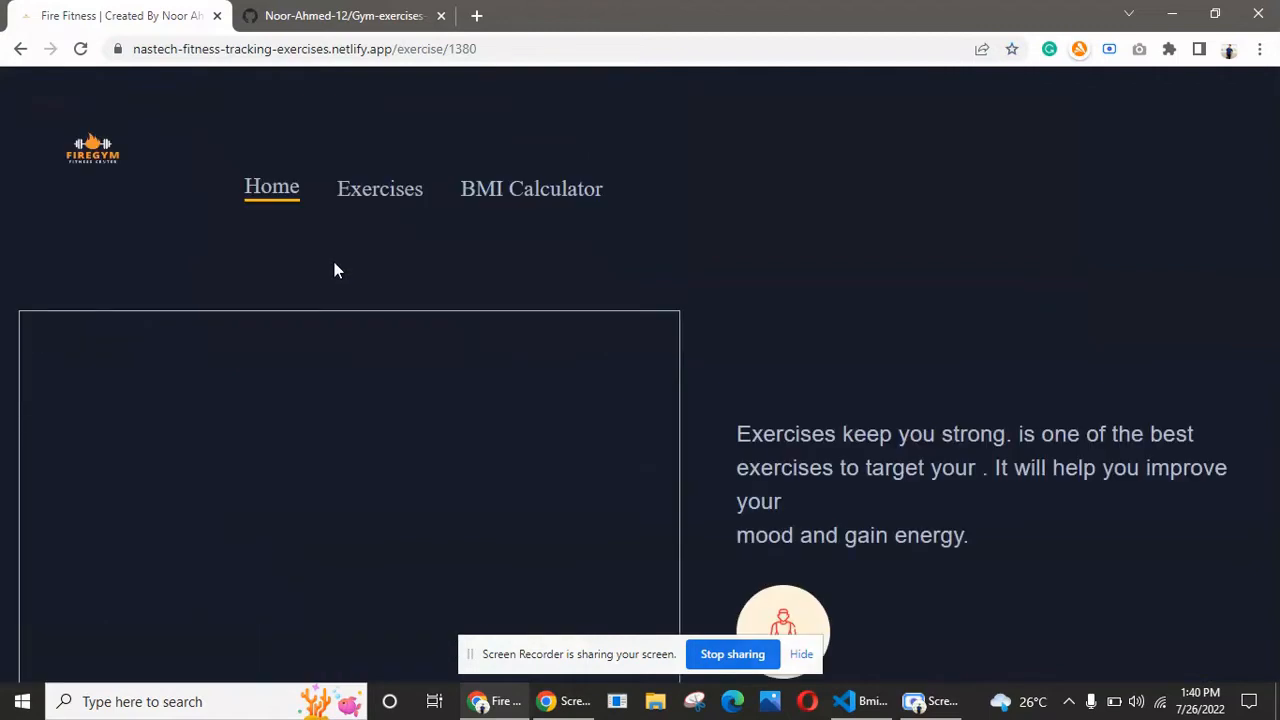
scroll(down, 3)
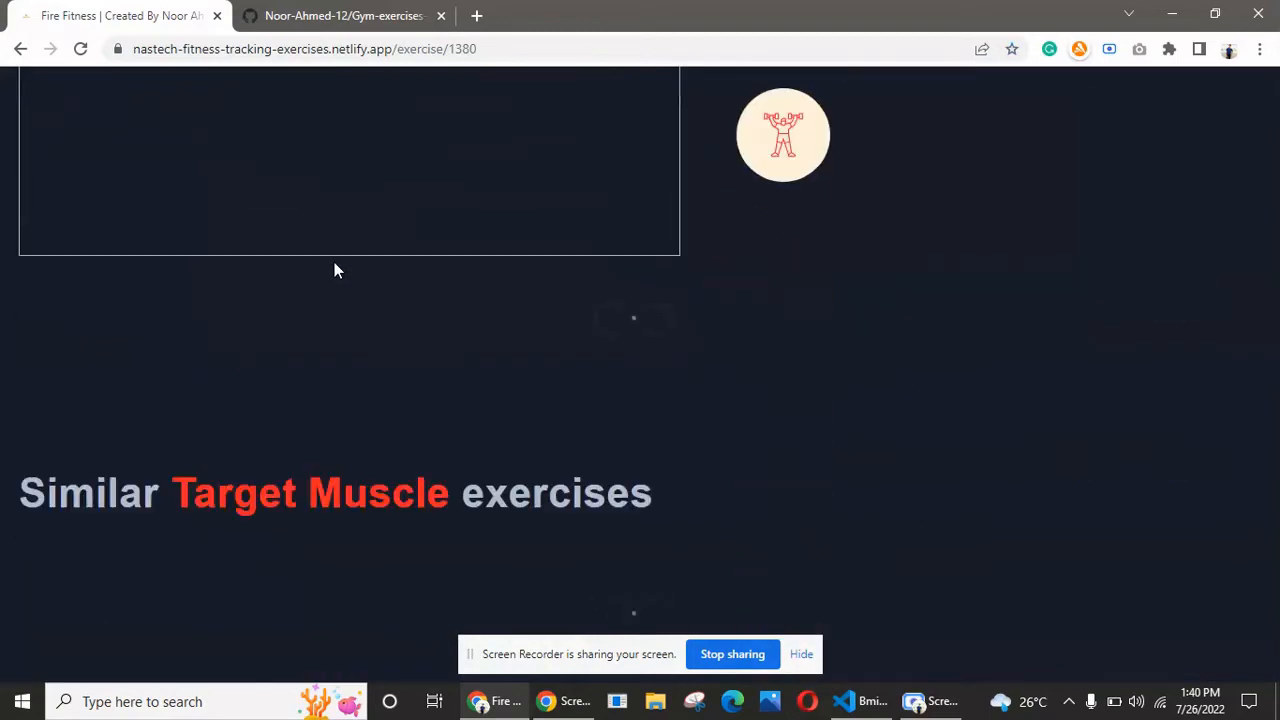
scroll(up, 3)
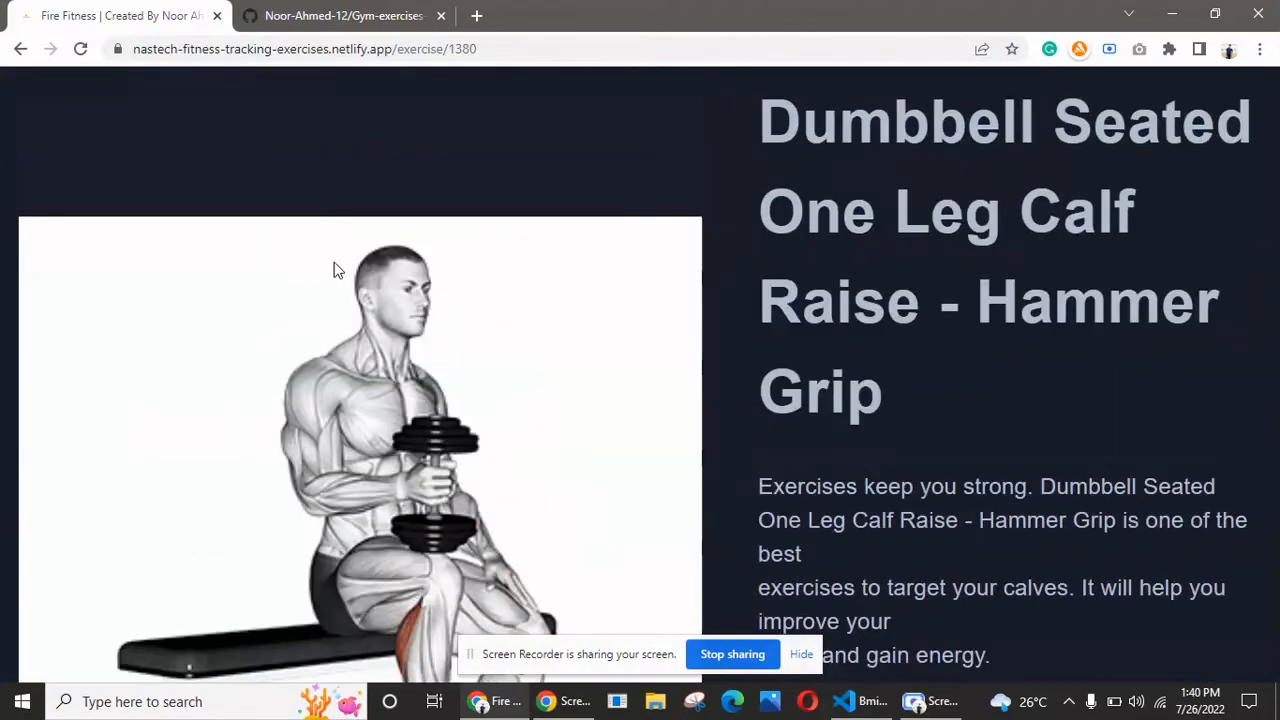
scroll(up, 3)
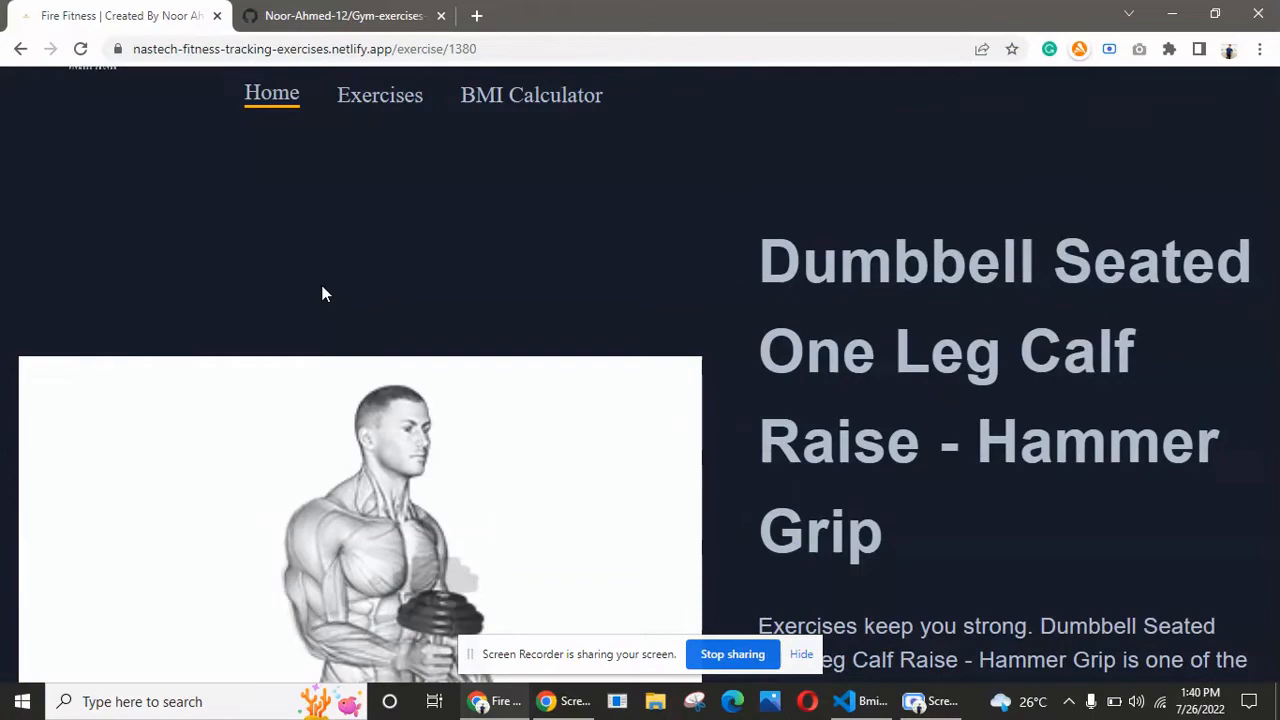
scroll(down, 3)
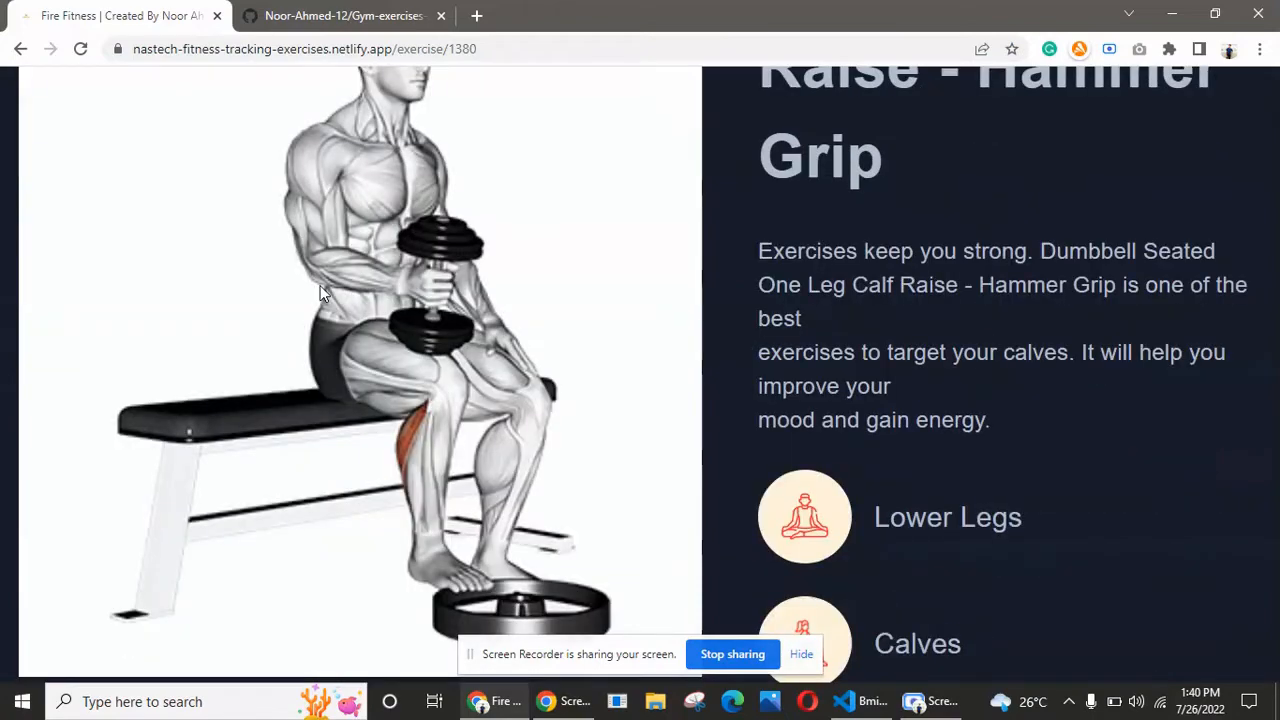
scroll(down, 3)
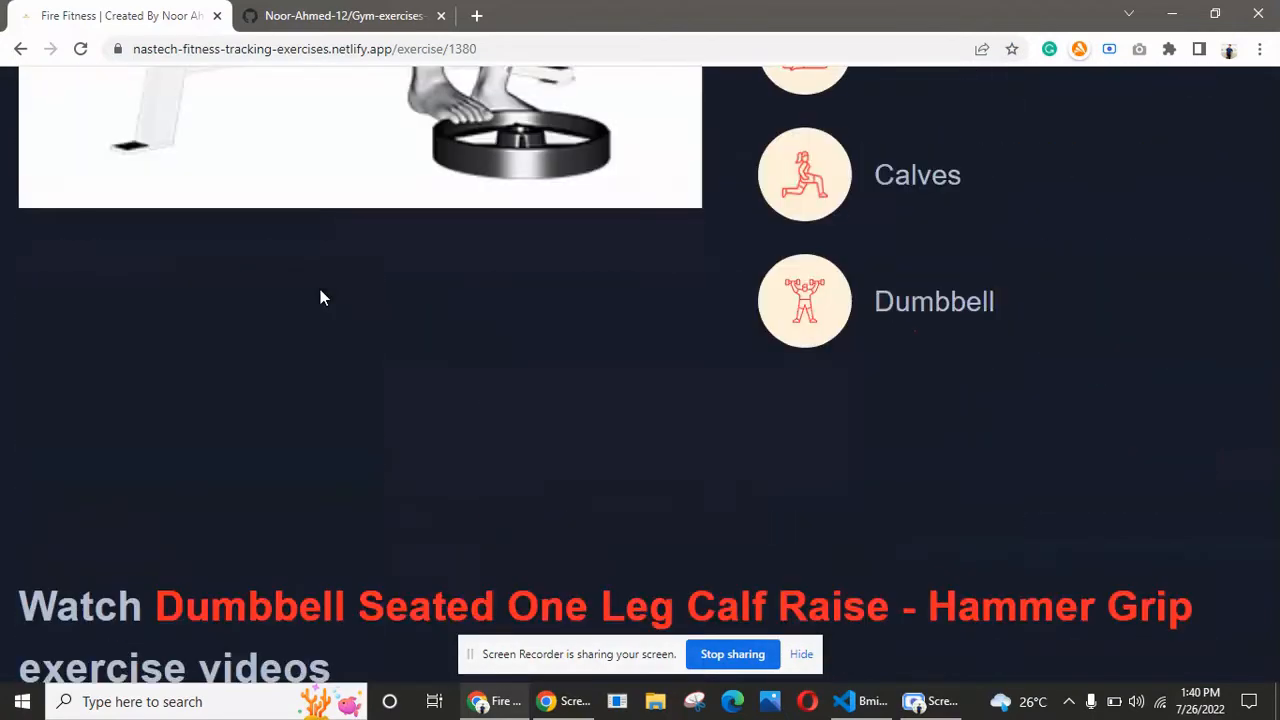
scroll(down, 3)
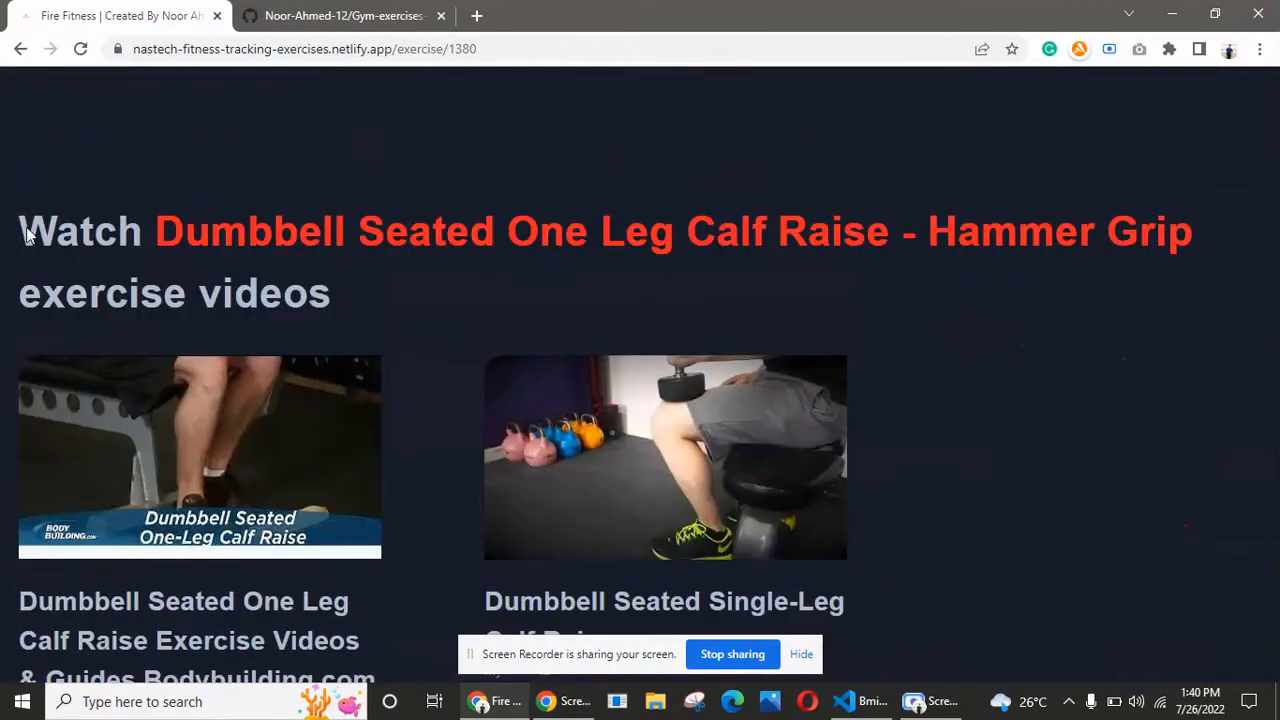
drag(18, 232, 348, 292)
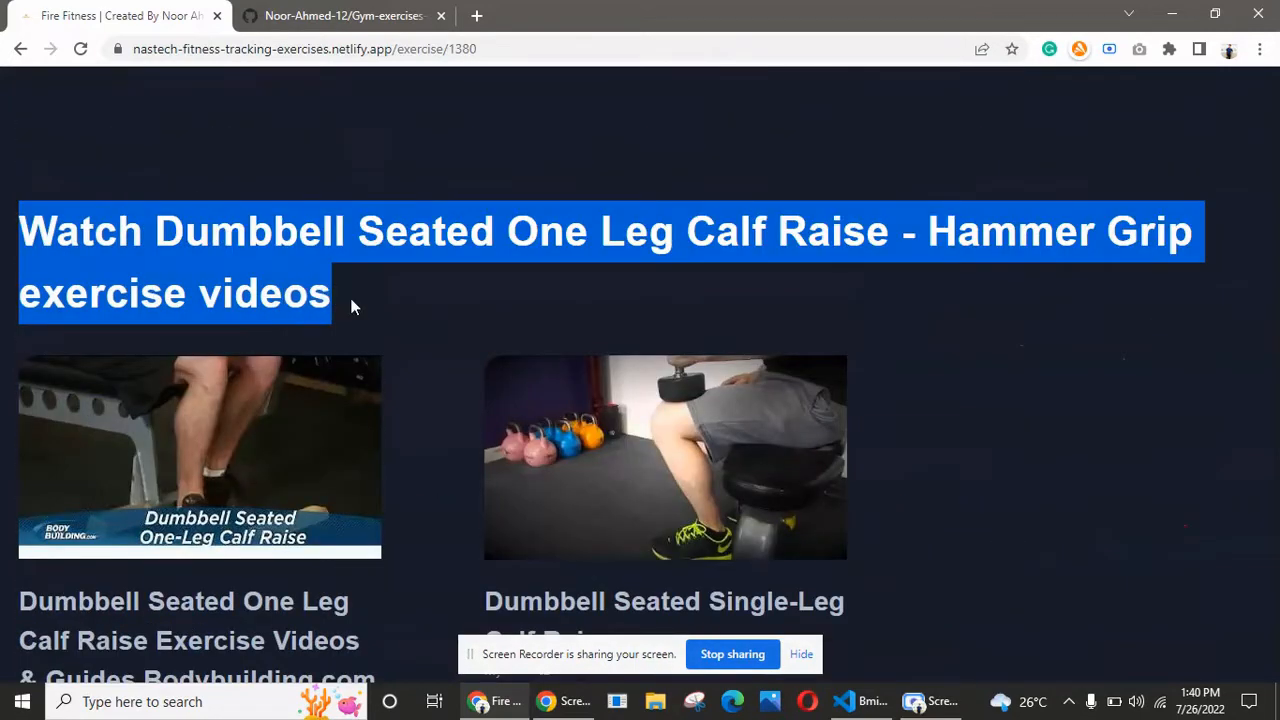
mouse_move(340, 296)
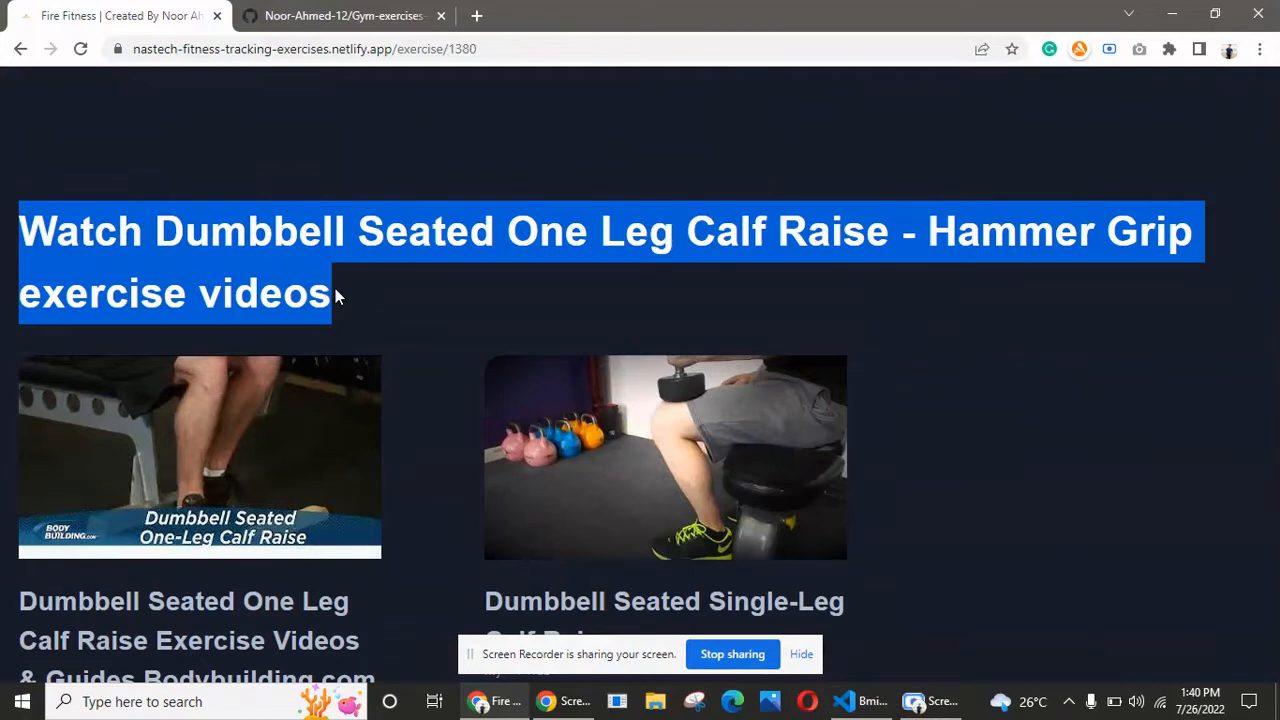
scroll(down, 3)
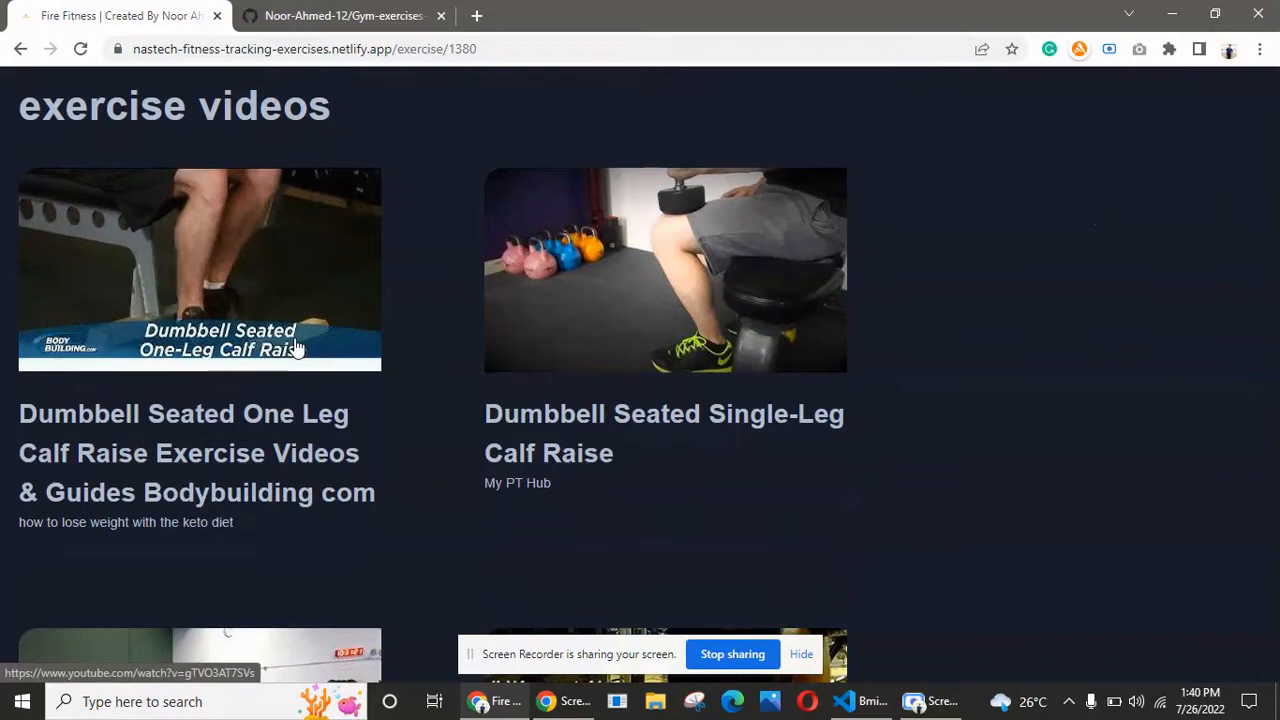
scroll(down, 3)
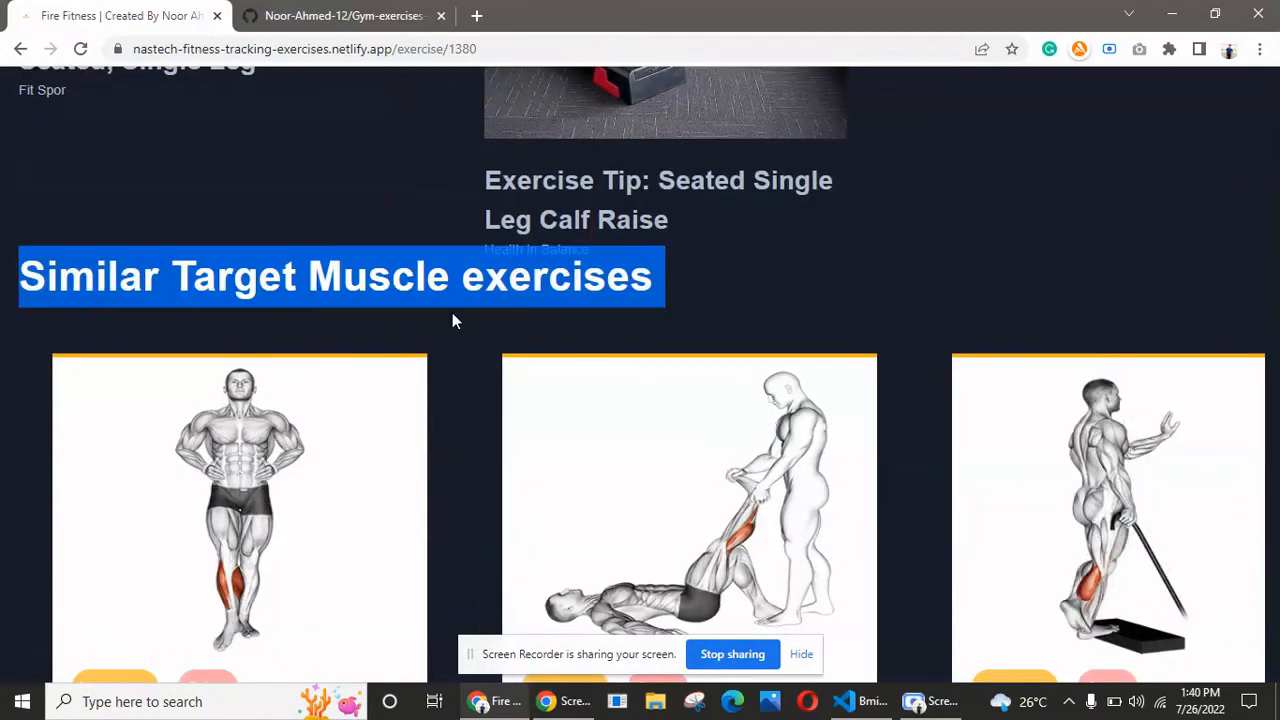
scroll(down, 3)
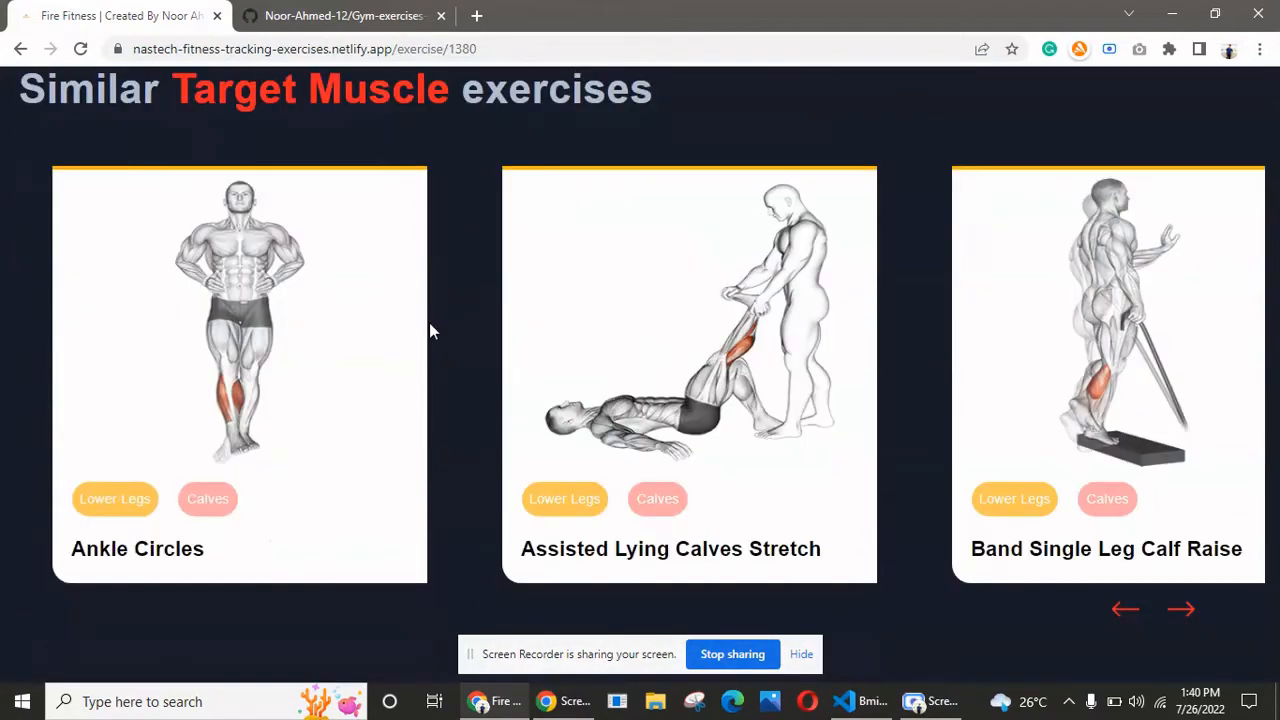
mouse_move(176, 460)
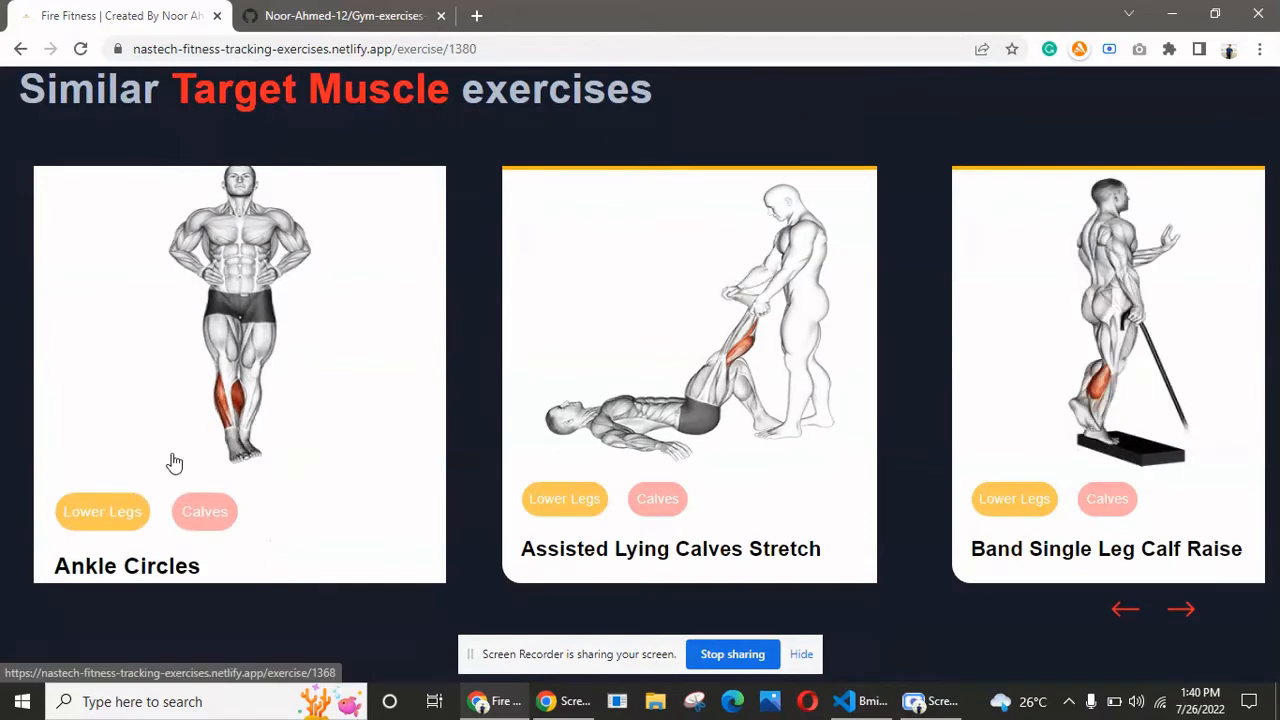
mouse_move(200, 444)
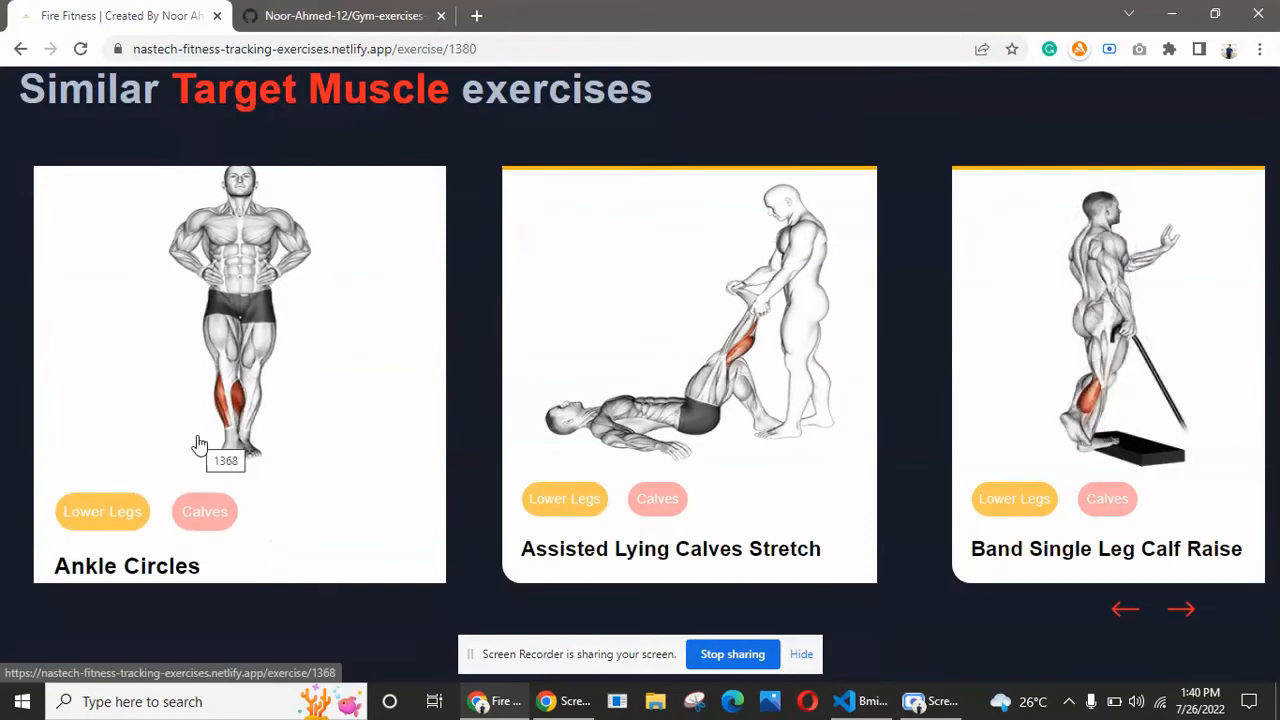
mouse_move(276, 352)
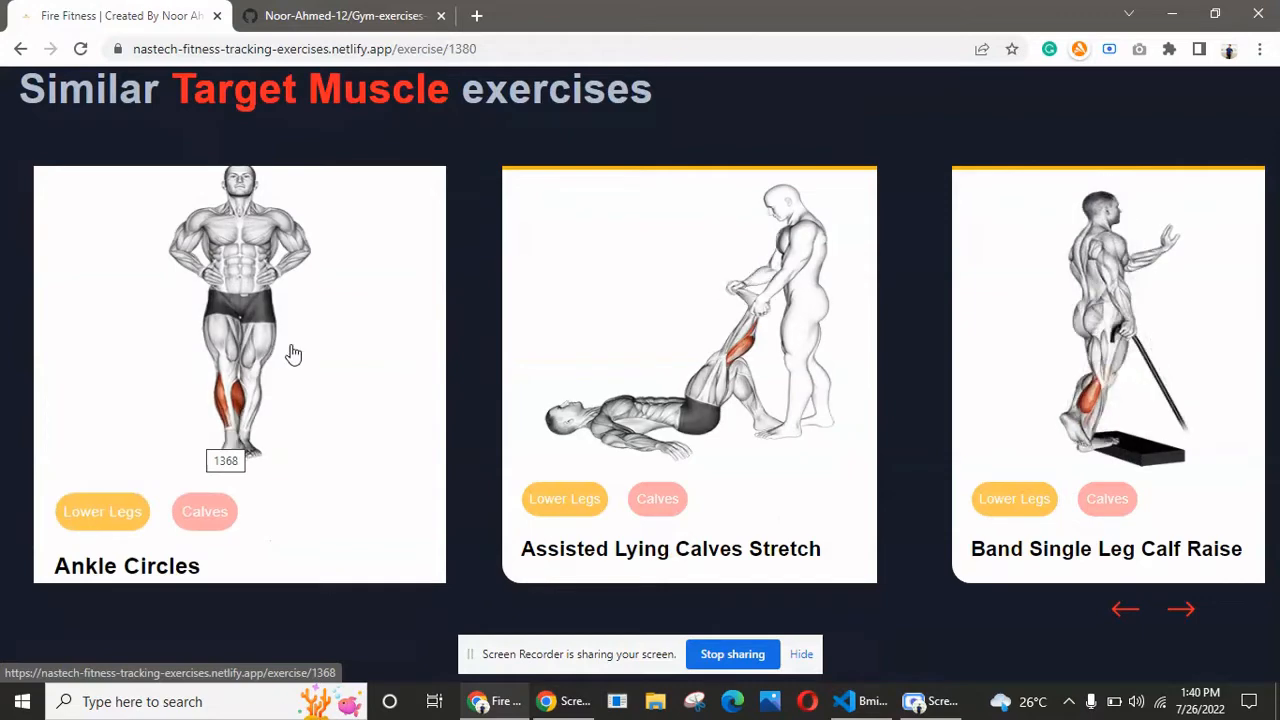
Browse similar target-muscle and equipment exercise carousels, then go to the BMI Calculator page.
click(1180, 608)
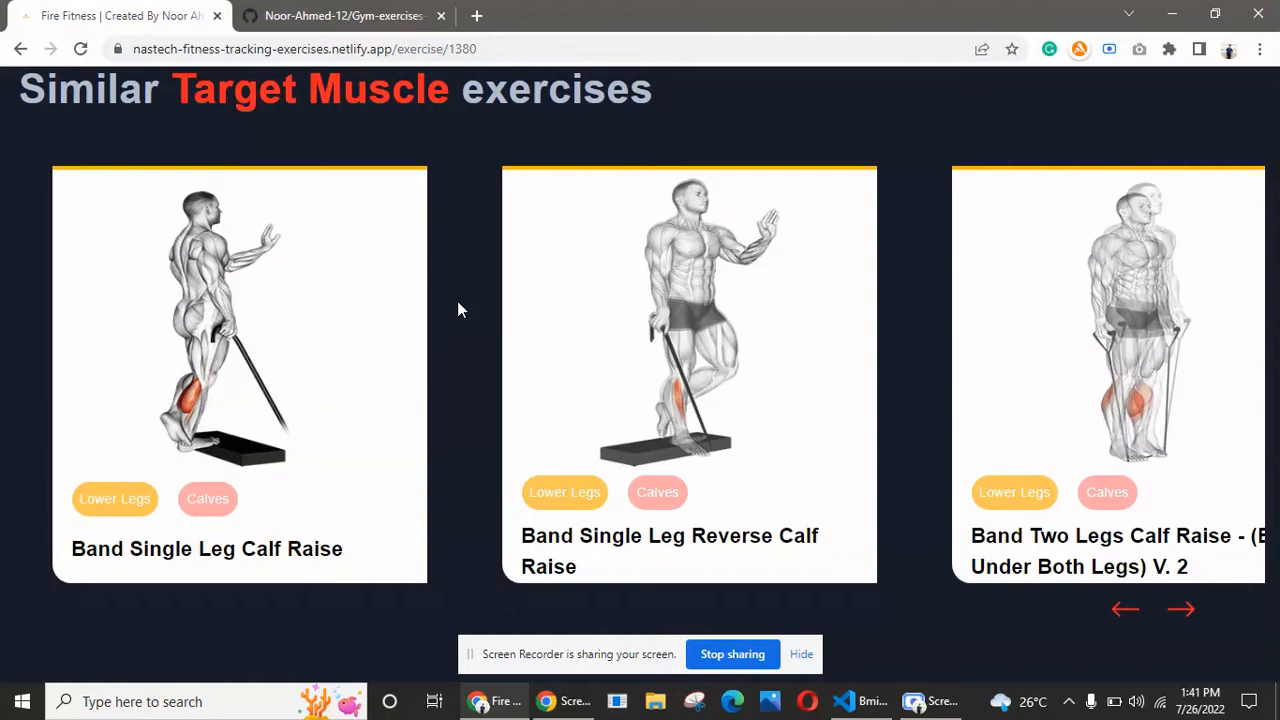
scroll(down, 3)
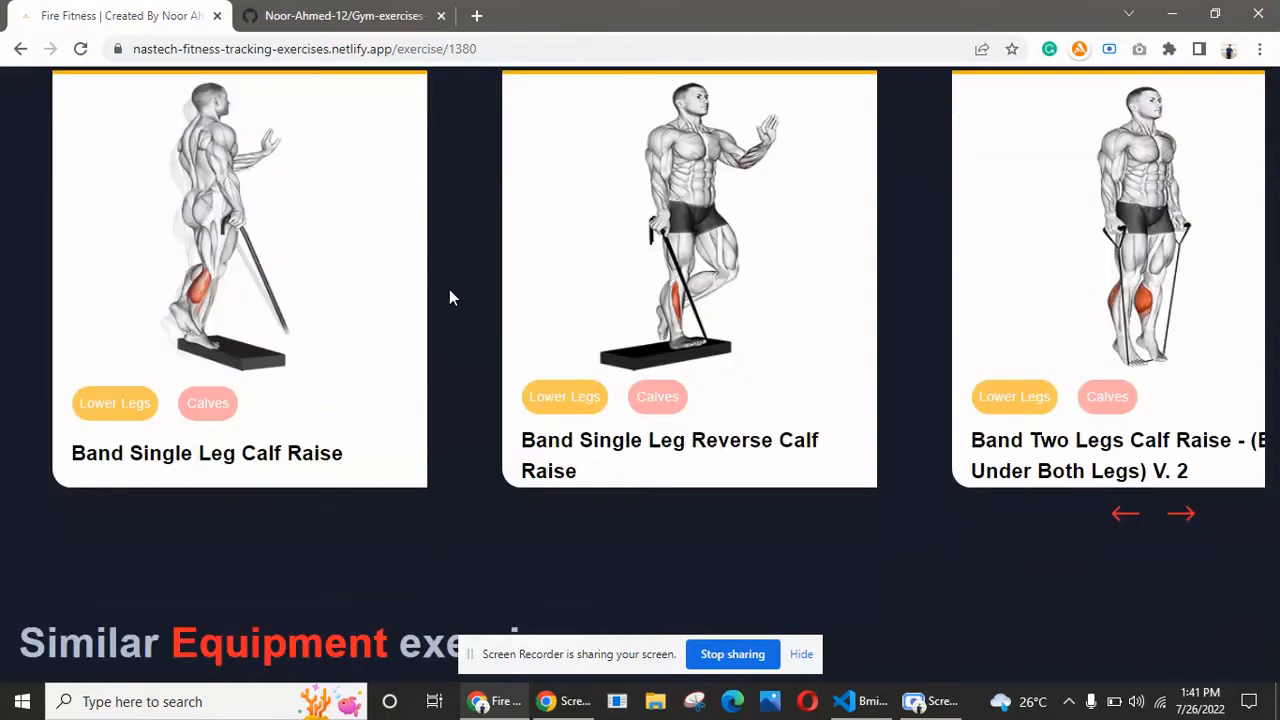
scroll(down, 3)
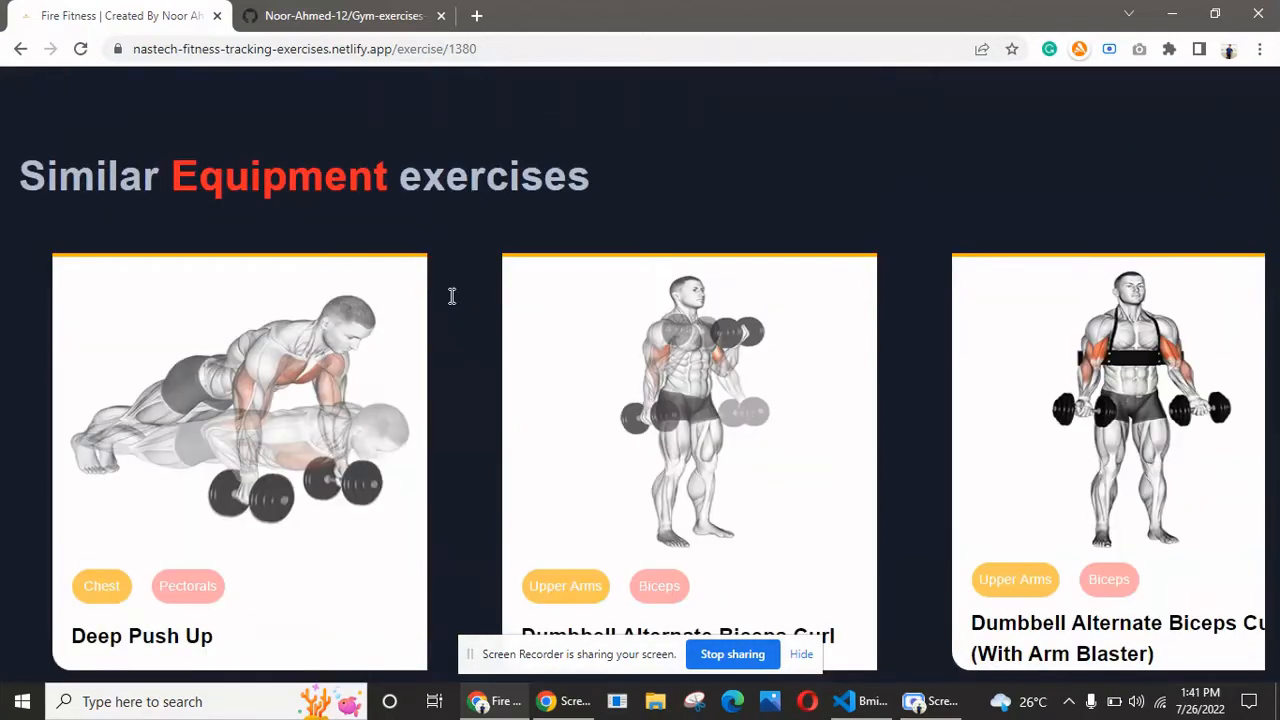
scroll(down, 3)
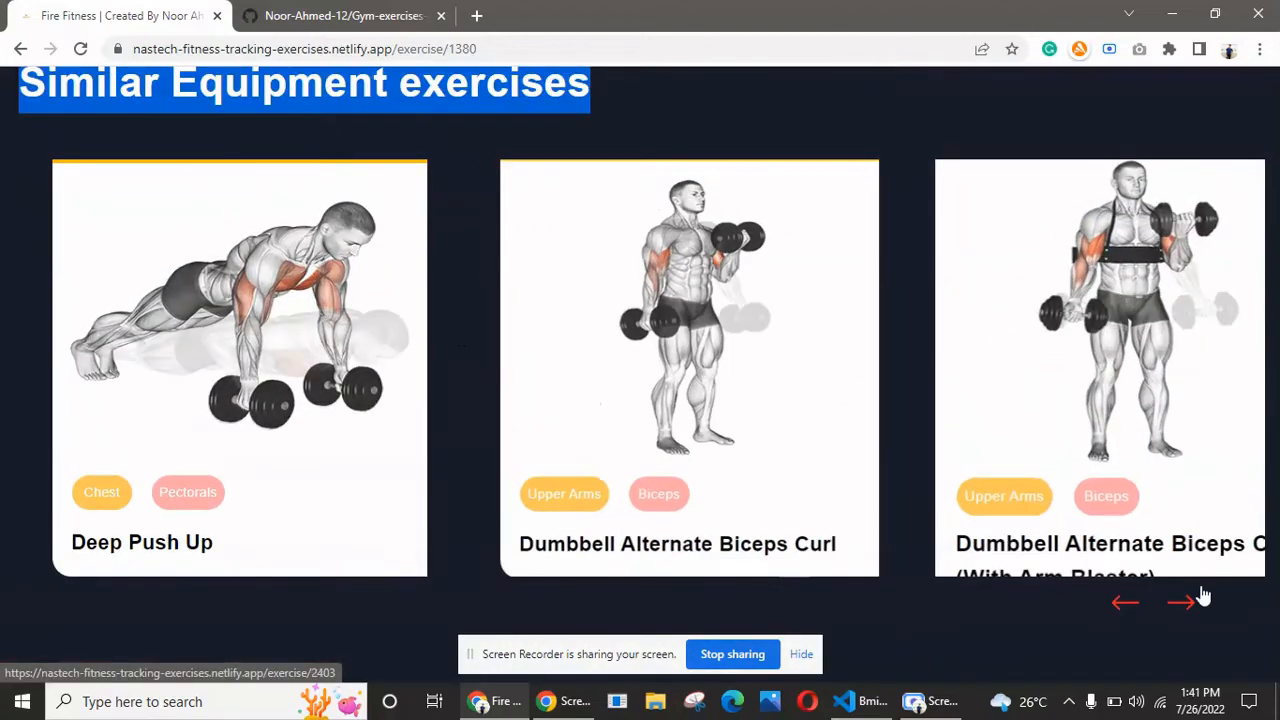
click(1180, 602)
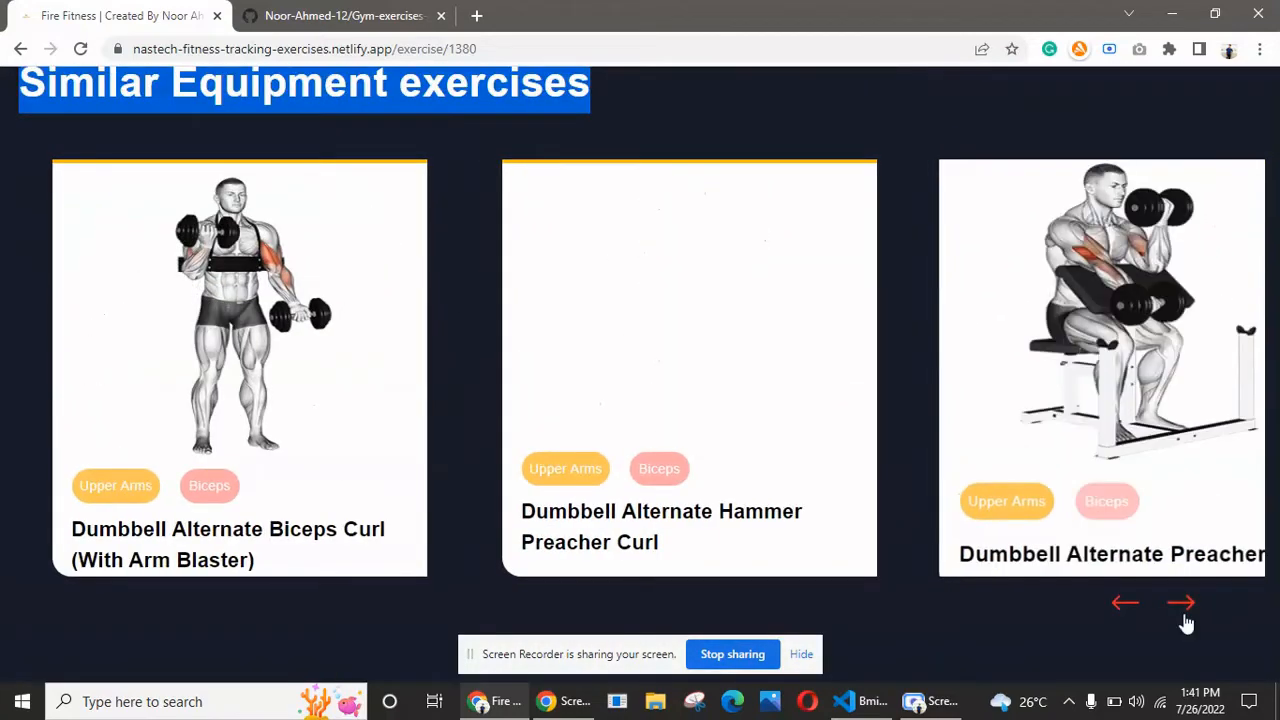
click(1180, 602)
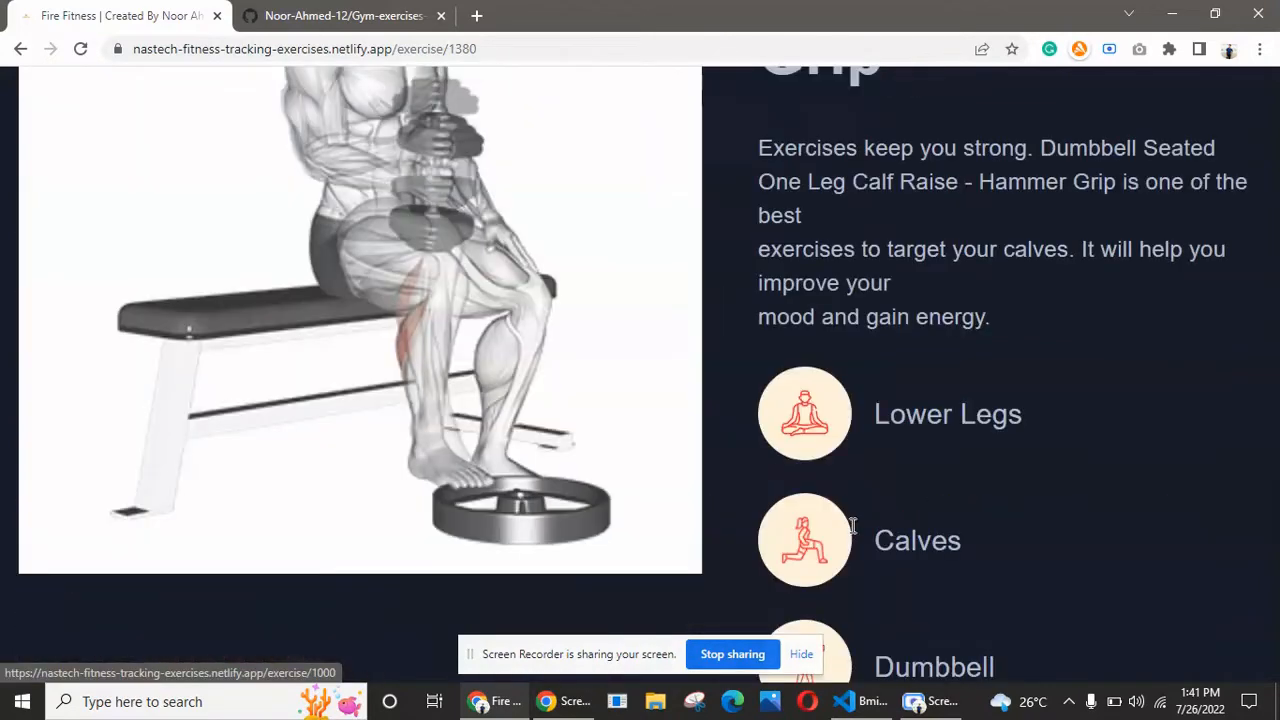
click(532, 188)
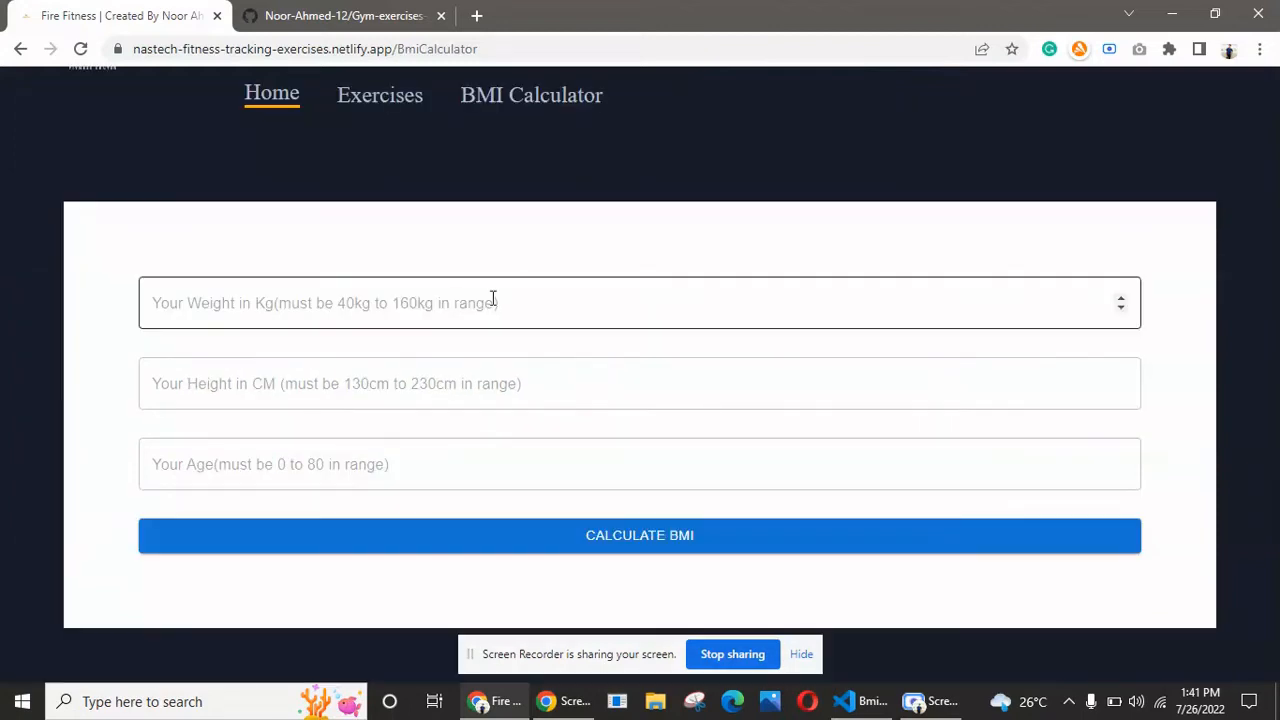
Calculate BMI with weight 65, height 180, age 23, getting 20.06 rated Normal.
click(640, 304)
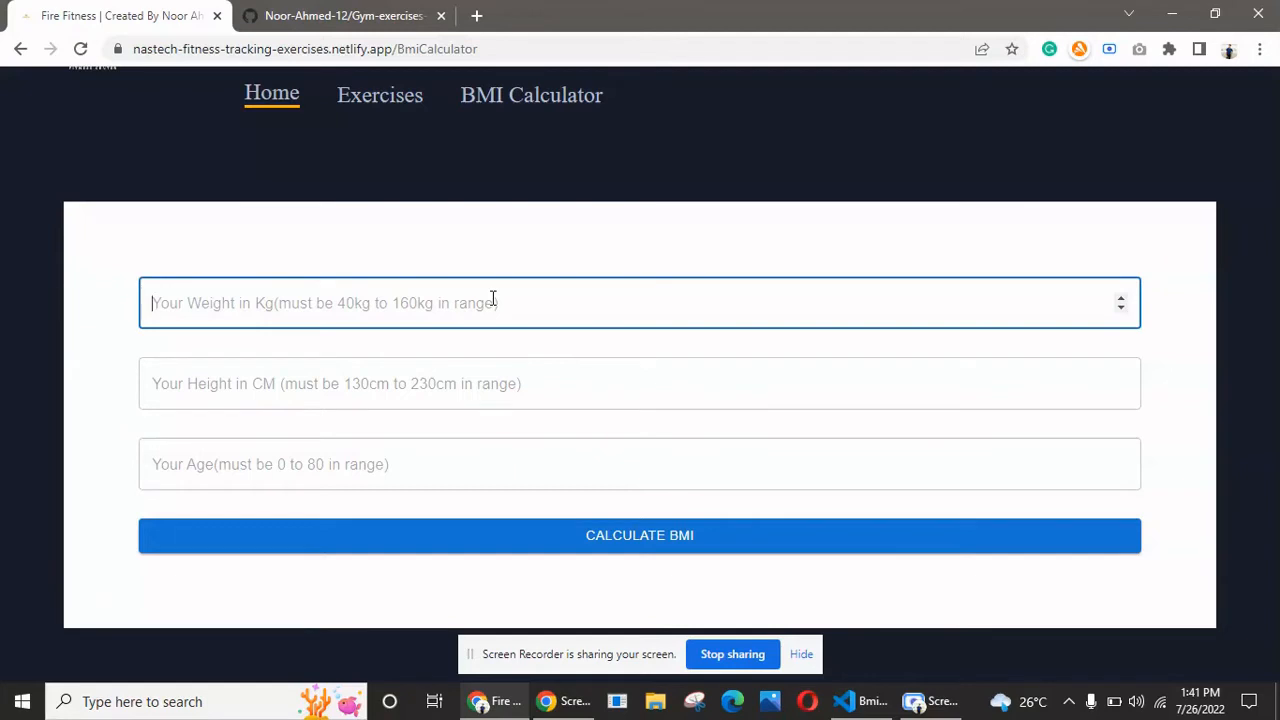
text(65)
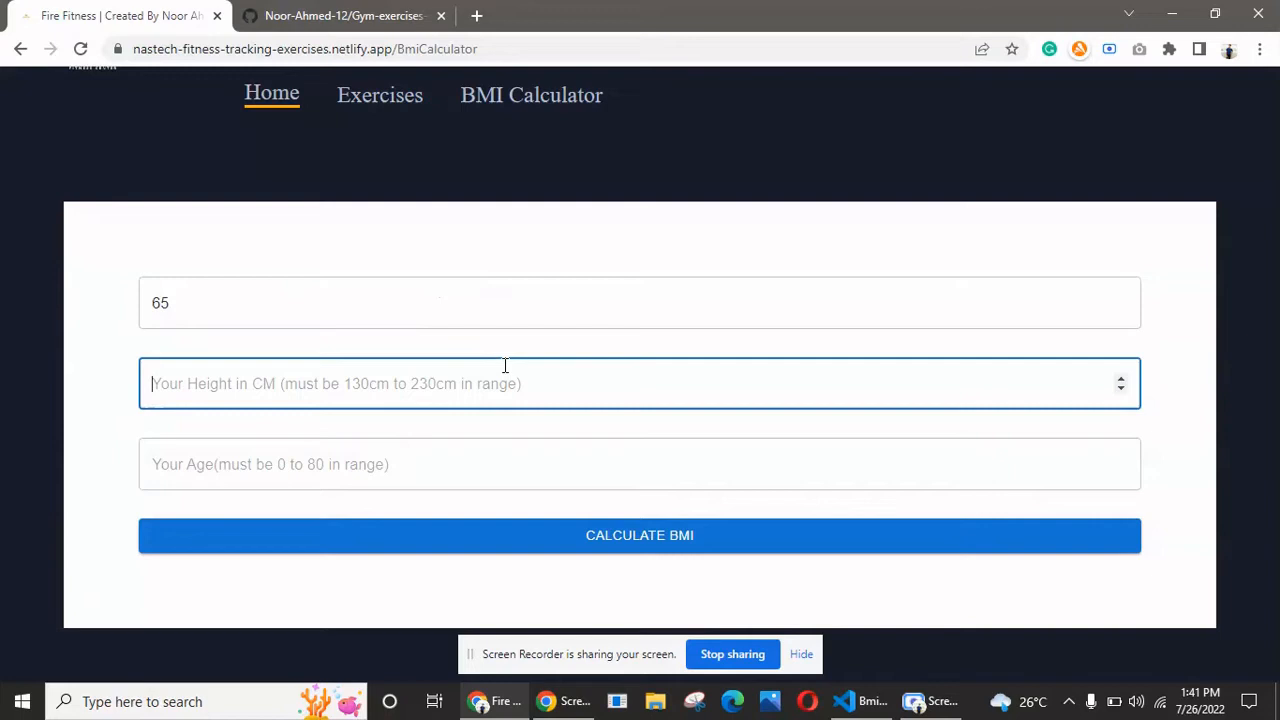
text(180)
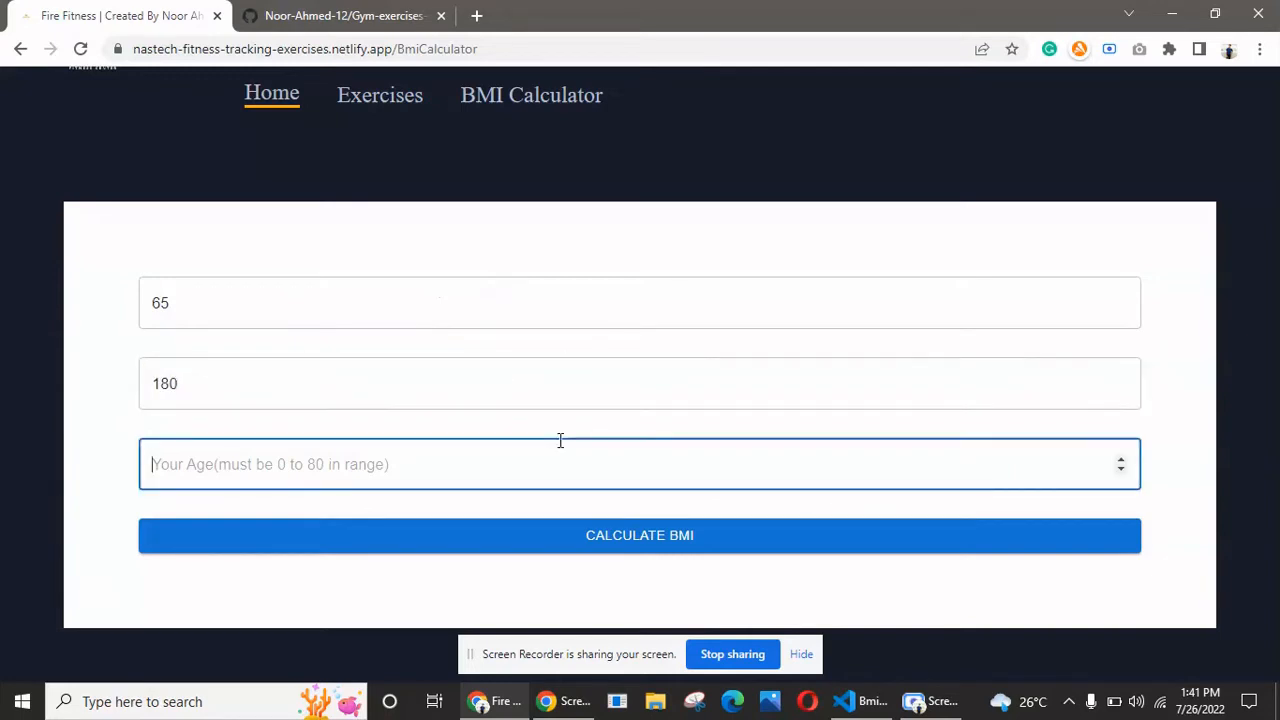
text(23)
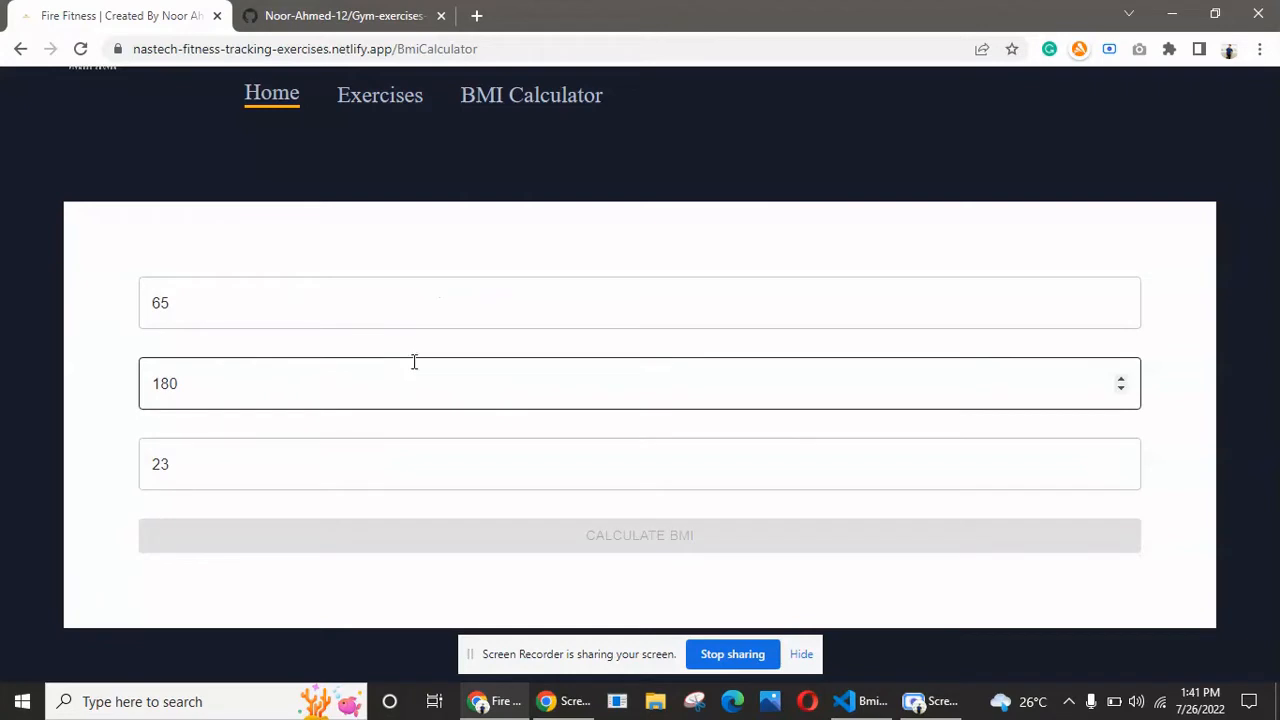
scroll(down, 3)
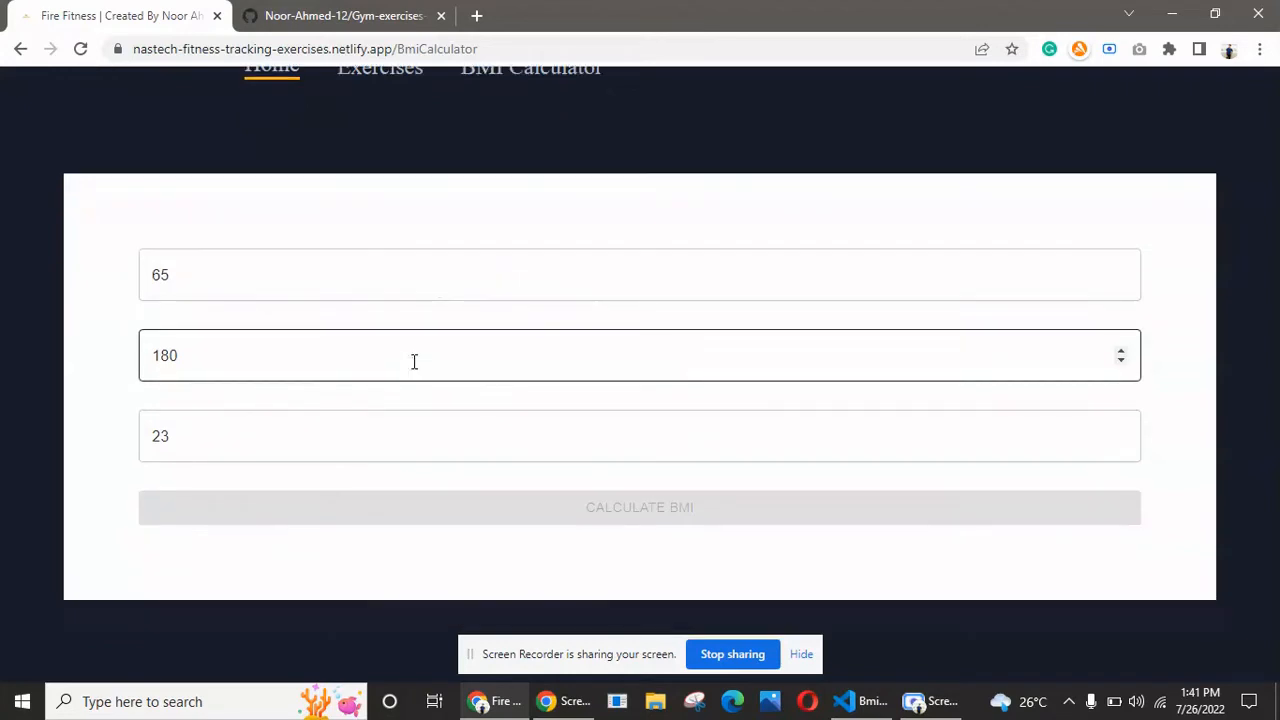
click(640, 508)
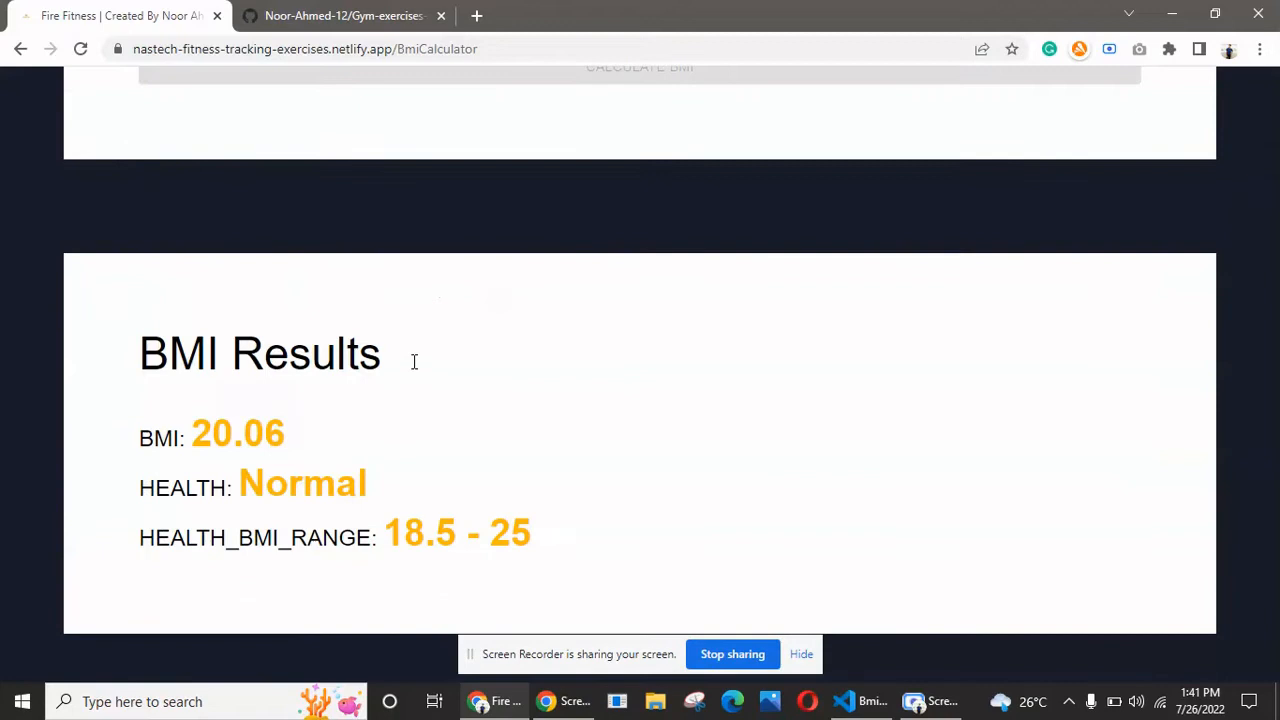
mouse_move(196, 392)
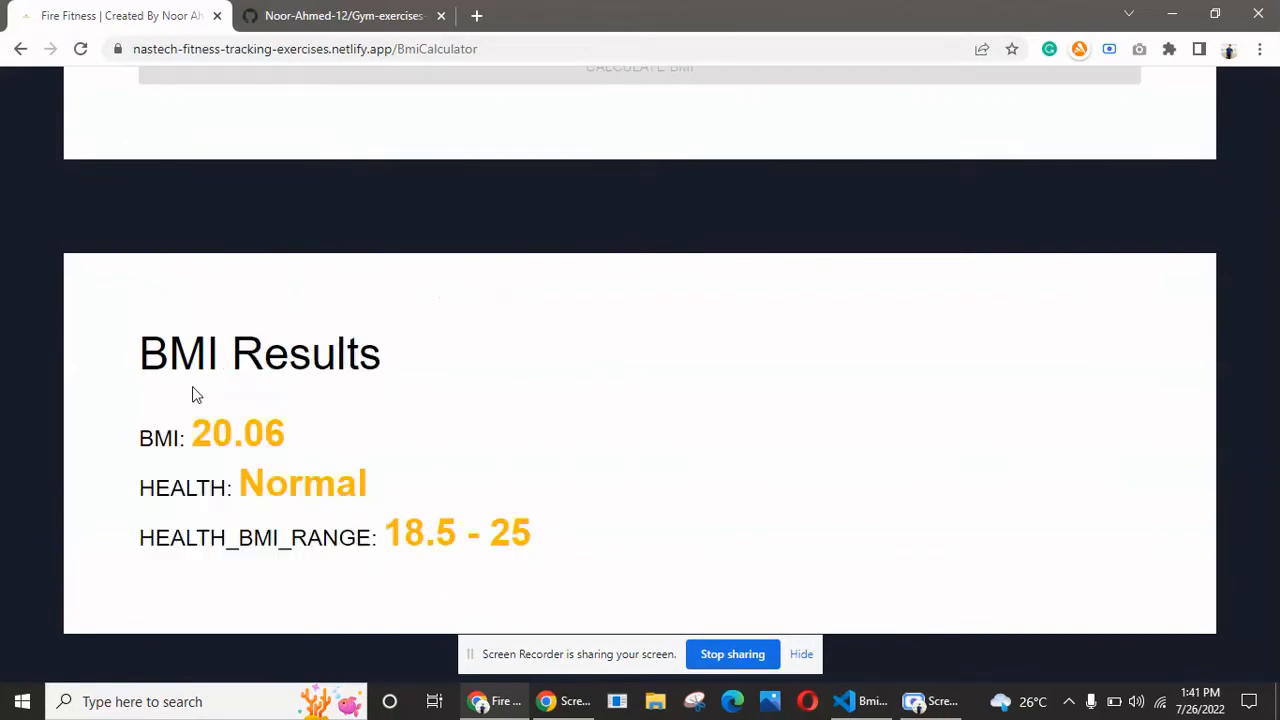
mouse_move(314, 268)
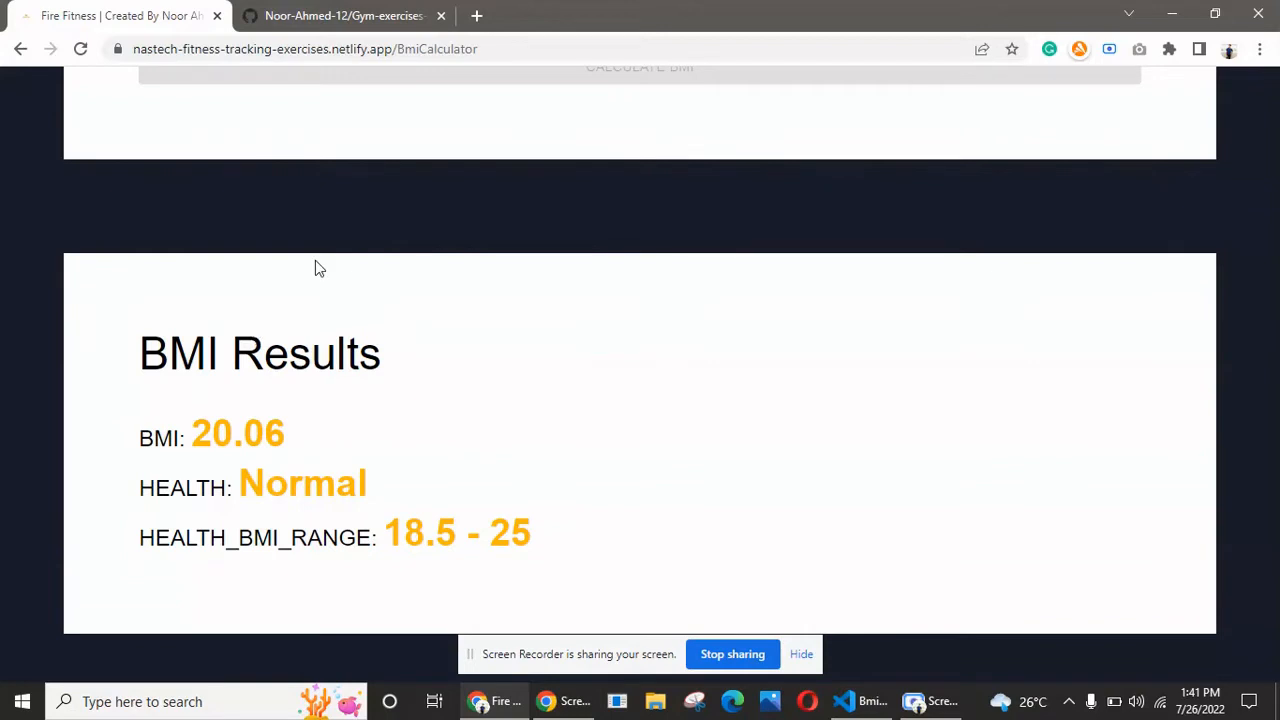
scroll(up, 3)
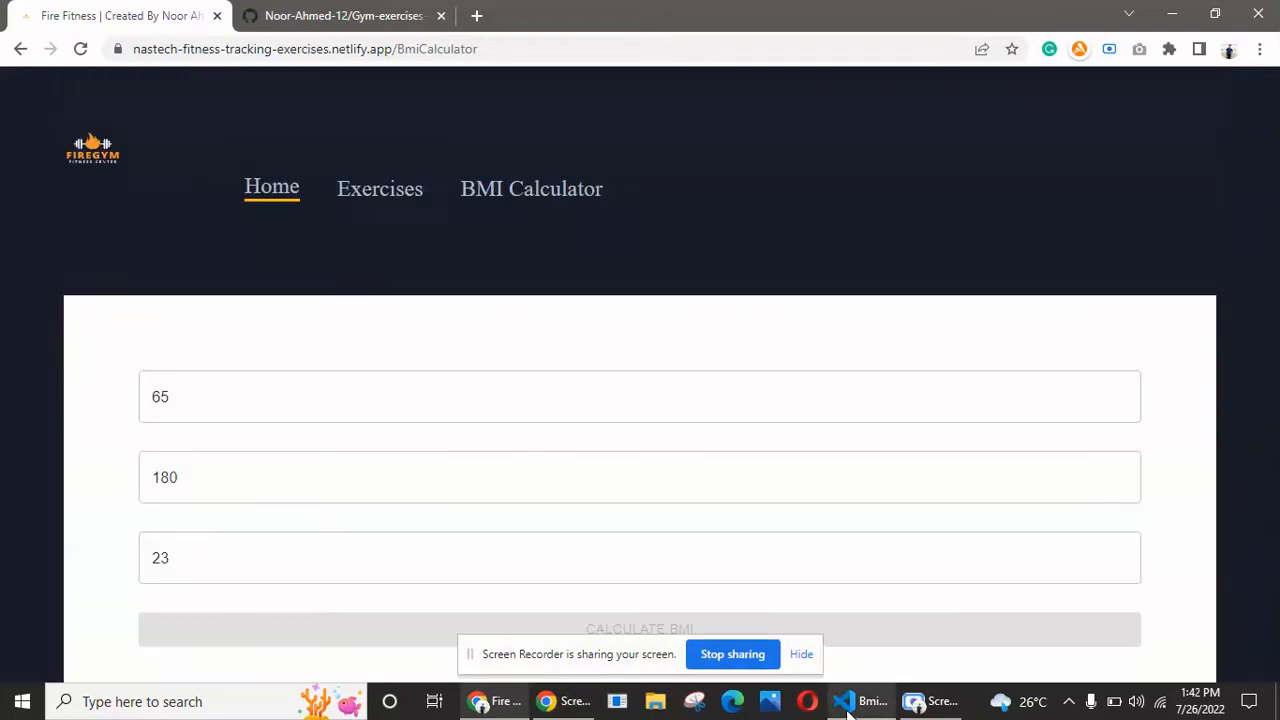
Review Home.js, ExcerciseDetail.js and BmiCalculator.js sources in VS Code, ending on the BMI fetch logic.
click(872, 700)
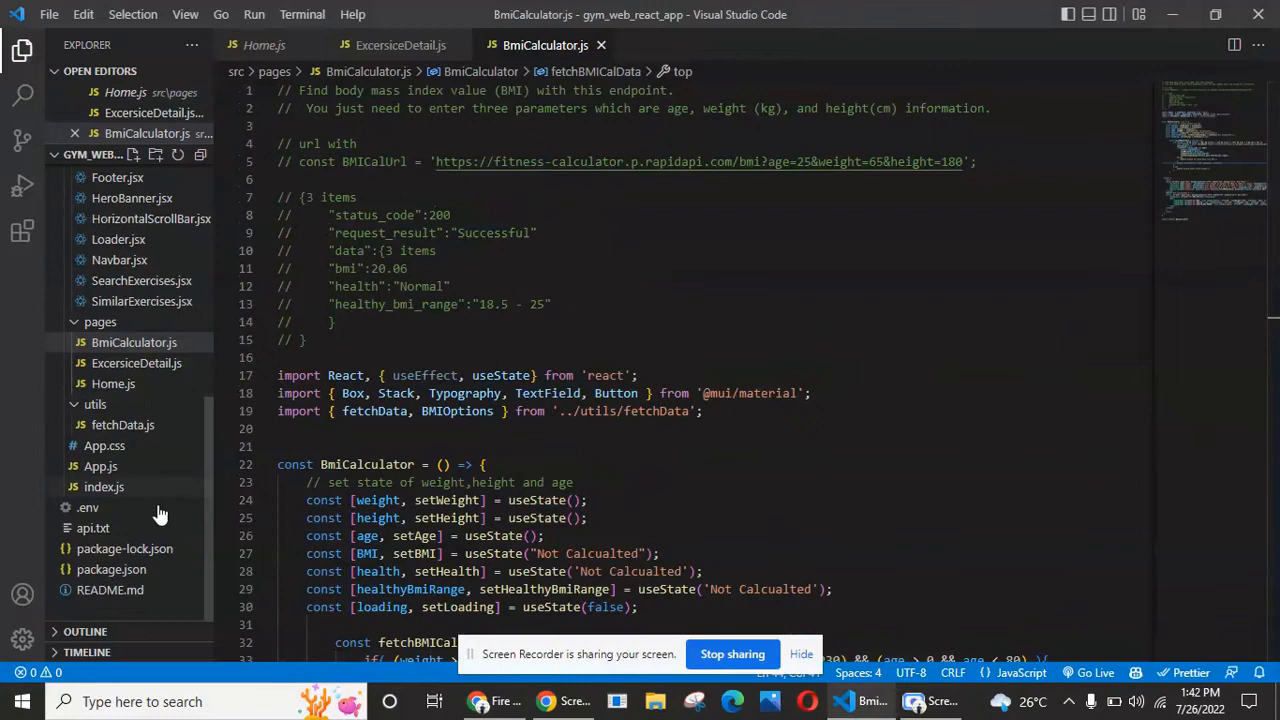
mouse_move(168, 290)
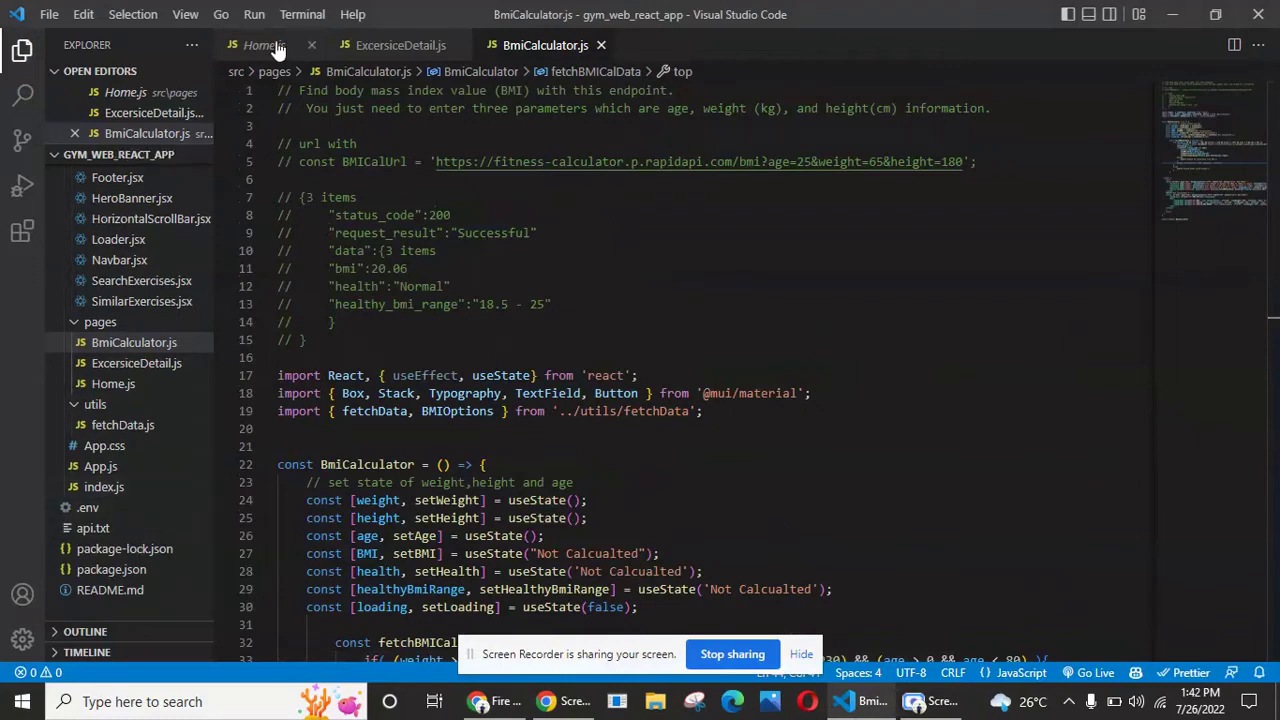
click(256, 44)
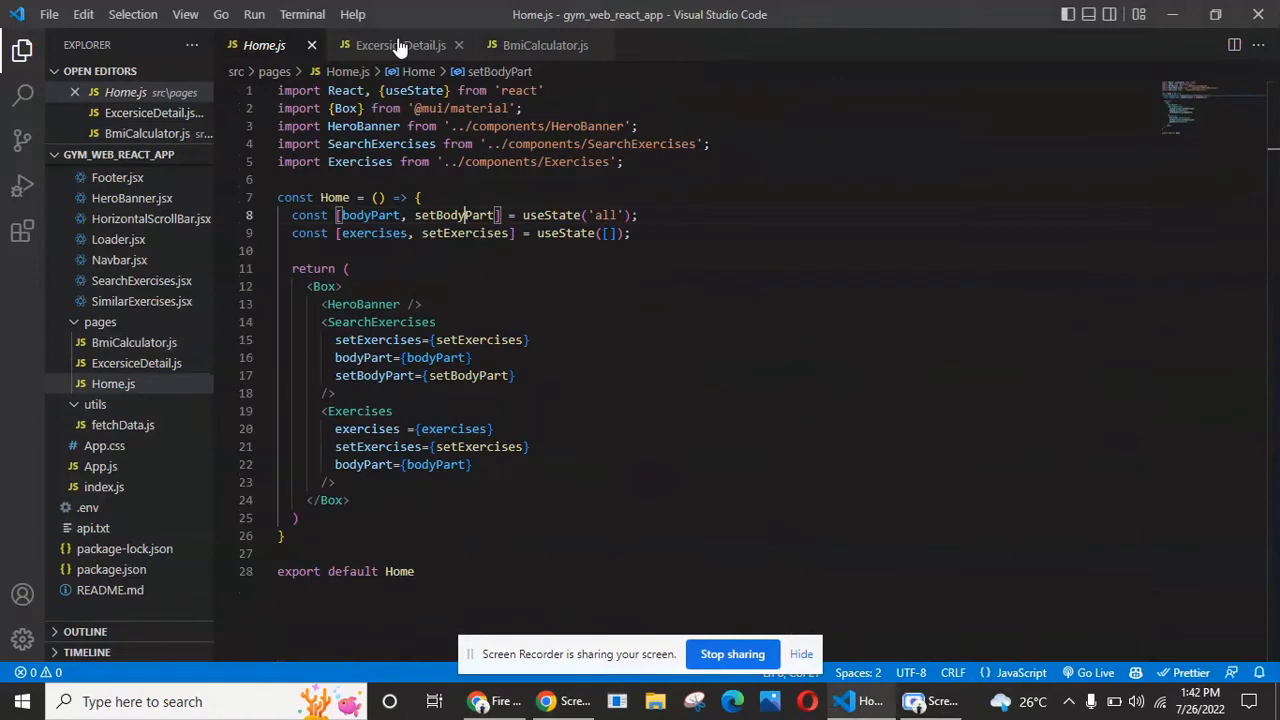
click(400, 44)
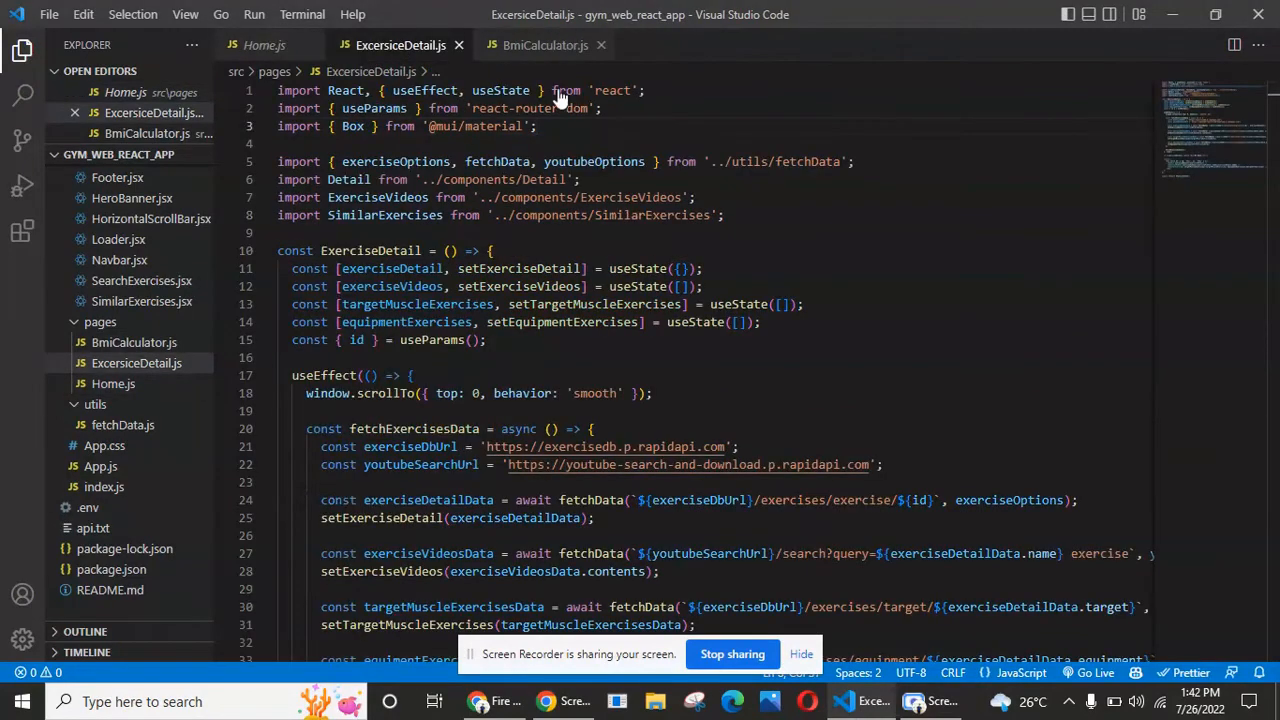
click(544, 44)
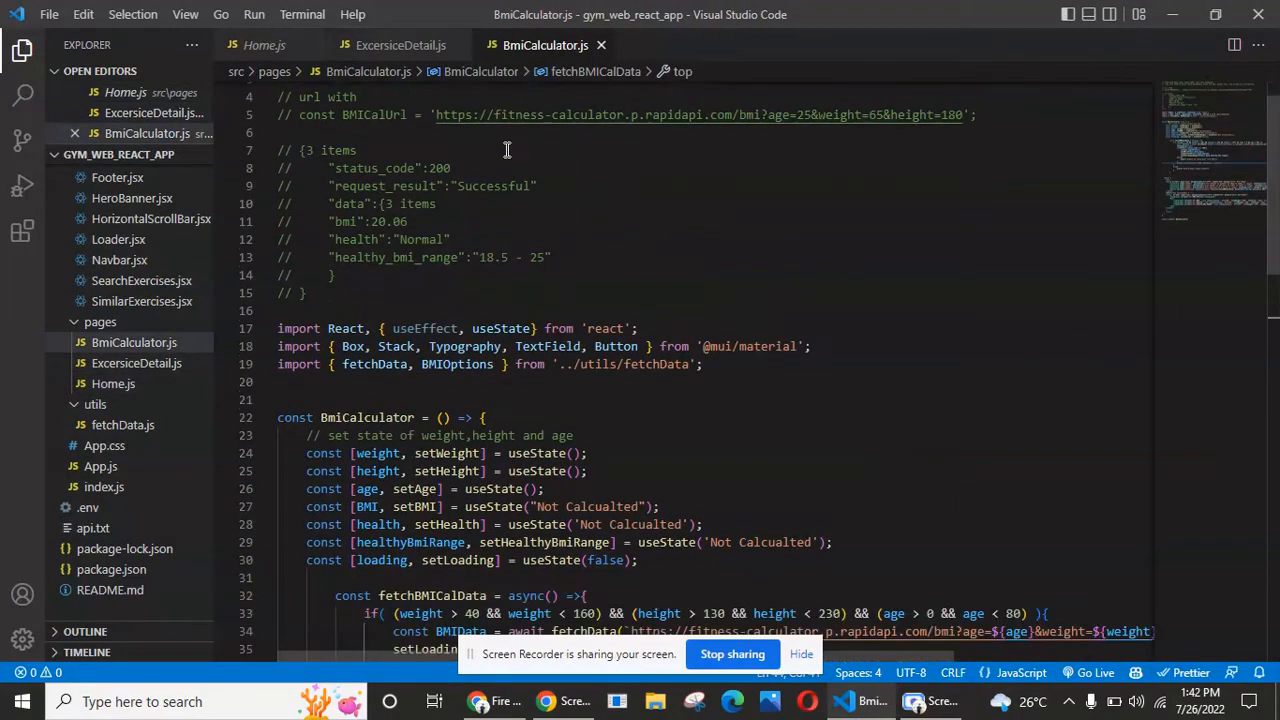
scroll(down, 3)
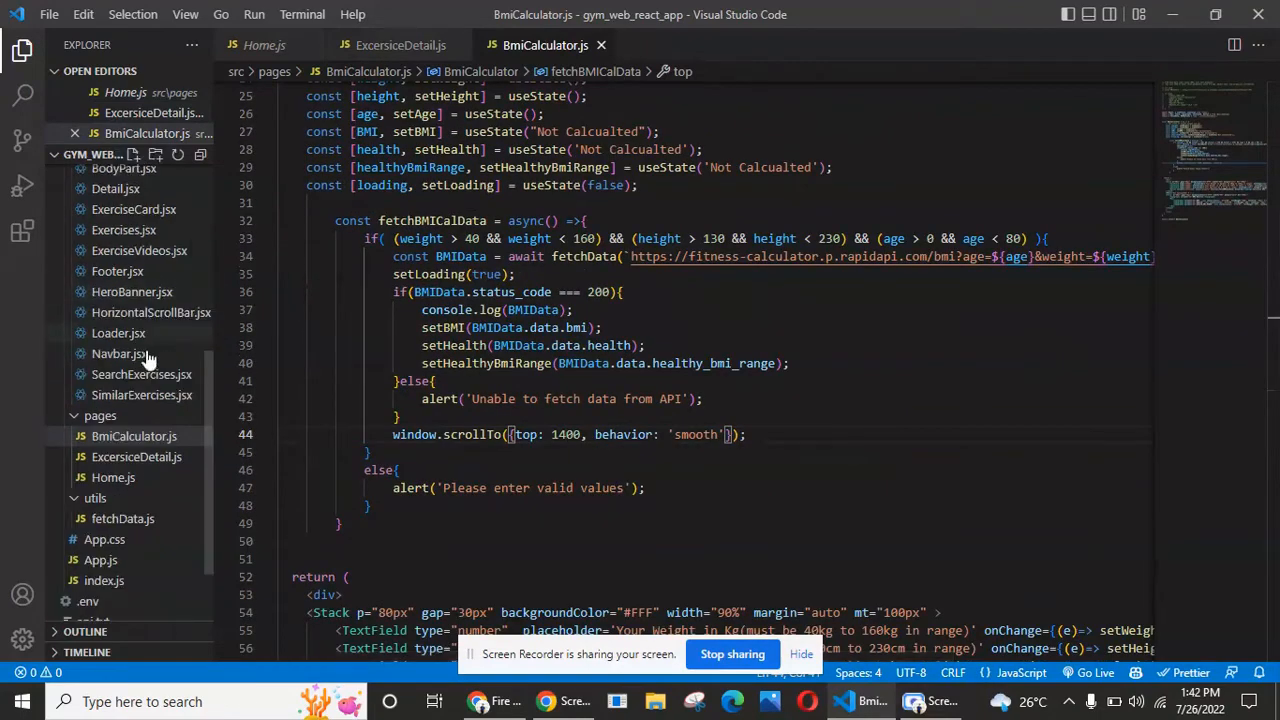
scroll(up, 3)
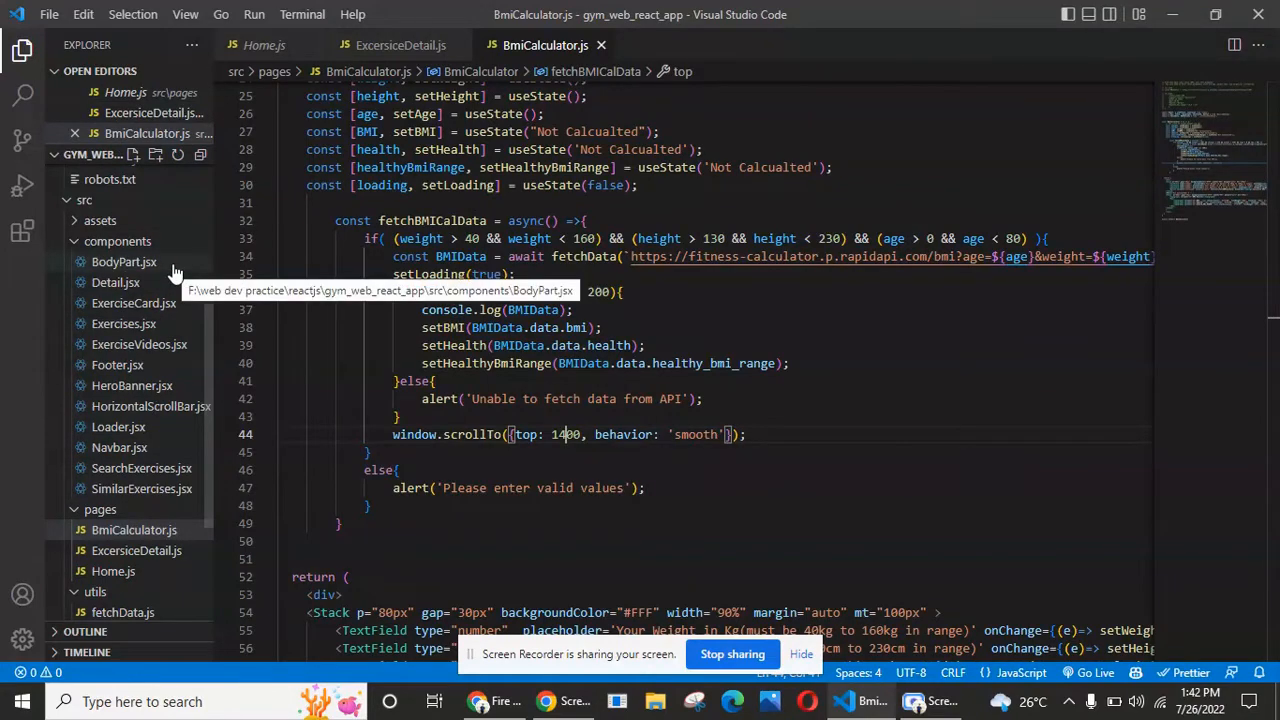
mouse_move(156, 290)
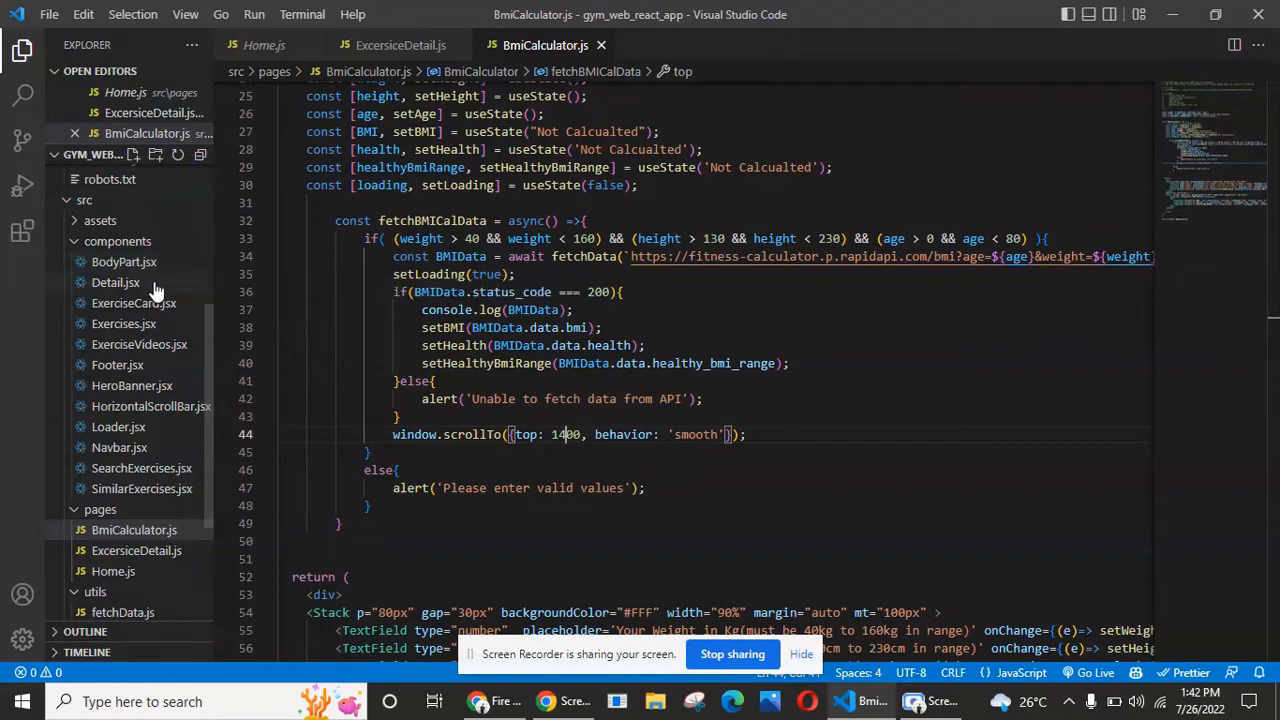
mouse_move(136, 414)
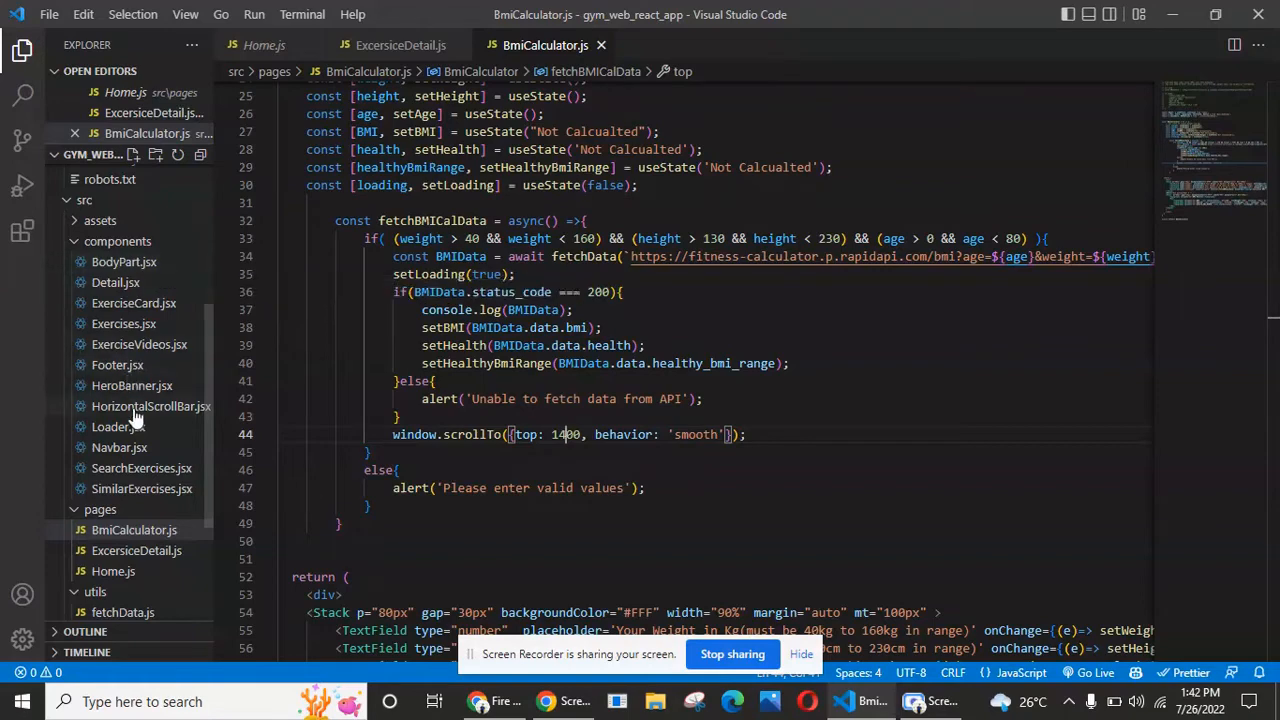
Show HorizontalScrollBar.jsx with its ScrollMenu mapping of body parts and exercise cards.
click(152, 404)
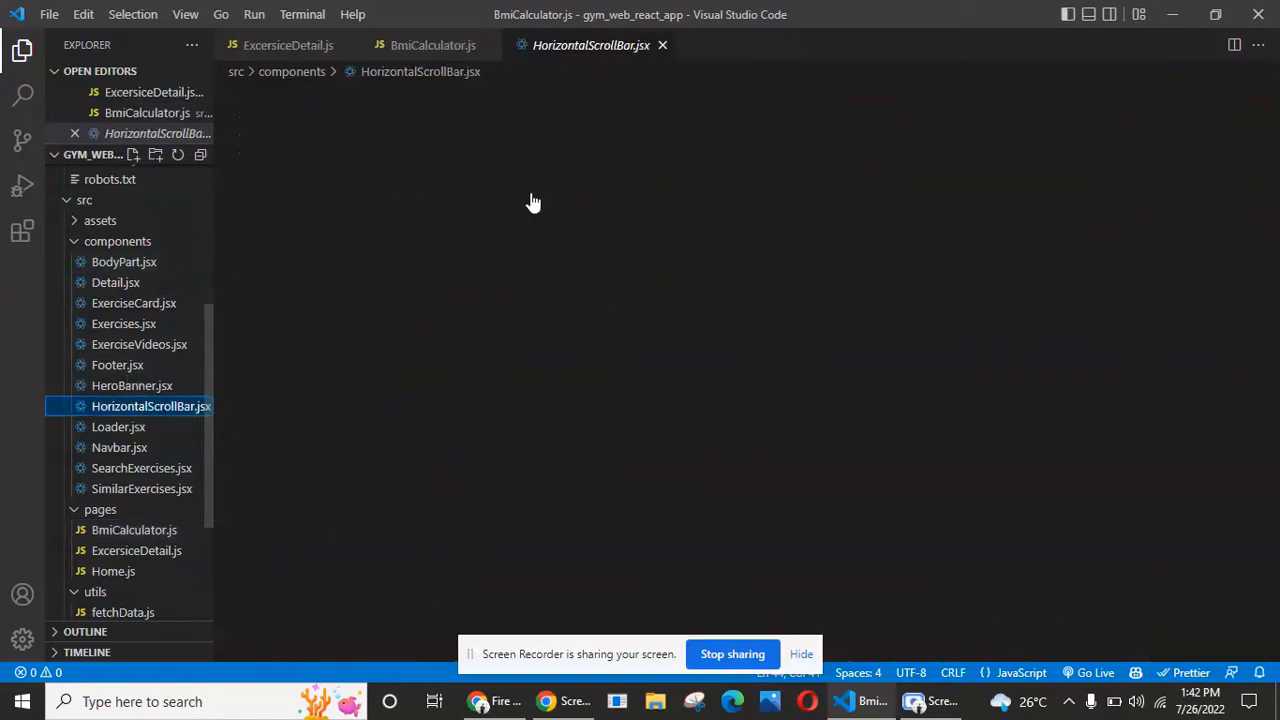
mouse_move(442, 186)
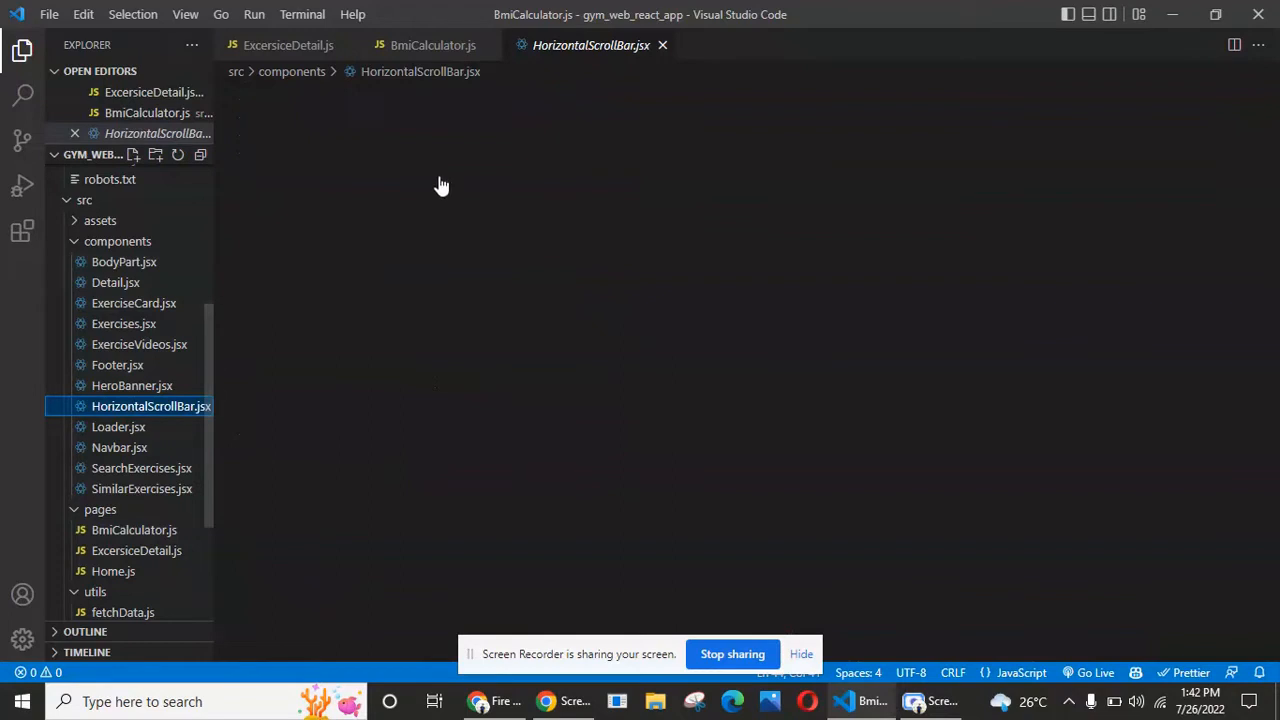
mouse_move(150, 260)
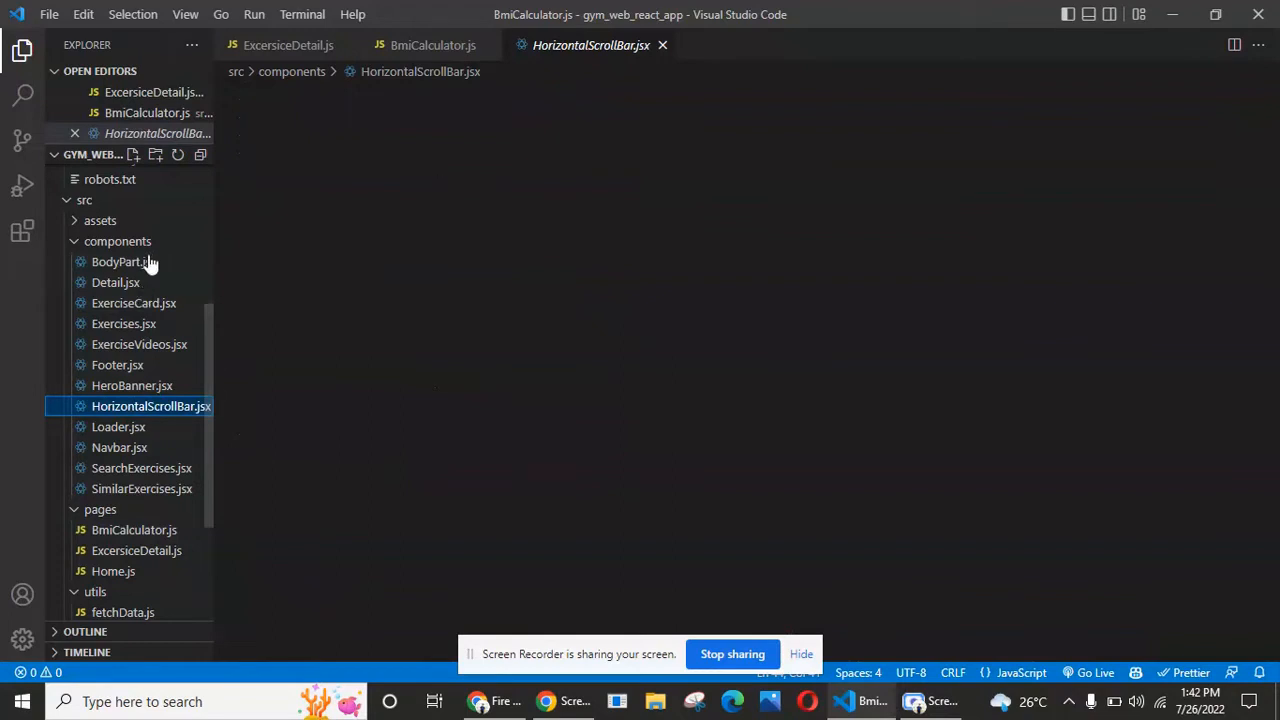
click(150, 406)
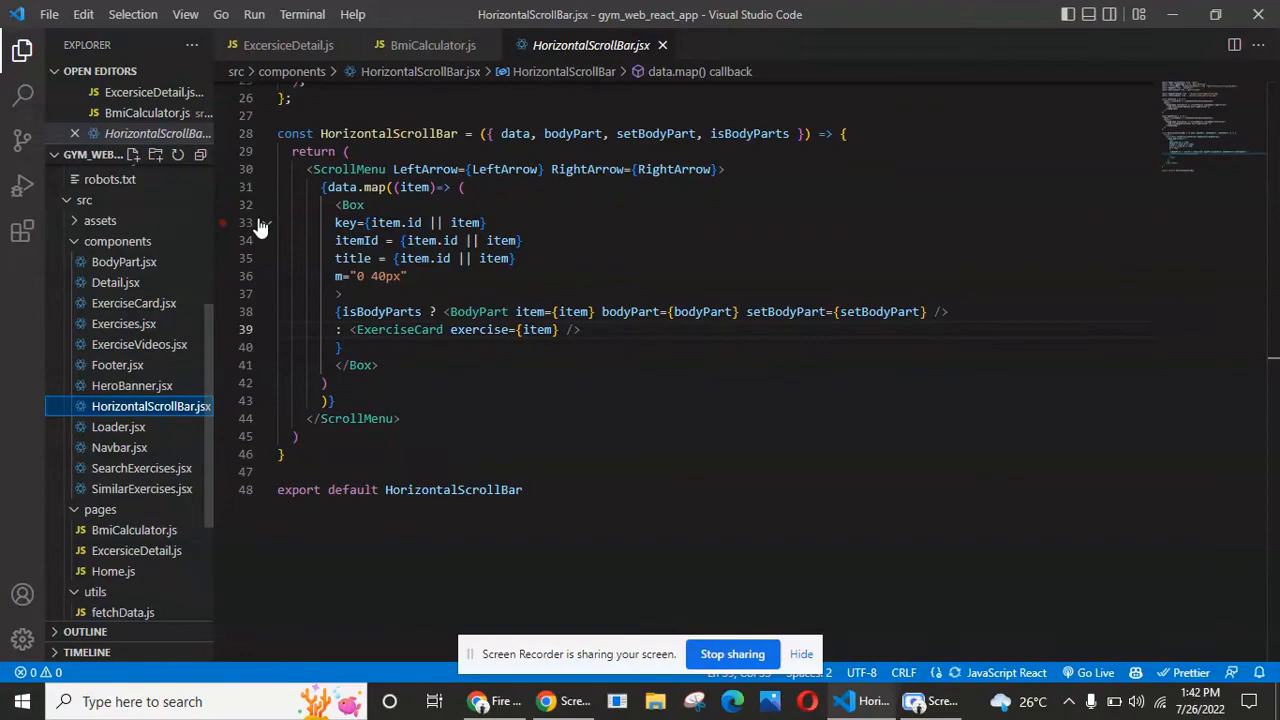
mouse_move(504, 700)
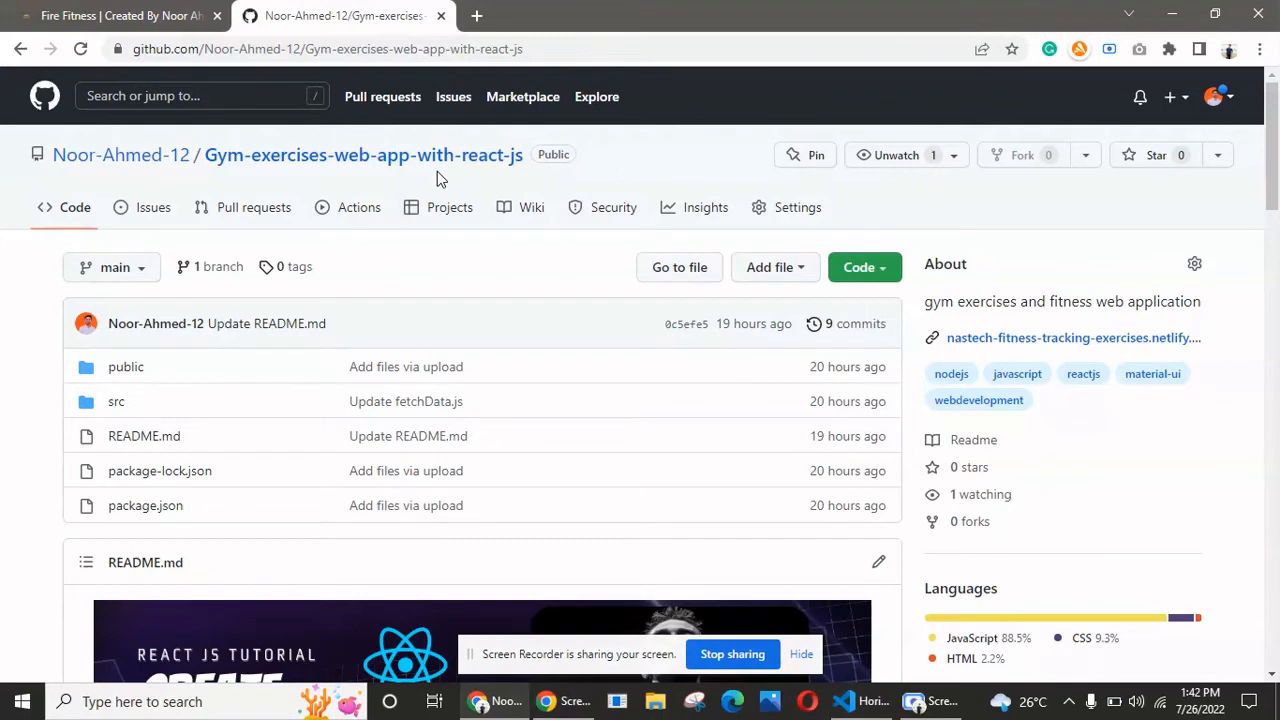
mouse_move(798, 206)
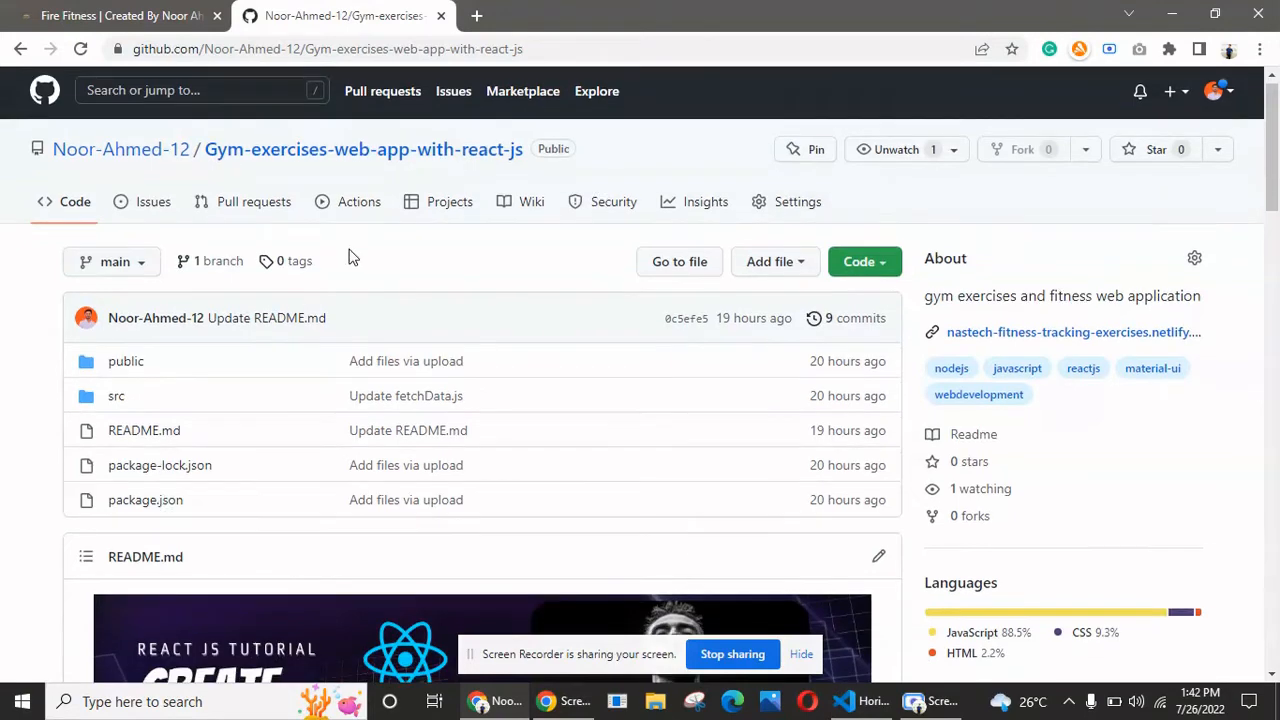
Scroll the README to the .env API key setup instructions and highlight the .env file name.
scroll(down, 3)
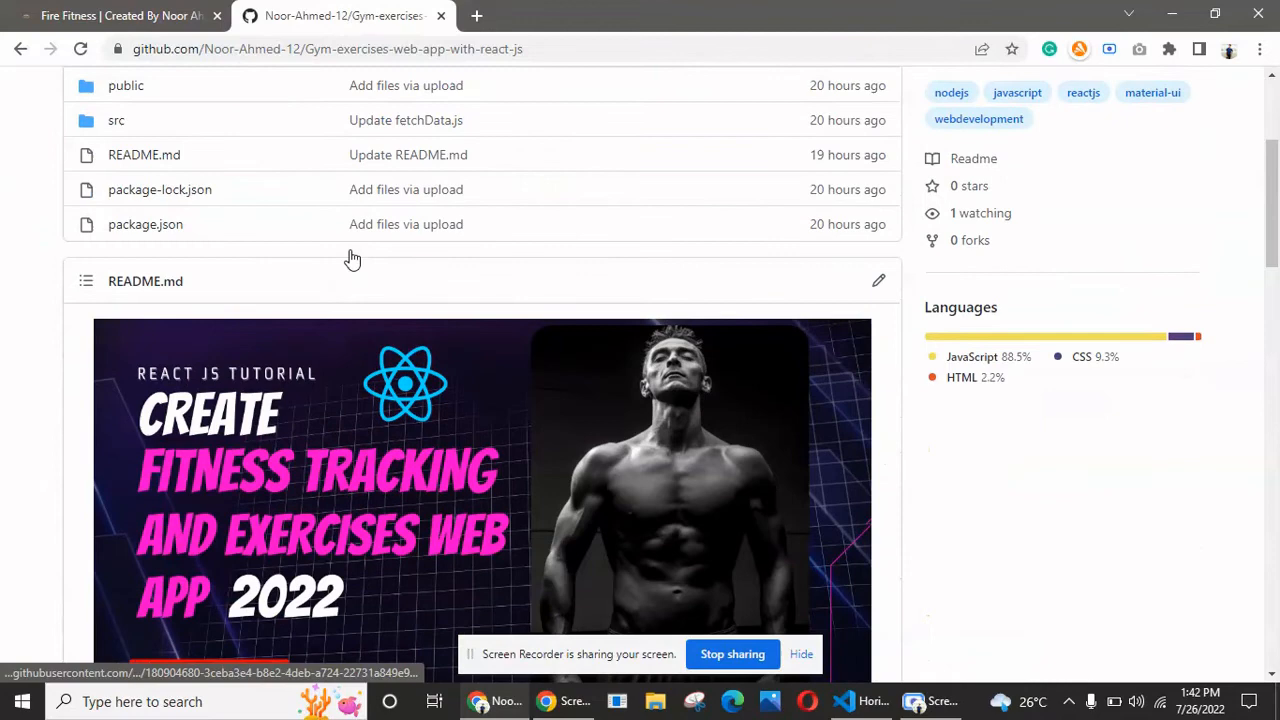
scroll(down, 3)
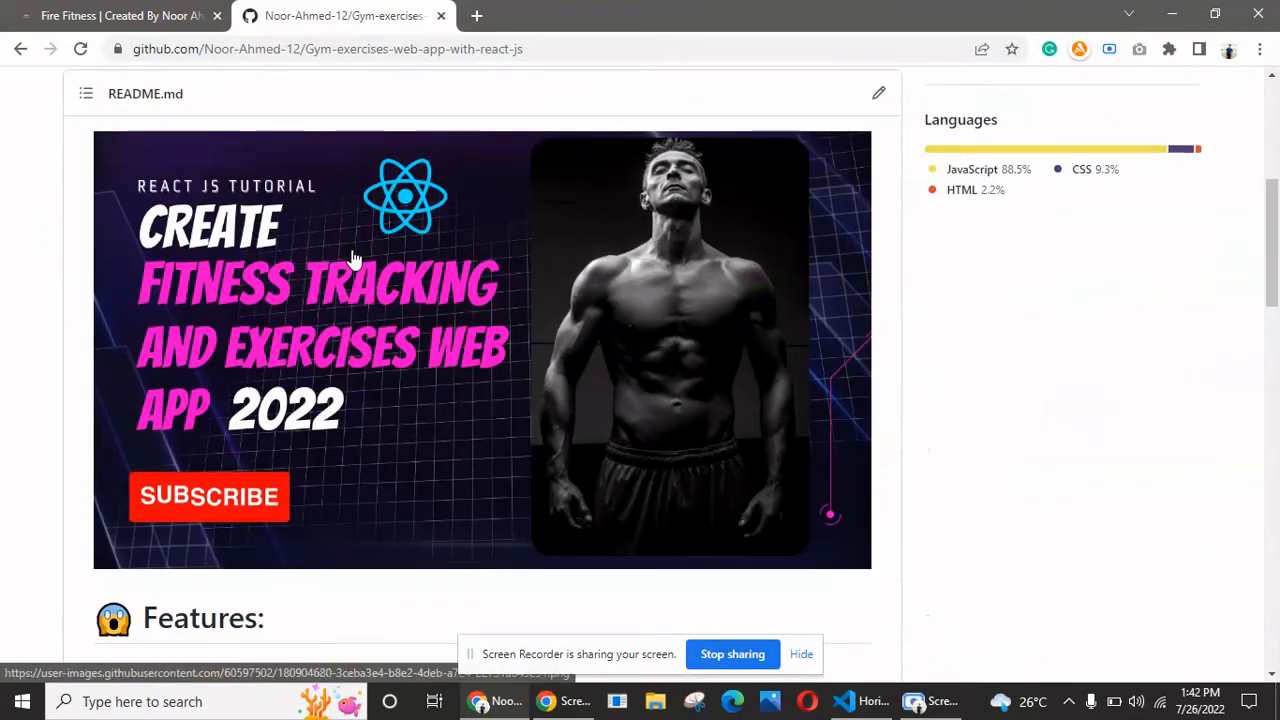
scroll(down, 3)
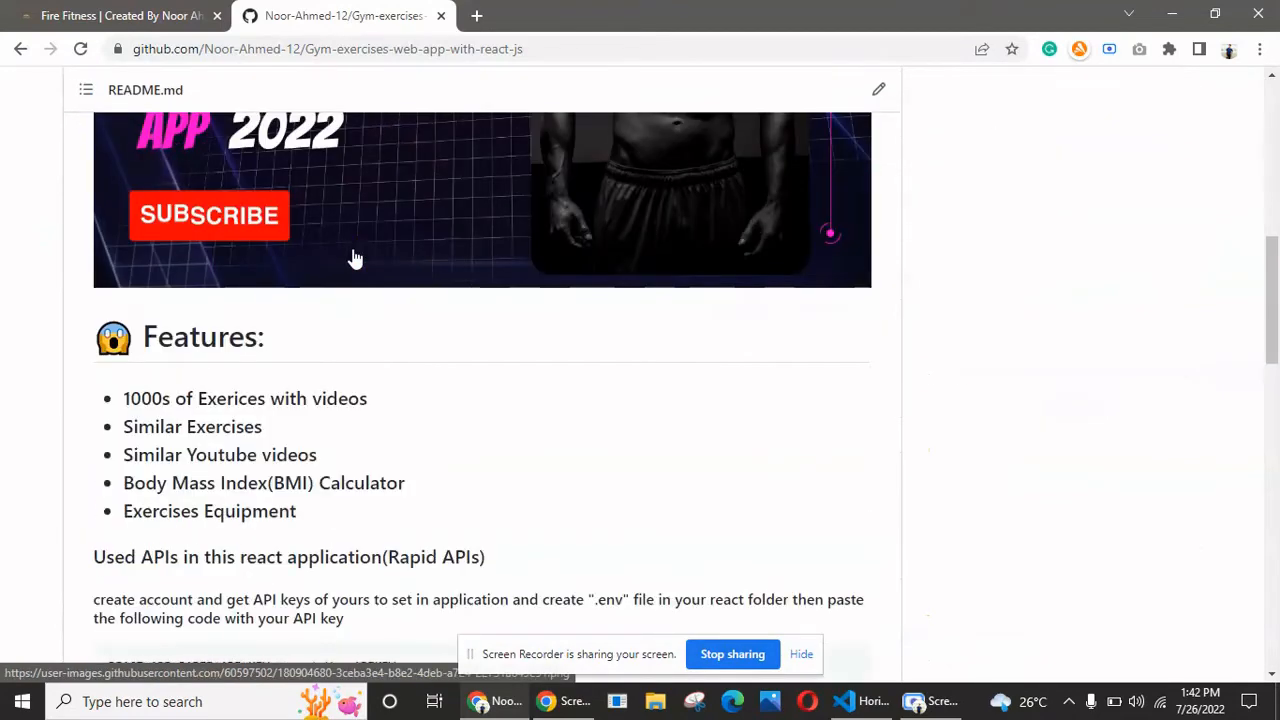
scroll(up, 3)
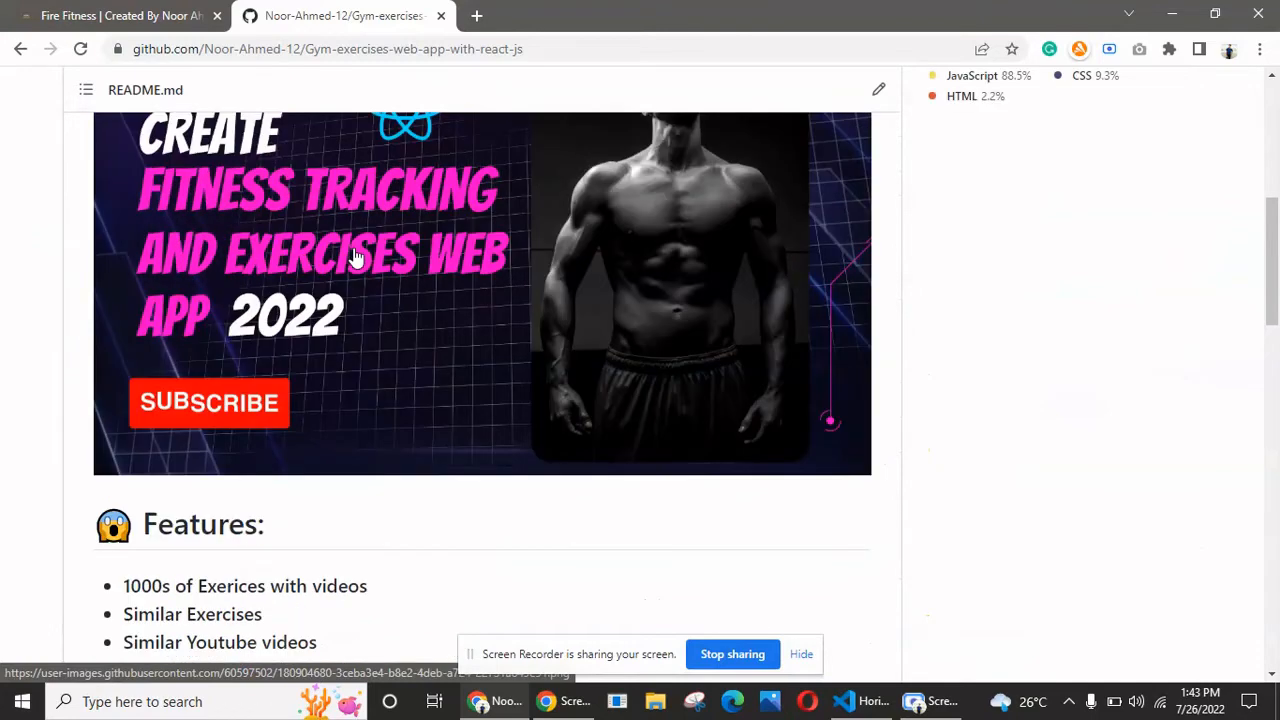
scroll(down, 3)
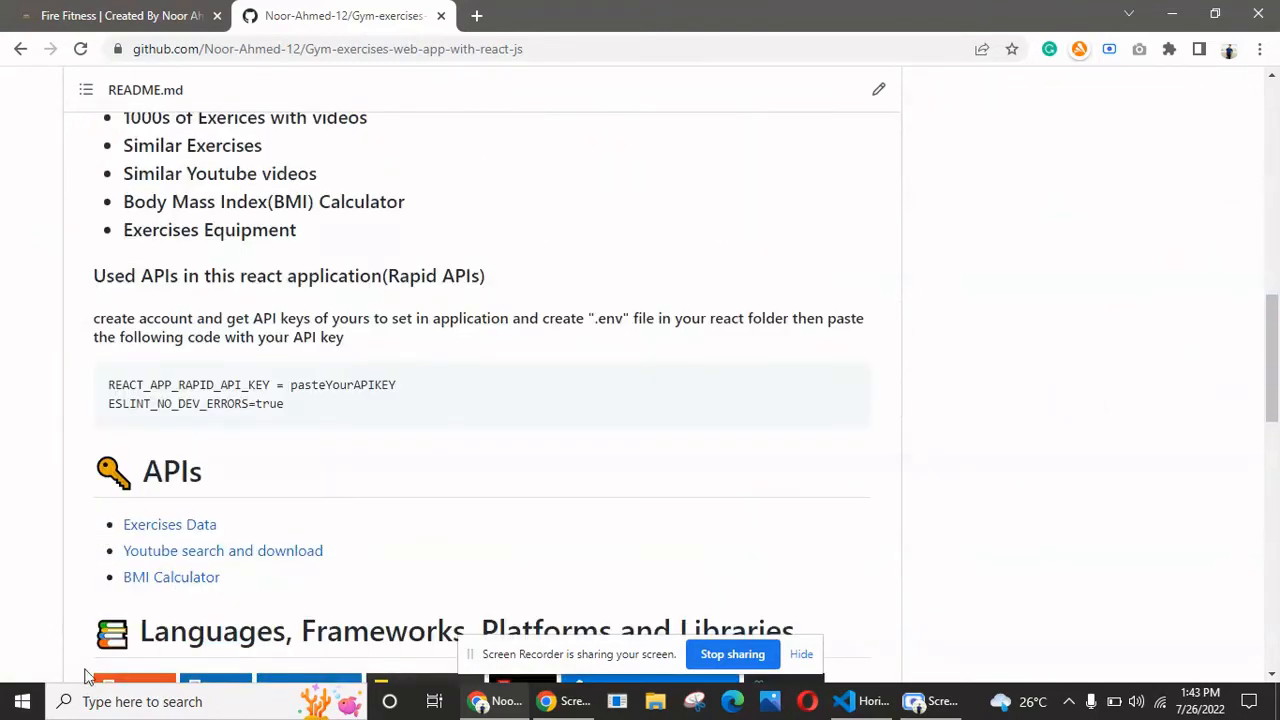
double_click(624, 318)
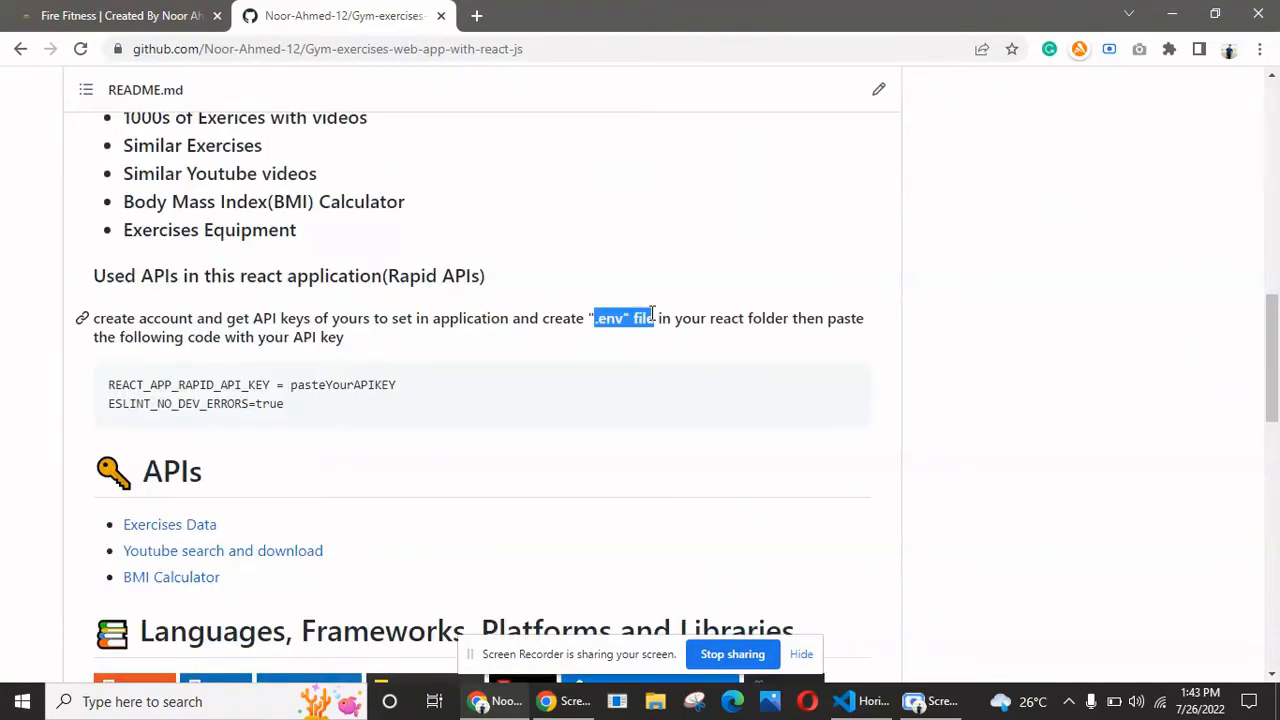
mouse_move(304, 418)
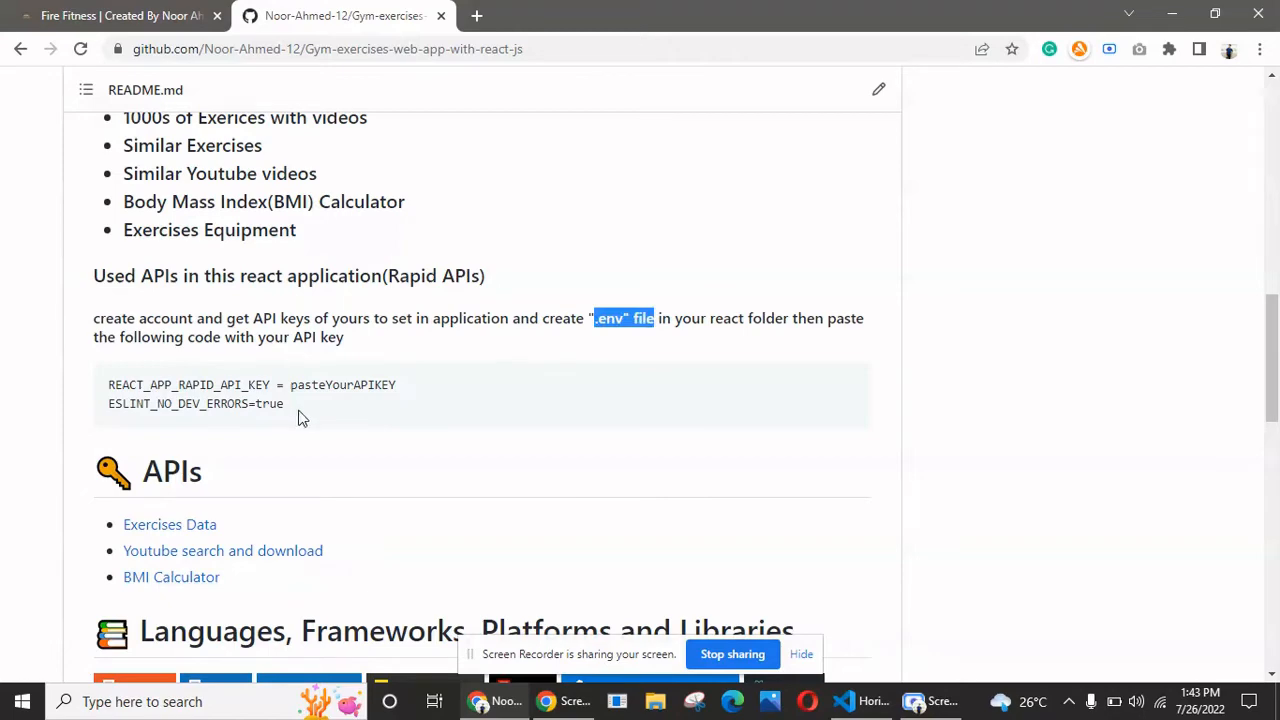
scroll(up, 3)
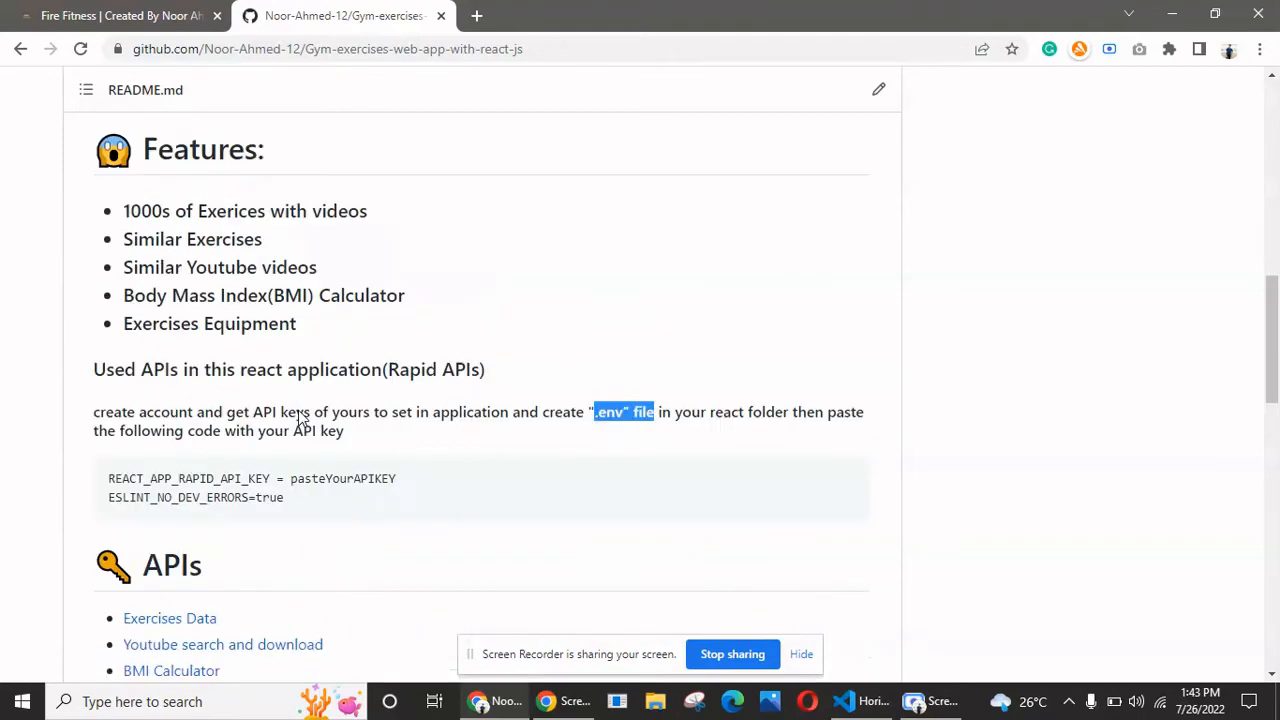
scroll(down, 3)
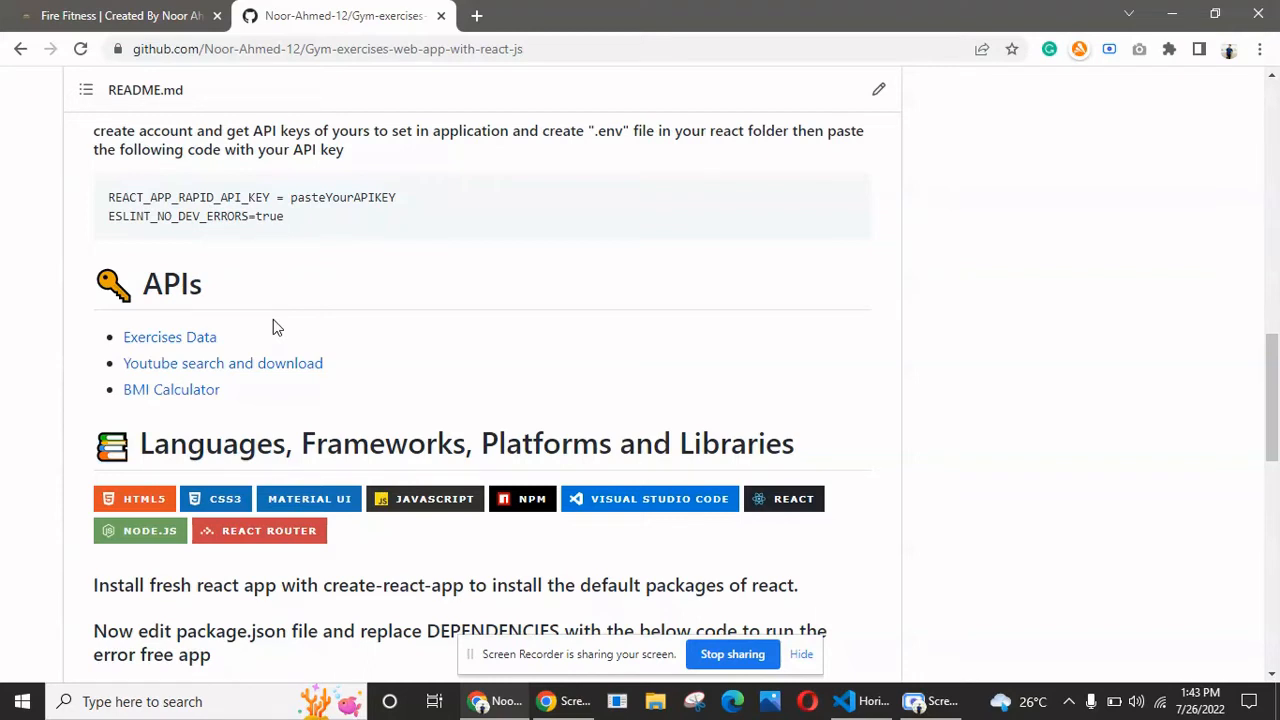
mouse_move(250, 358)
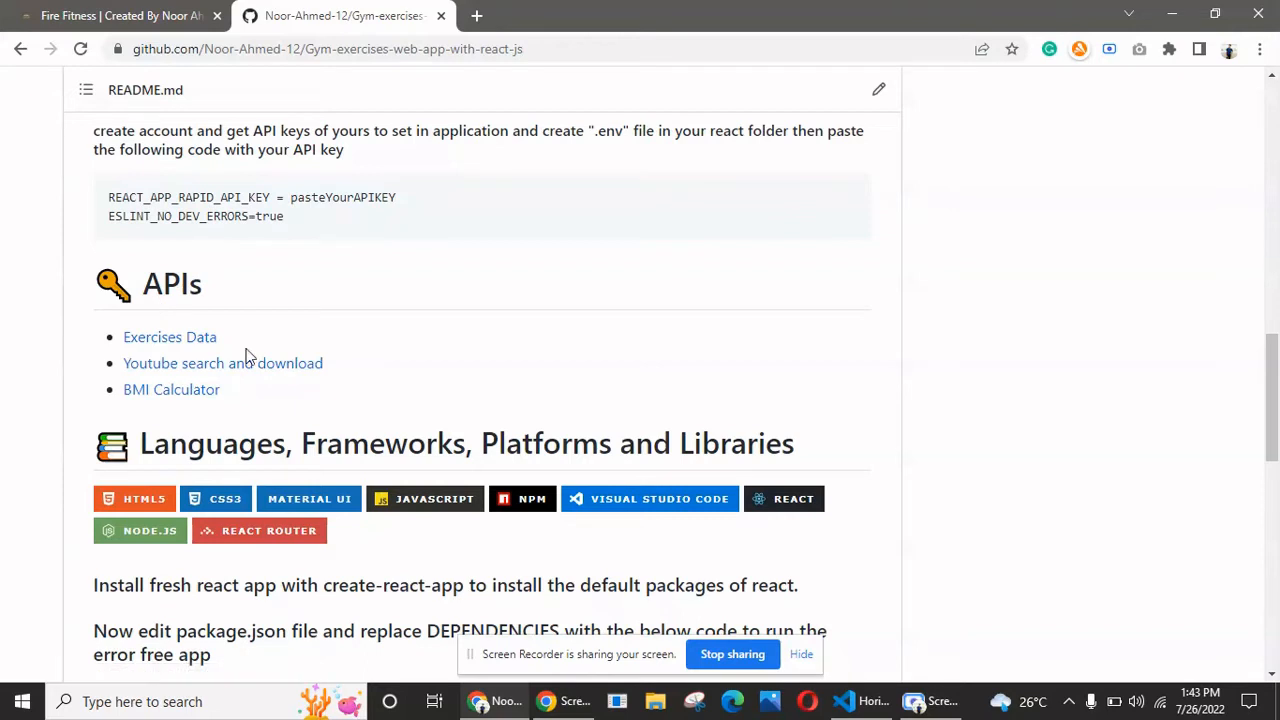
mouse_move(170, 336)
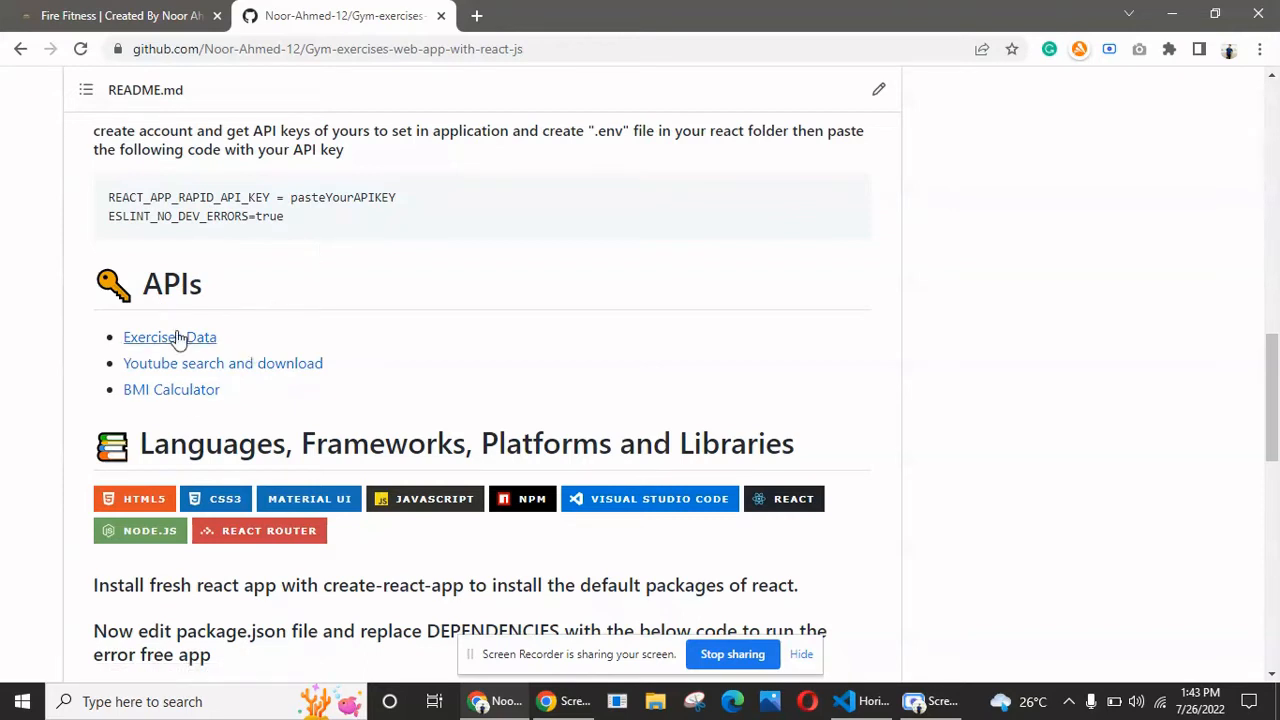
mouse_move(192, 388)
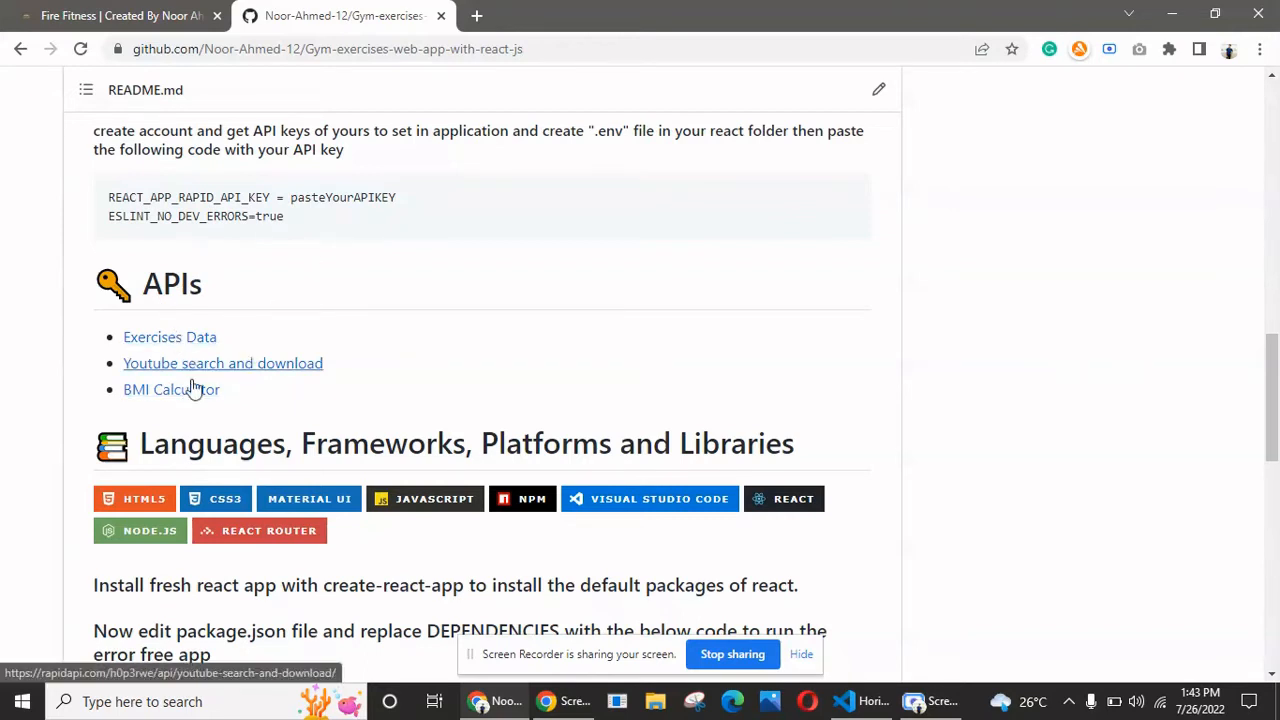
mouse_move(168, 336)
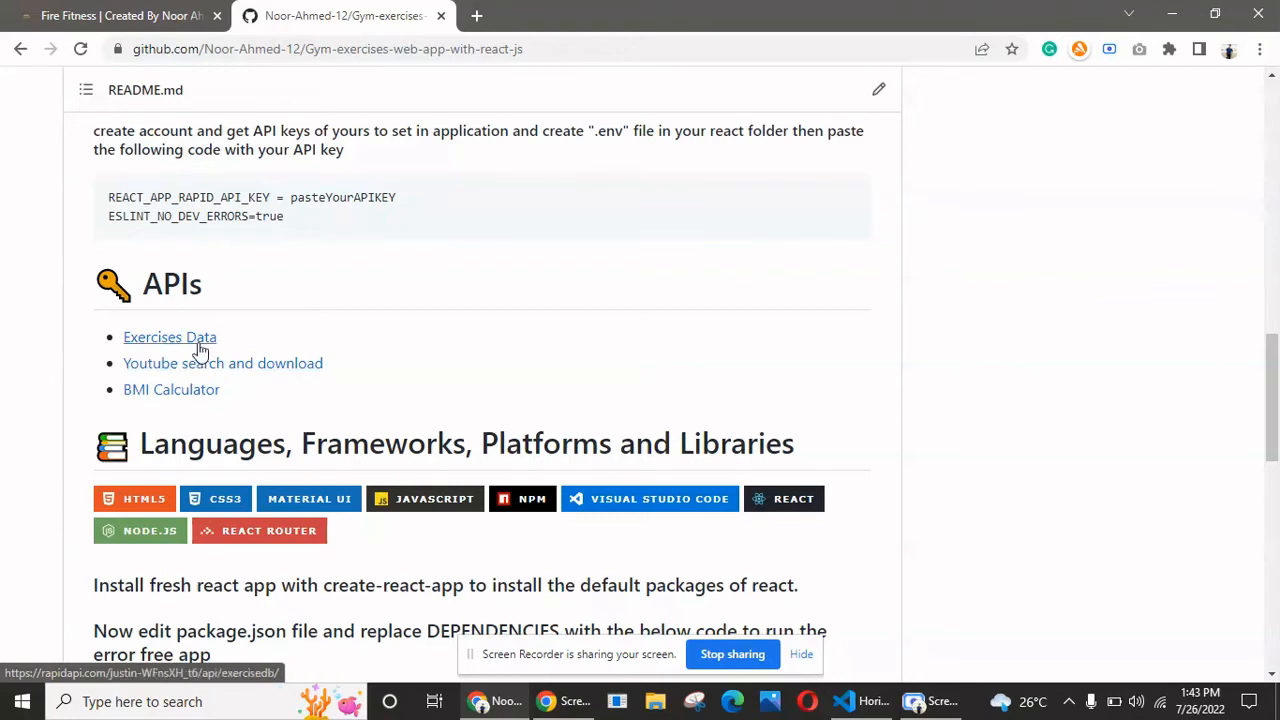
mouse_move(304, 232)
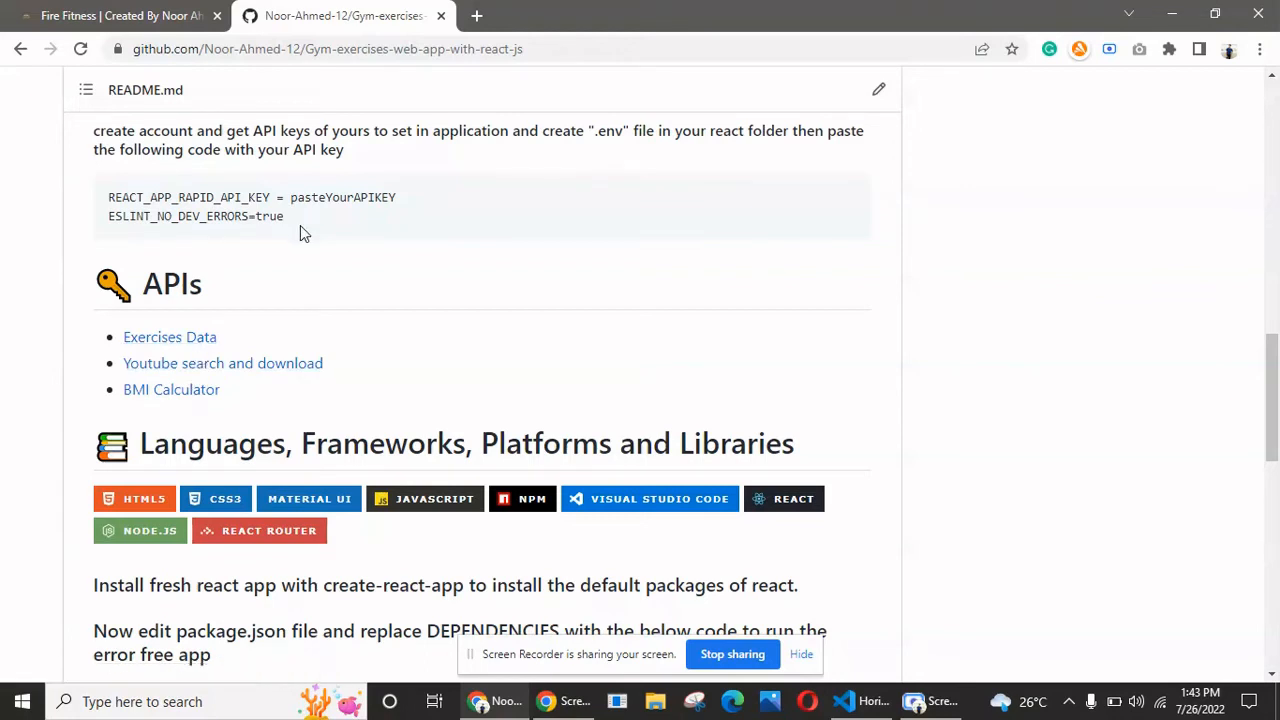
Glance at the live app, then highlight the pasteYourAPIKEY placeholder in the README.
double_click(640, 130)
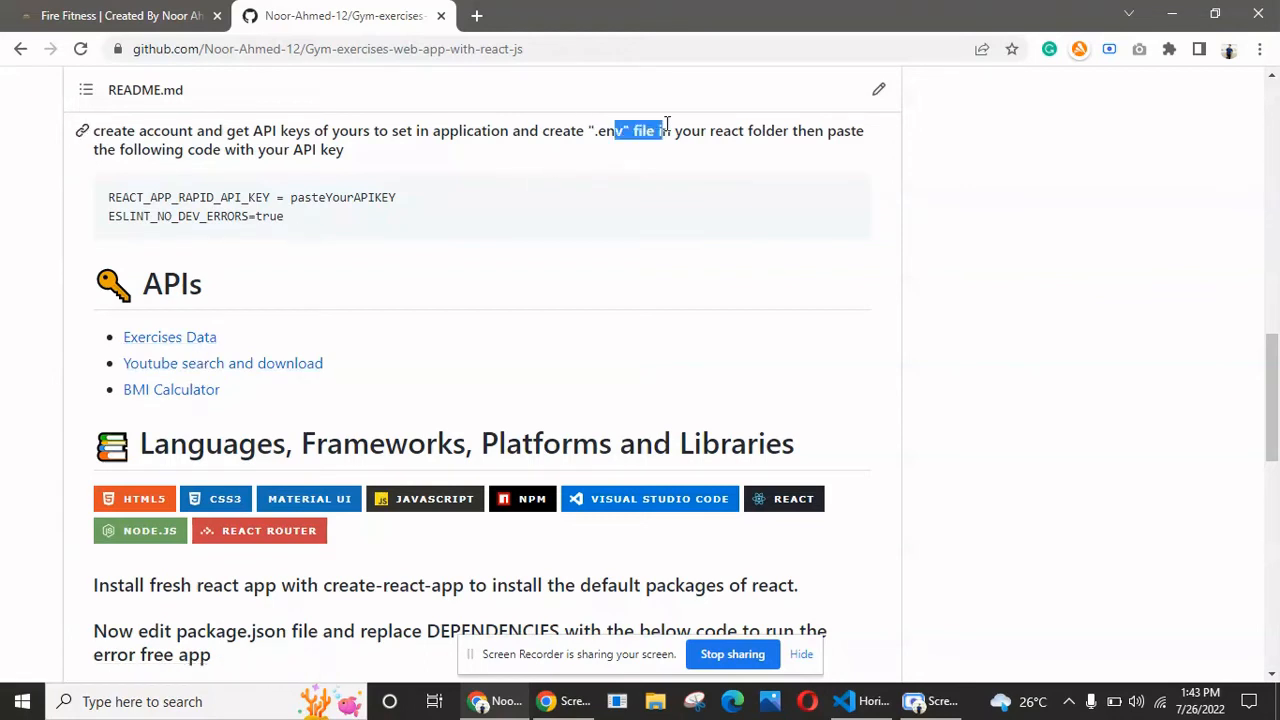
click(120, 16)
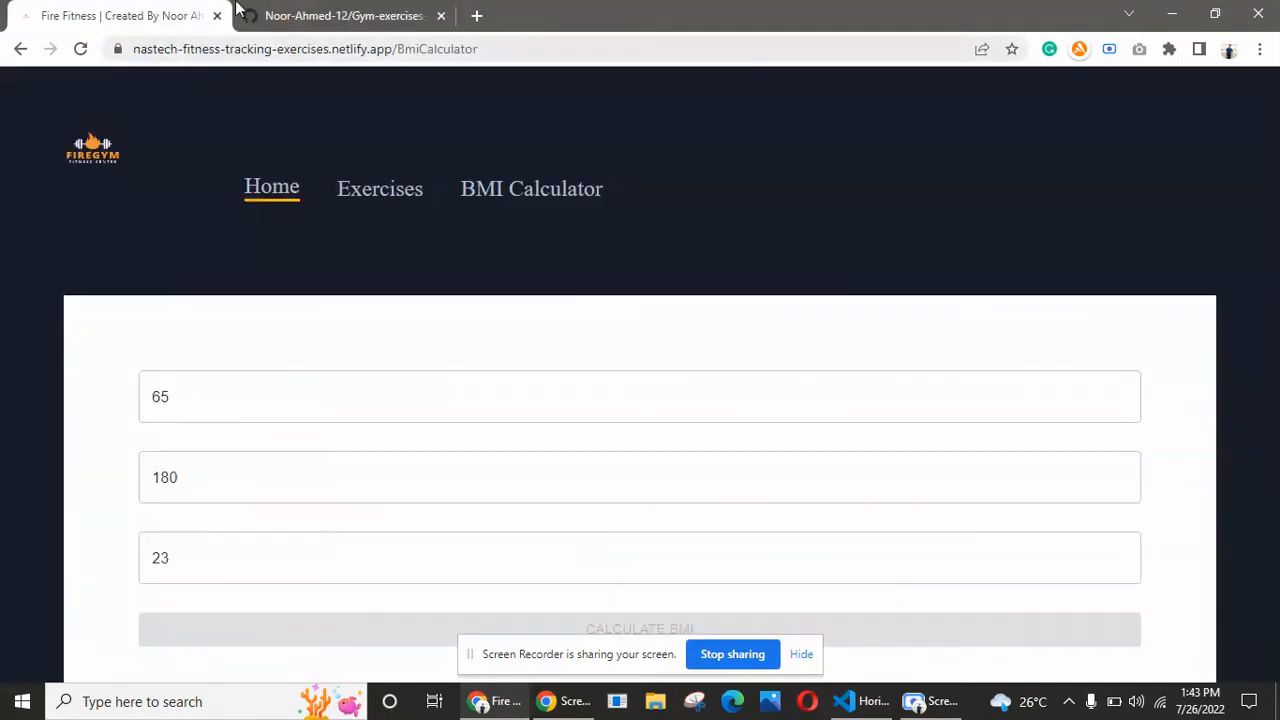
click(344, 16)
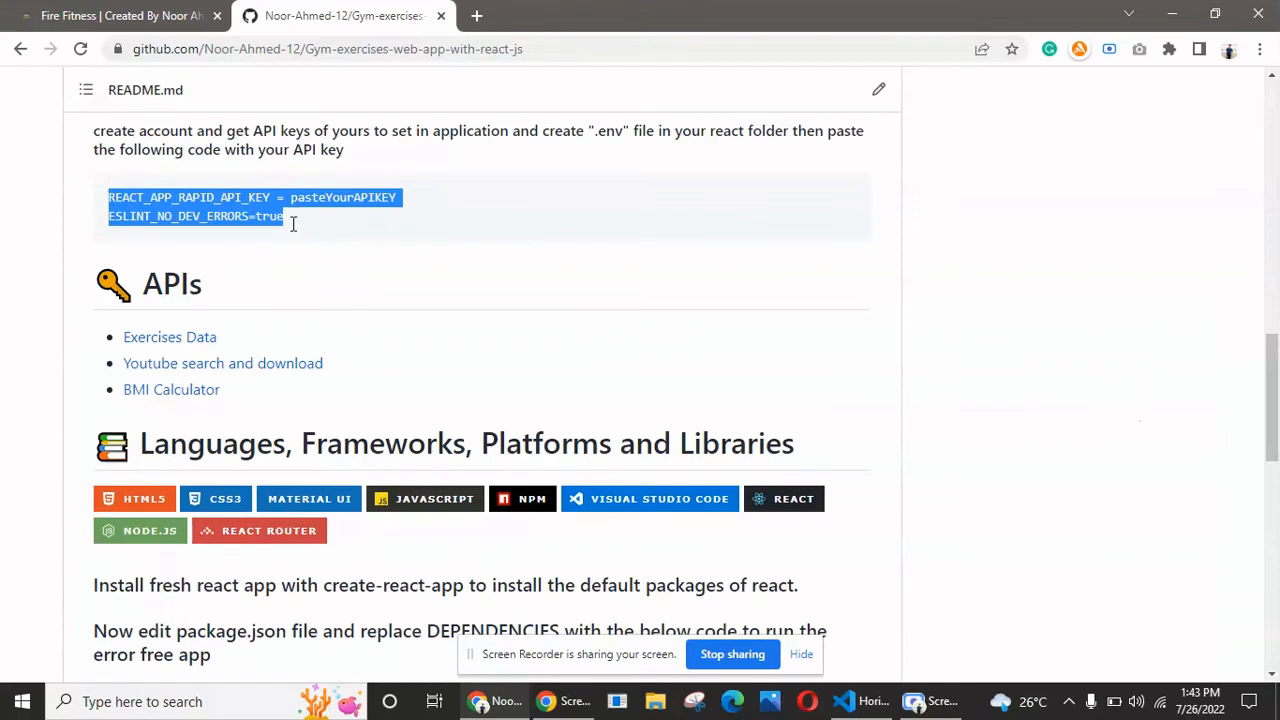
double_click(342, 198)
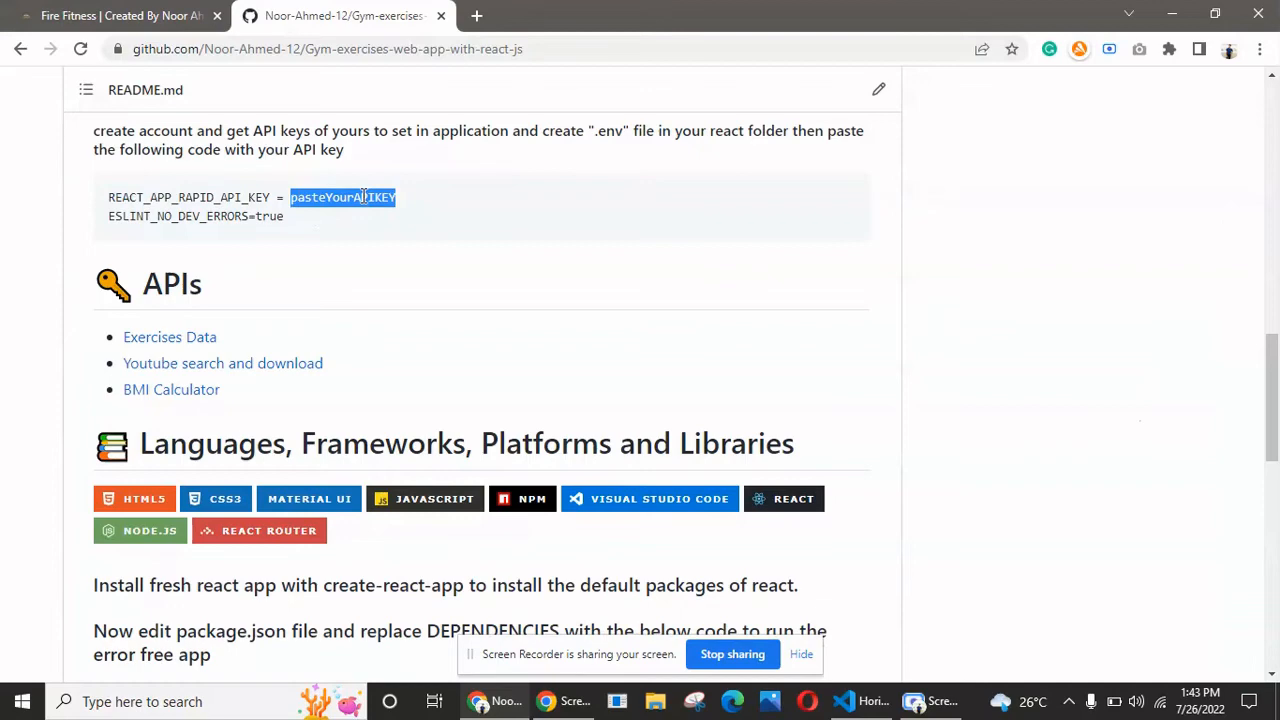
Show the package.json dependencies block and highlight the npm install --legacy-peer-deps command.
scroll(down, 3)
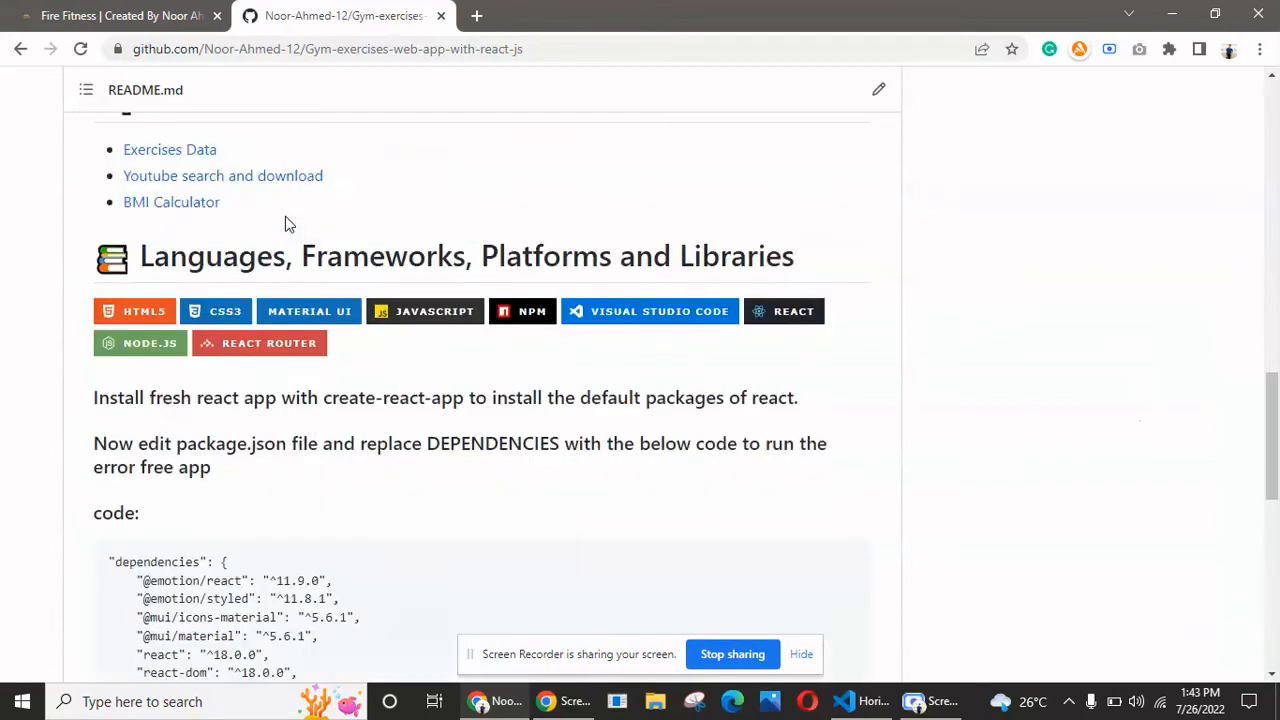
scroll(down, 3)
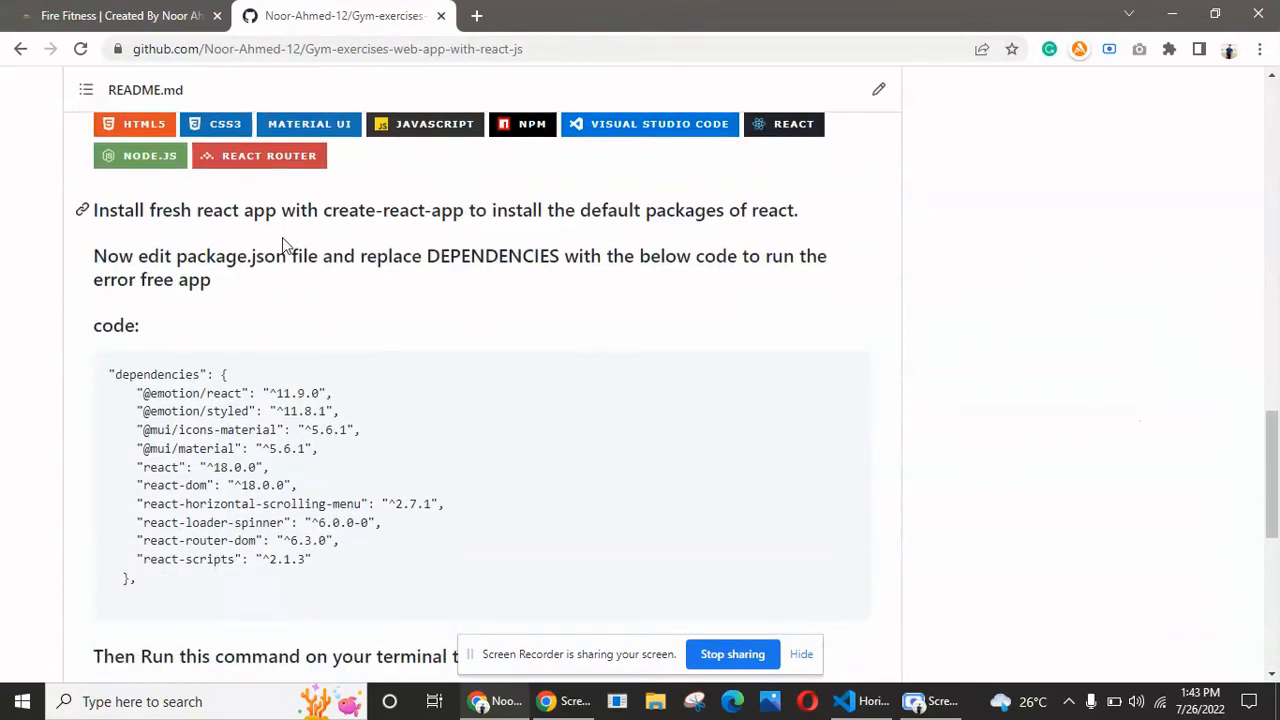
mouse_move(268, 284)
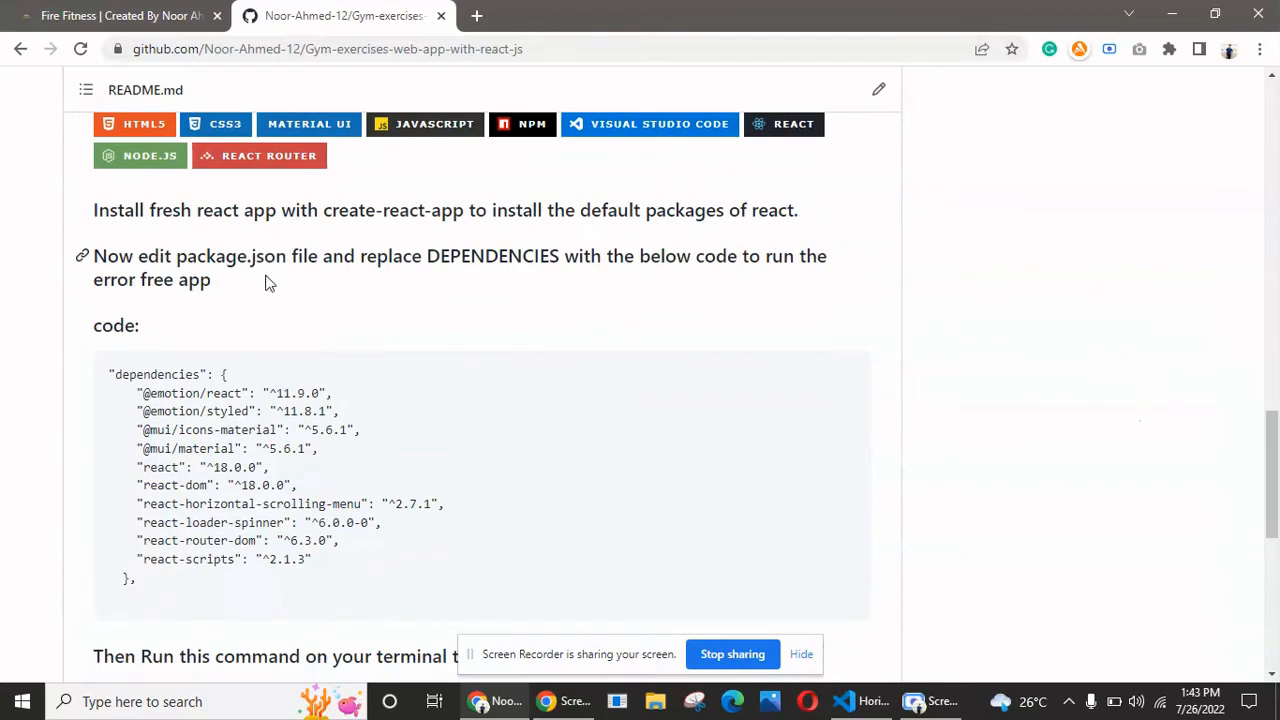
mouse_move(178, 260)
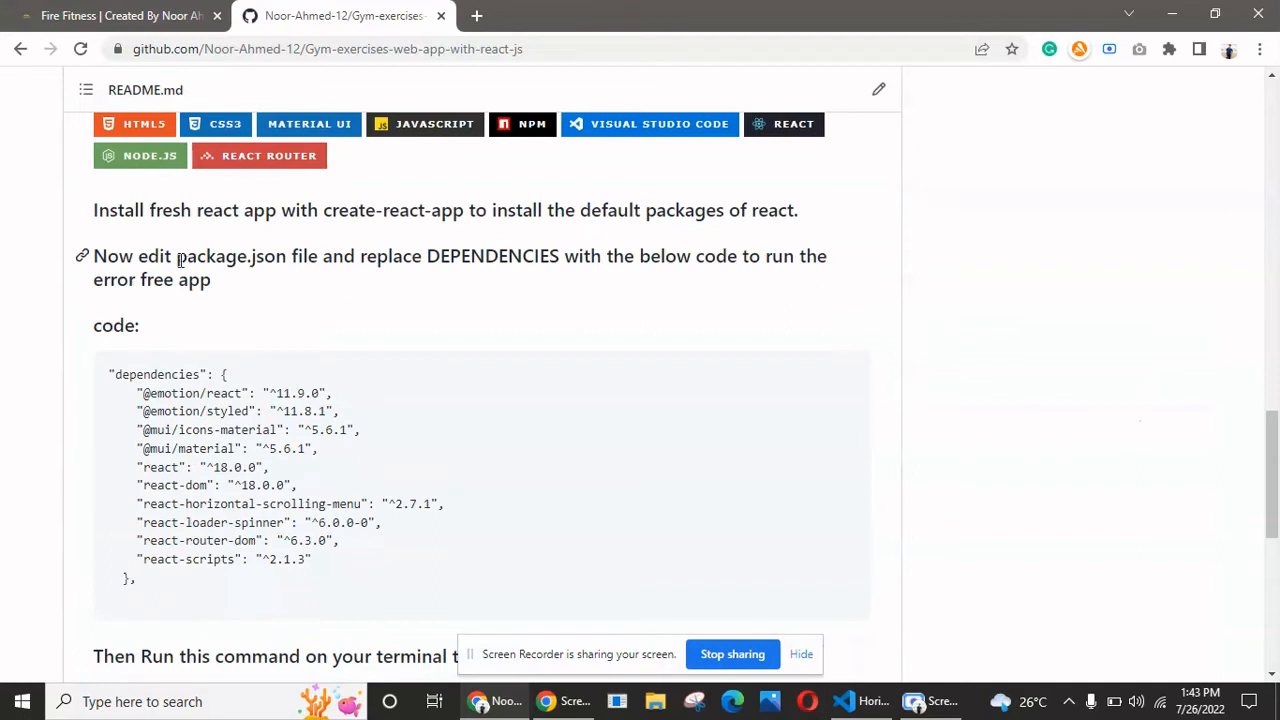
double_click(212, 256)
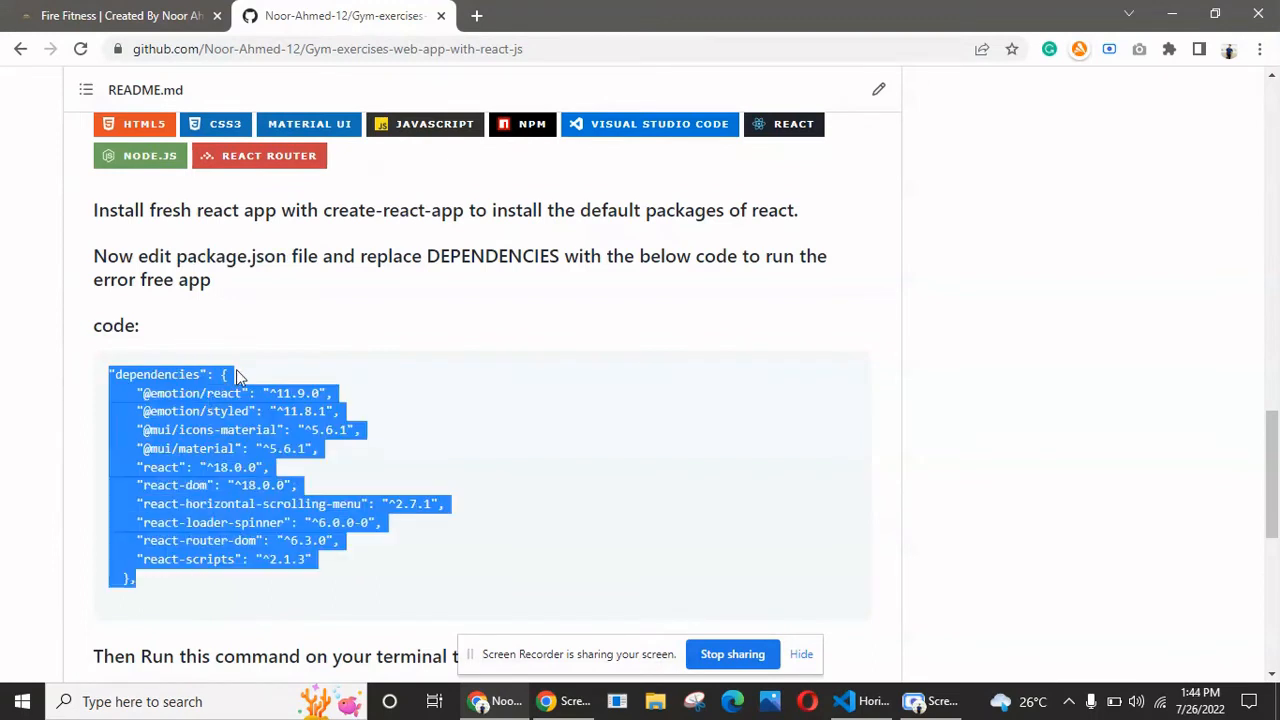
scroll(down, 3)
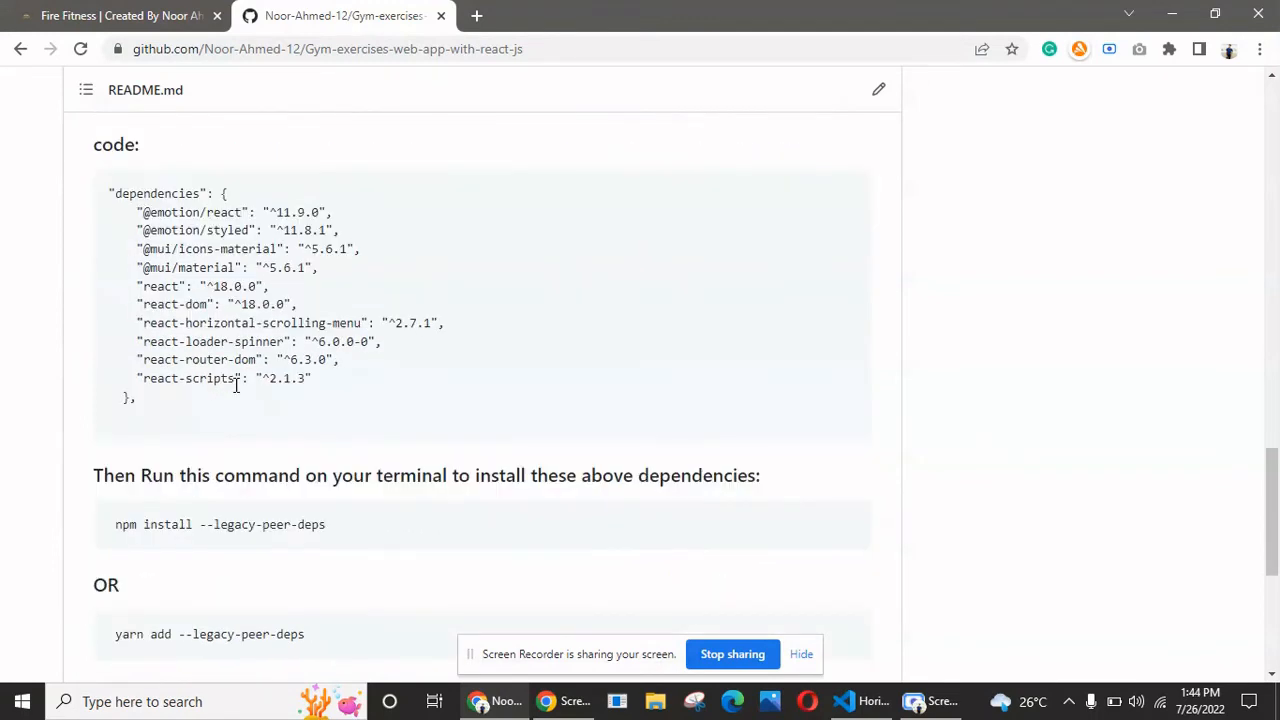
drag(136, 242, 284, 336)
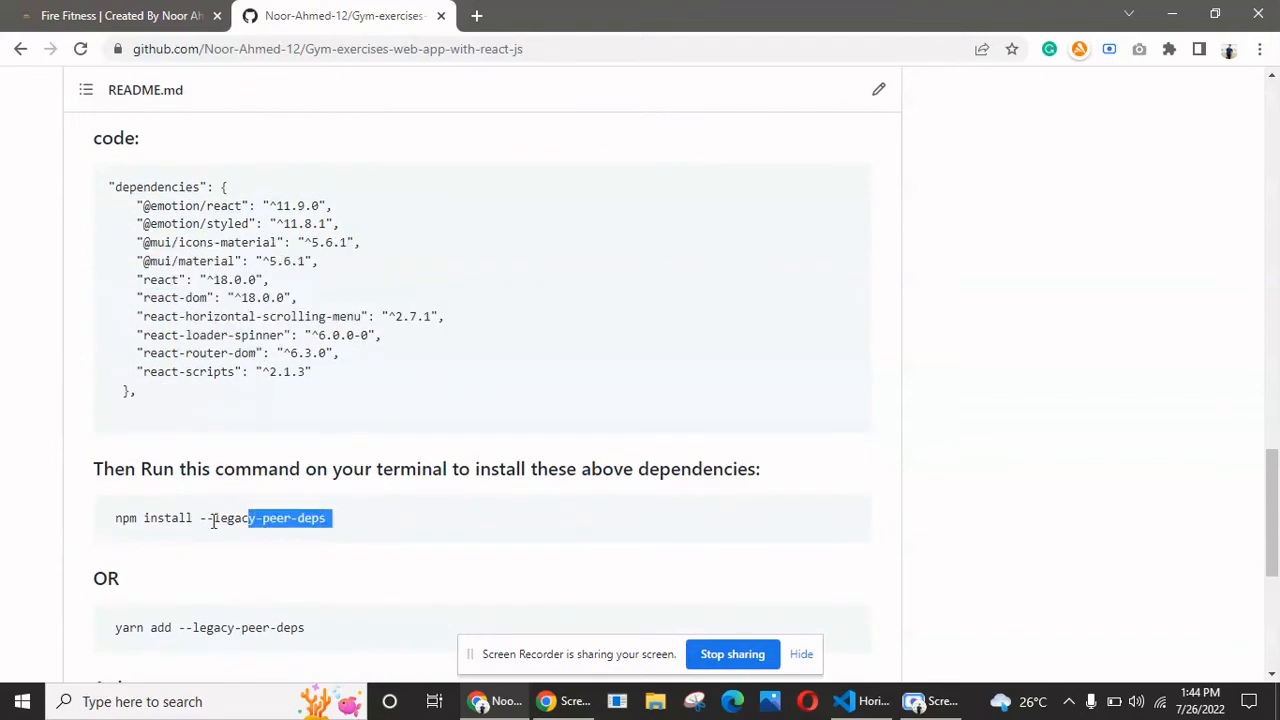
triple_click(220, 518)
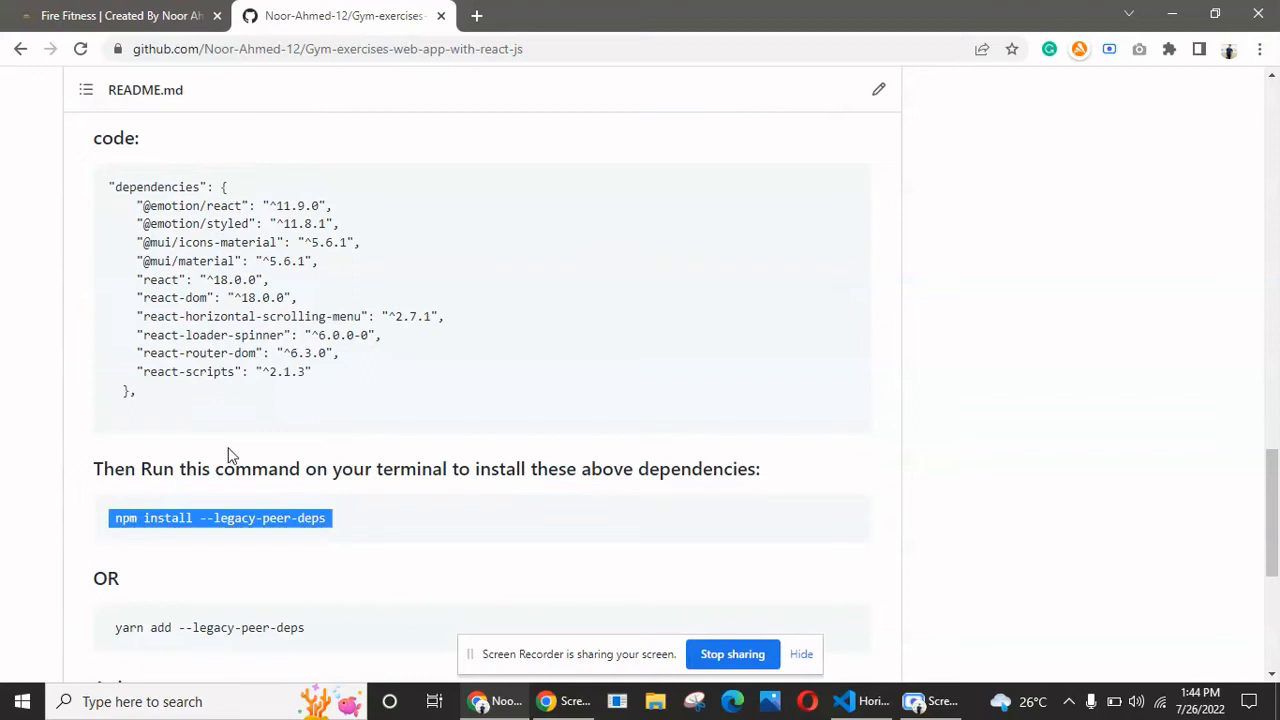
mouse_move(244, 432)
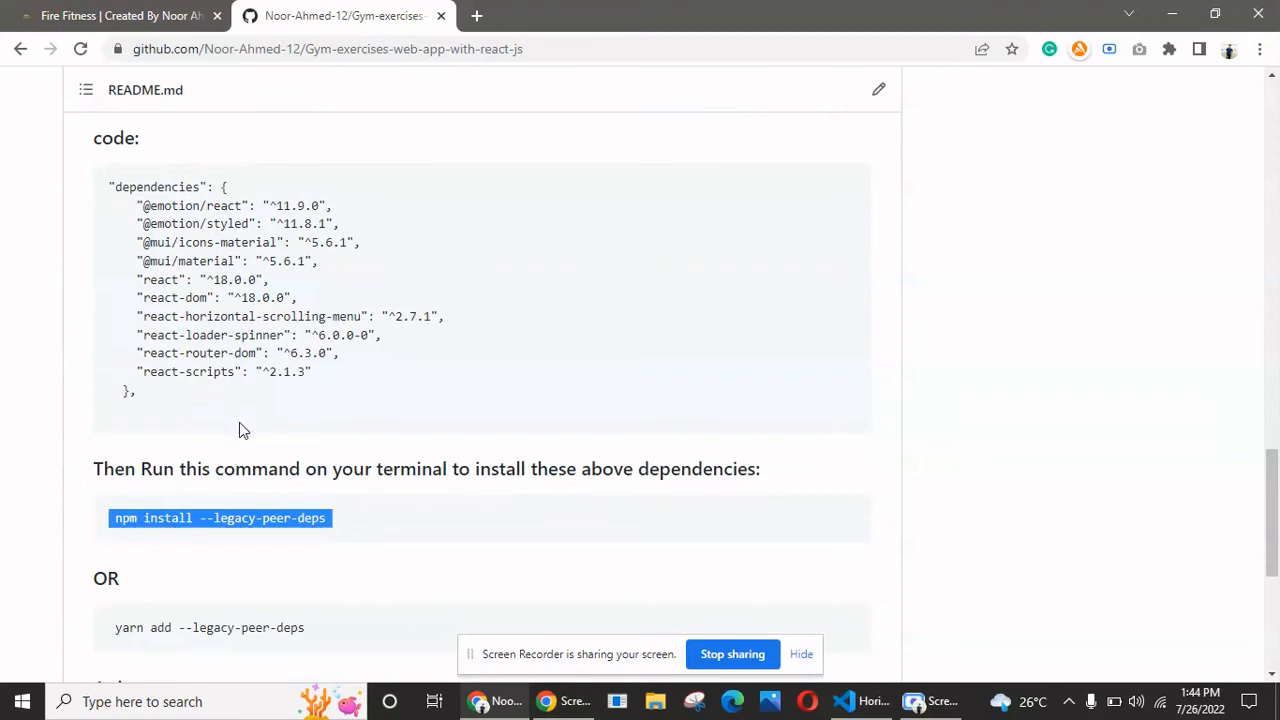
Highlight the npm start step and read to the Live Demo and social links at the README's end.
scroll(down, 3)
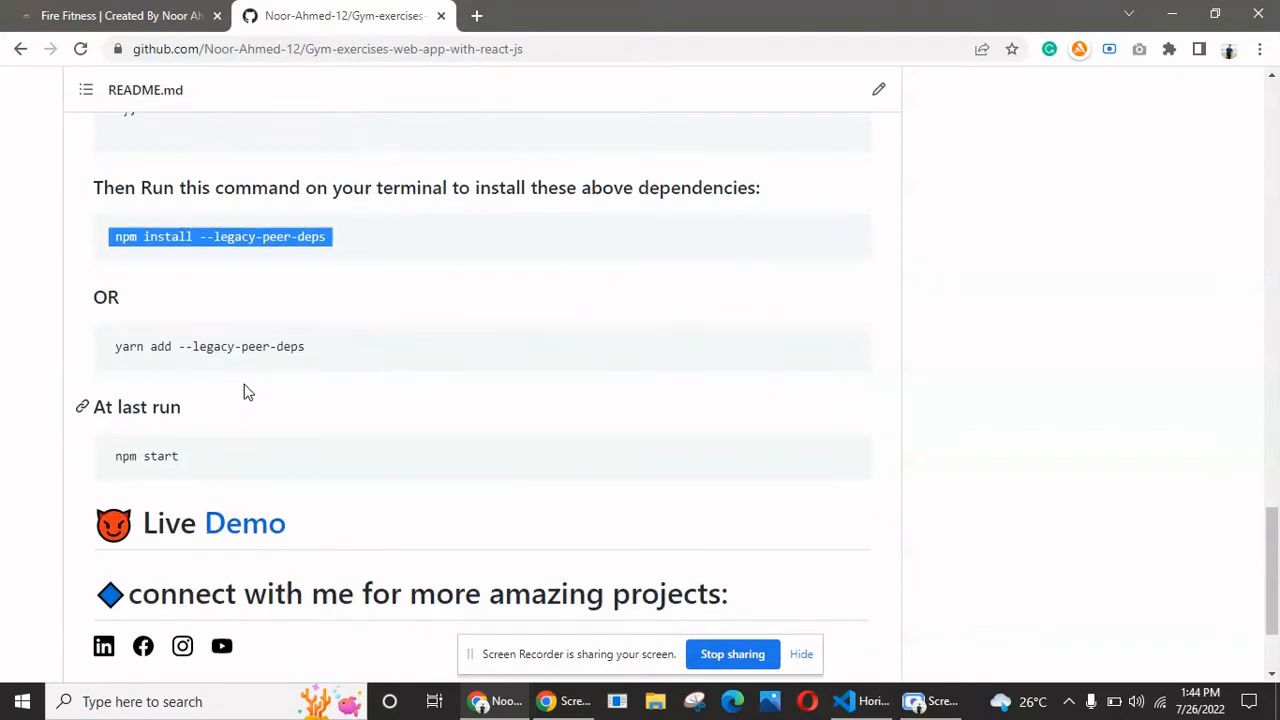
mouse_move(192, 456)
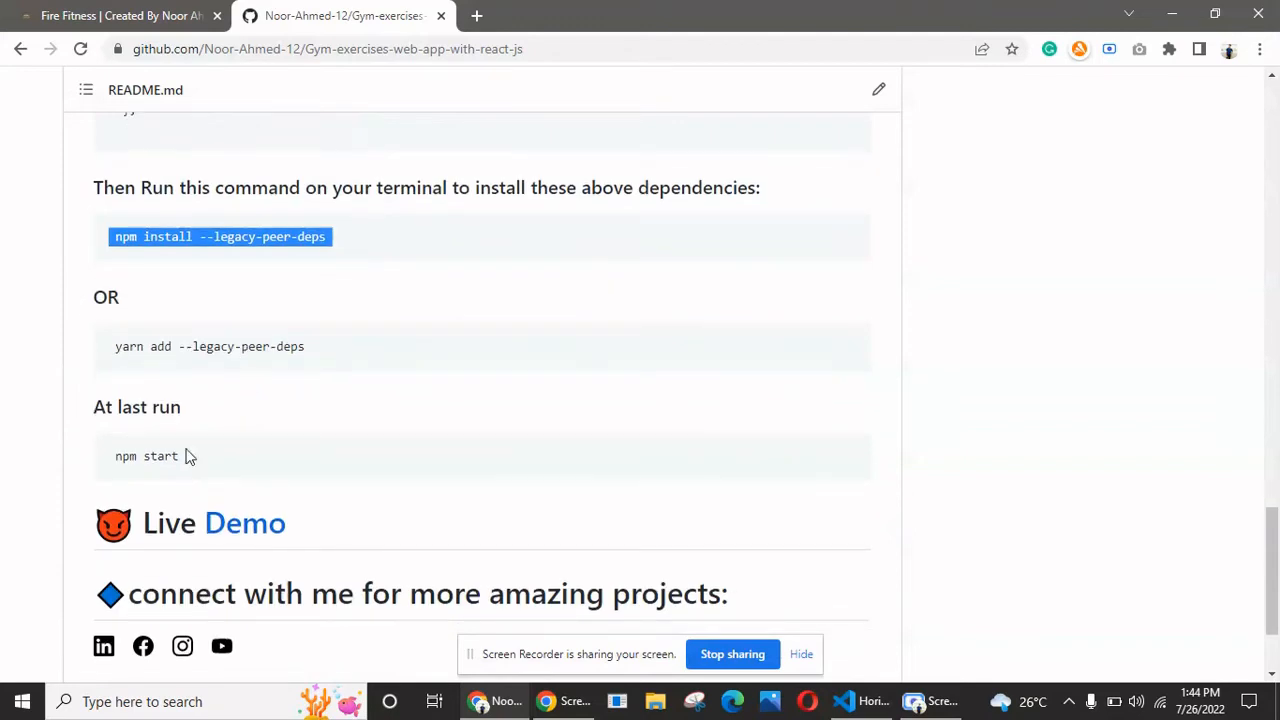
double_click(144, 456)
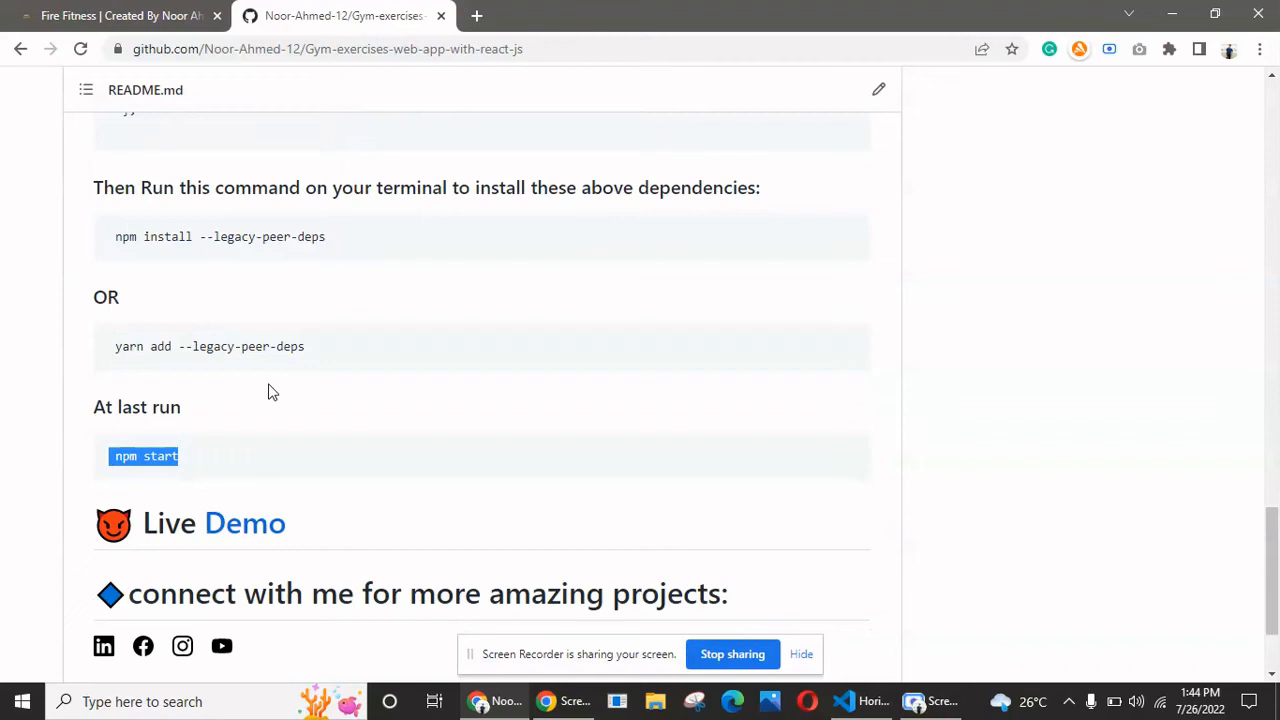
scroll(down, 3)
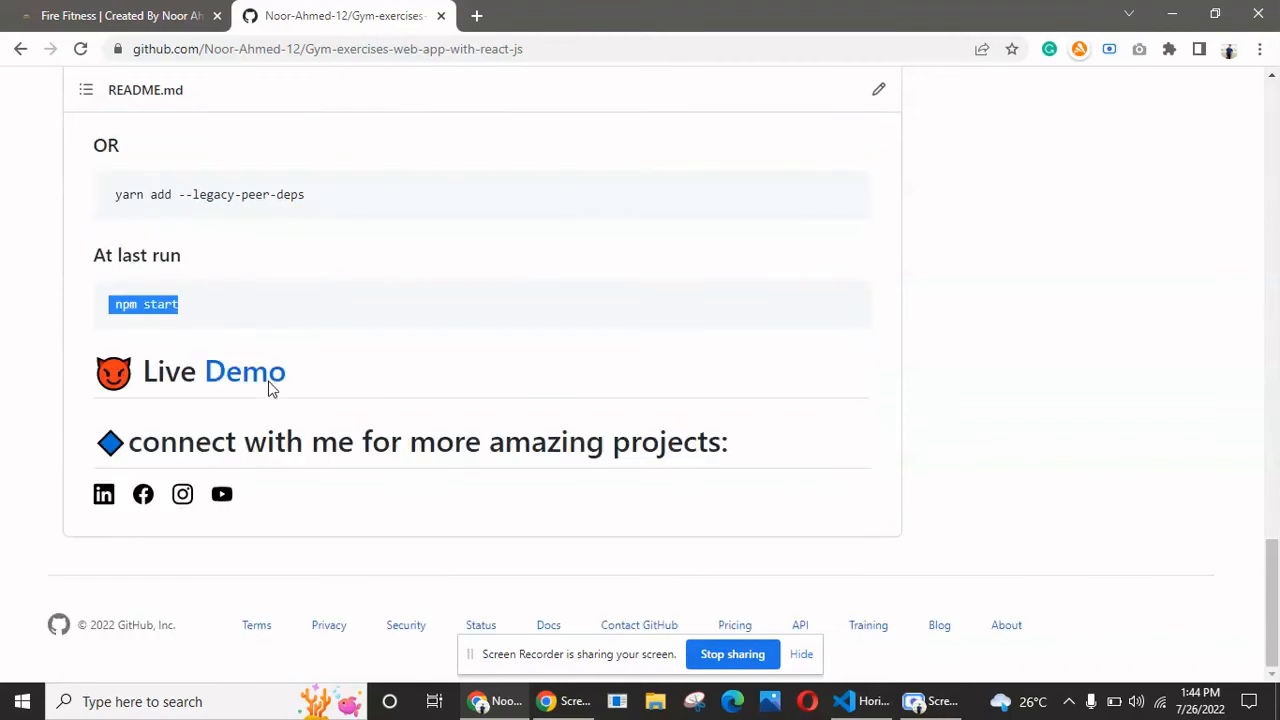
mouse_move(306, 478)
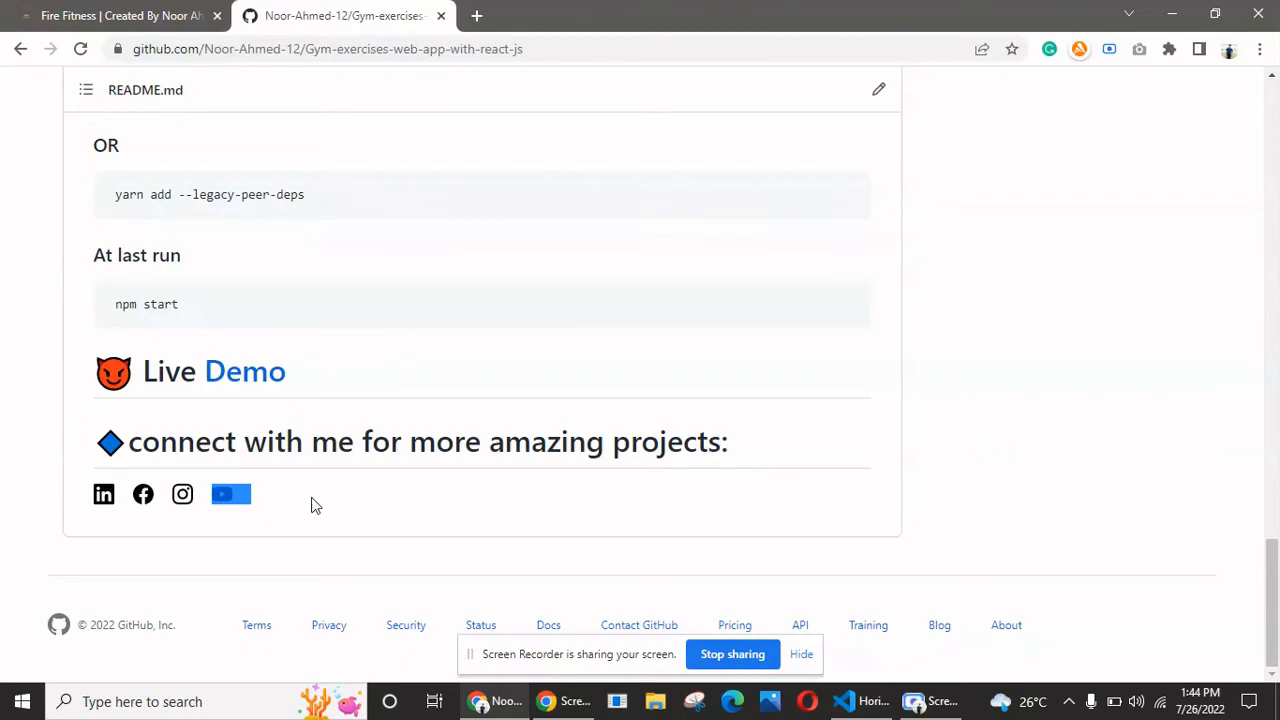
scroll(up, 3)
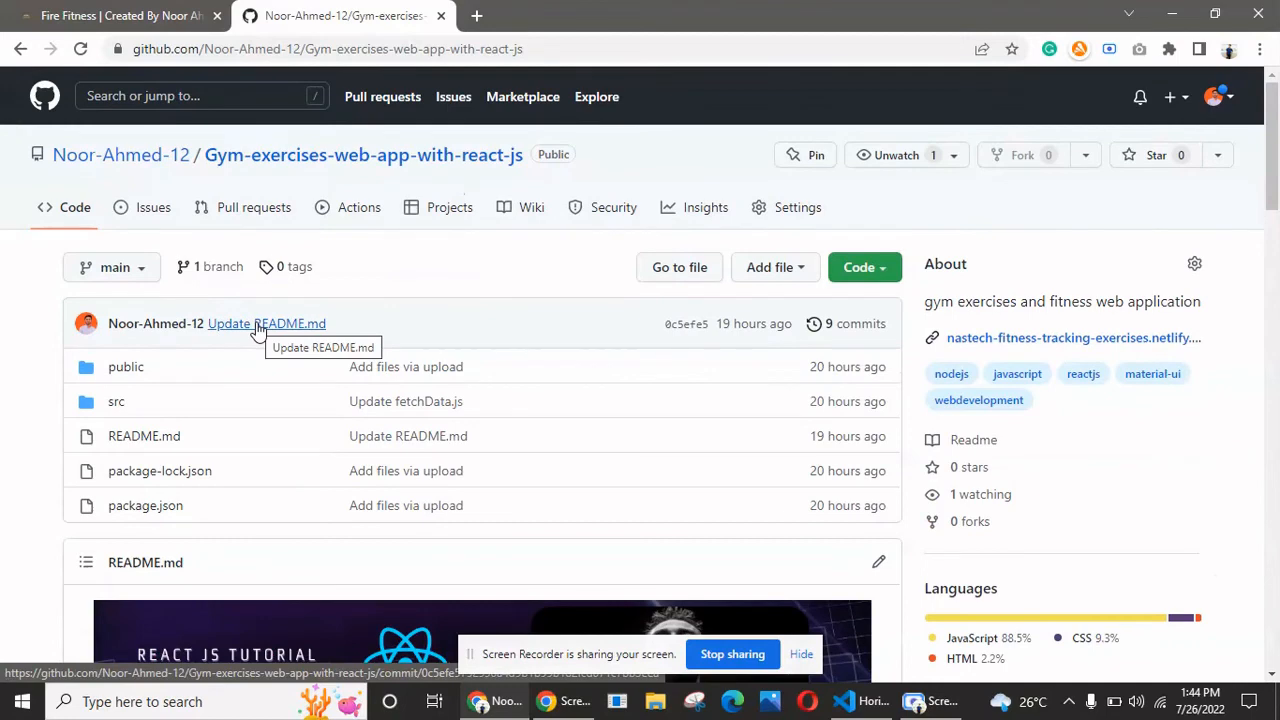
mouse_move(464, 252)
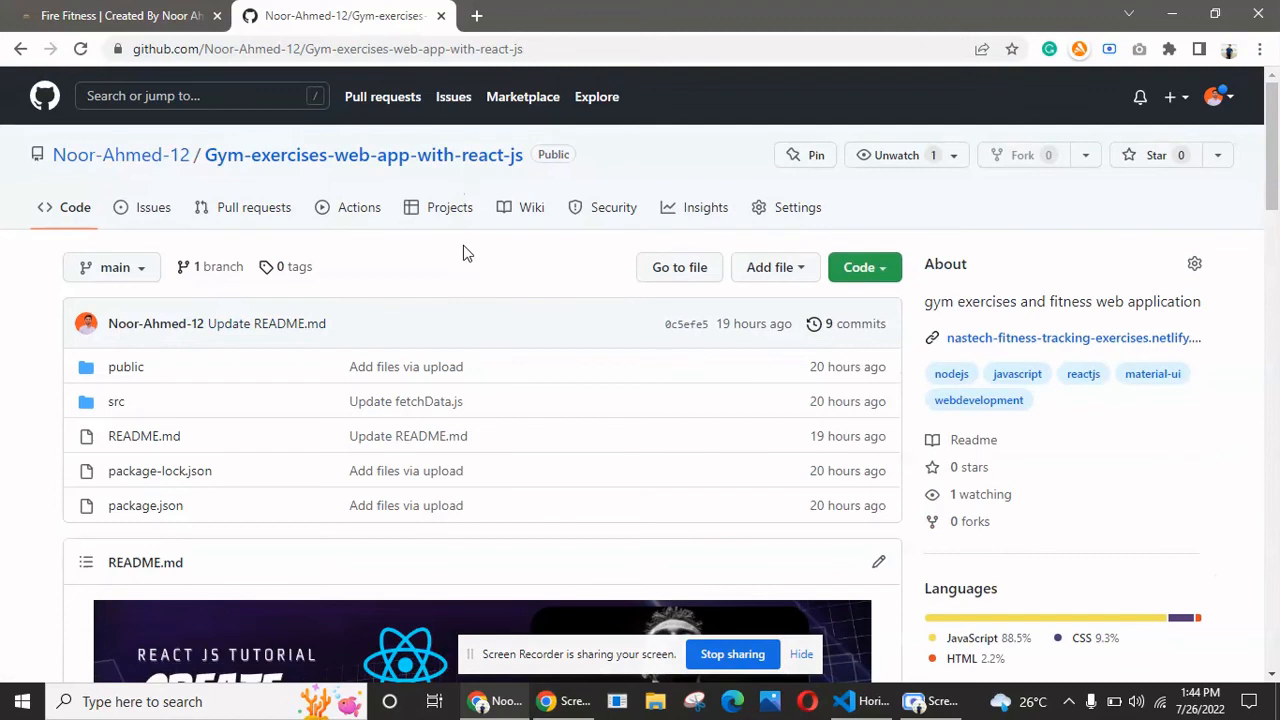
mouse_move(144, 400)
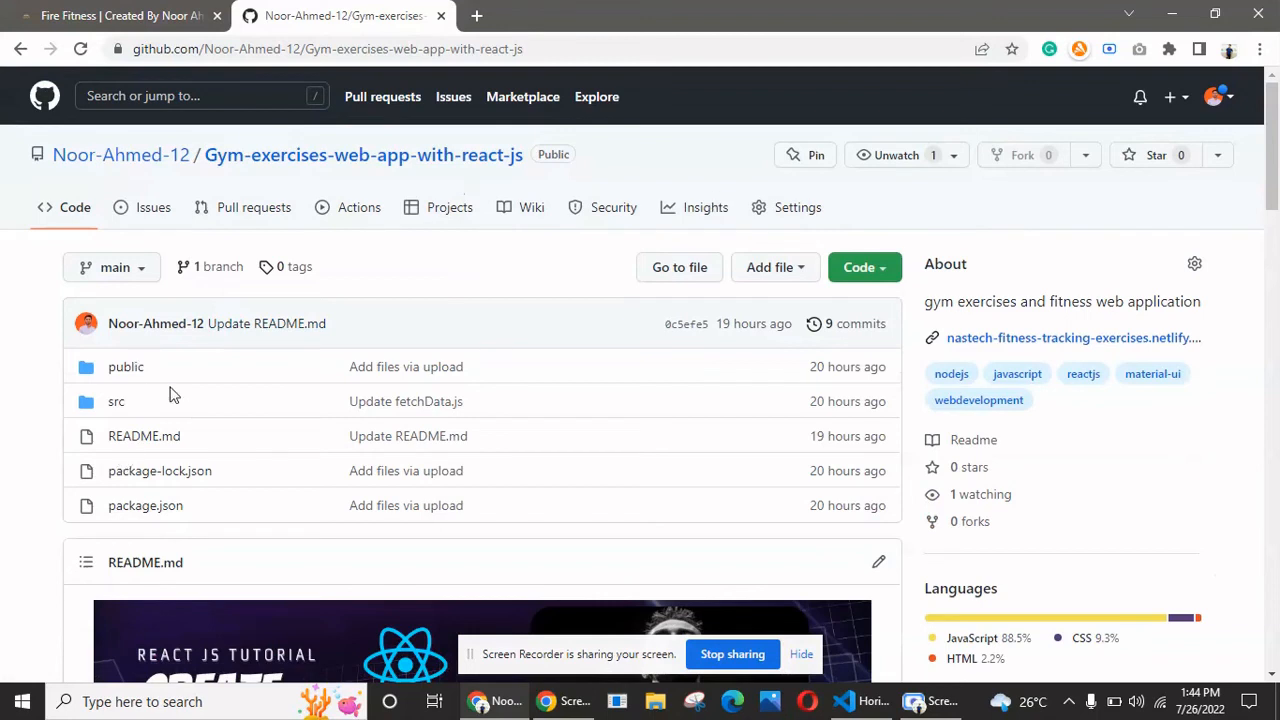
mouse_move(196, 418)
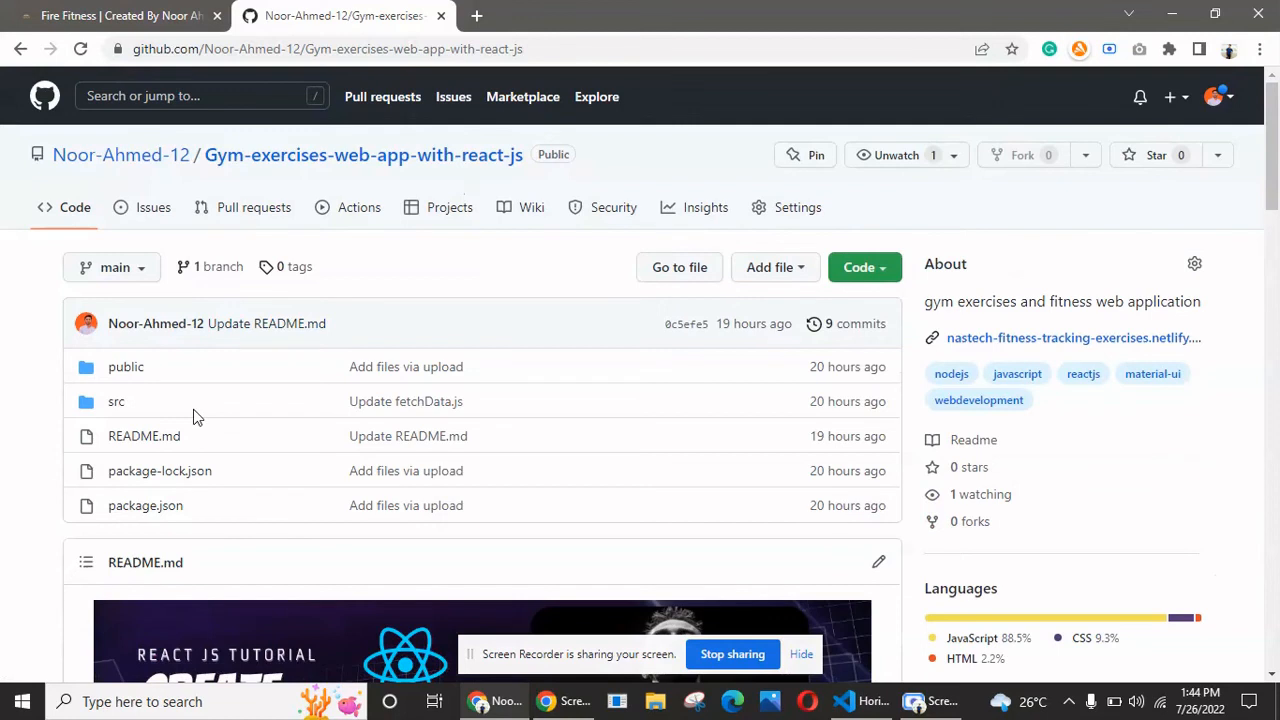